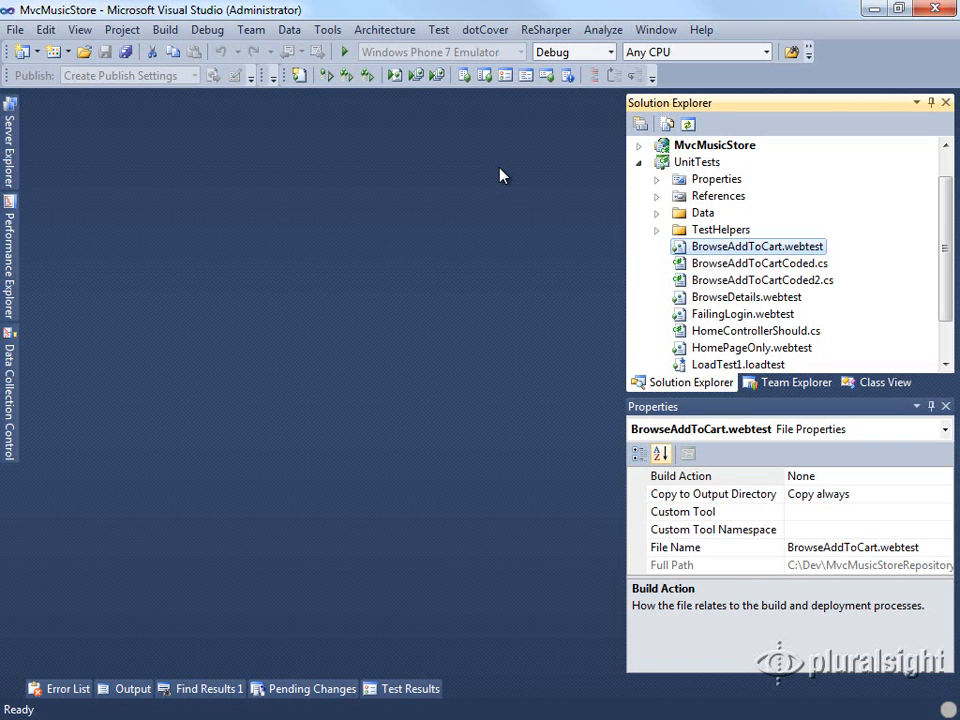
- Add a new WebTestPlugin1.cs item from the WebTestPlugin template to the UnitTests project
{"action": "right_click", "coordinate": [697, 161]}
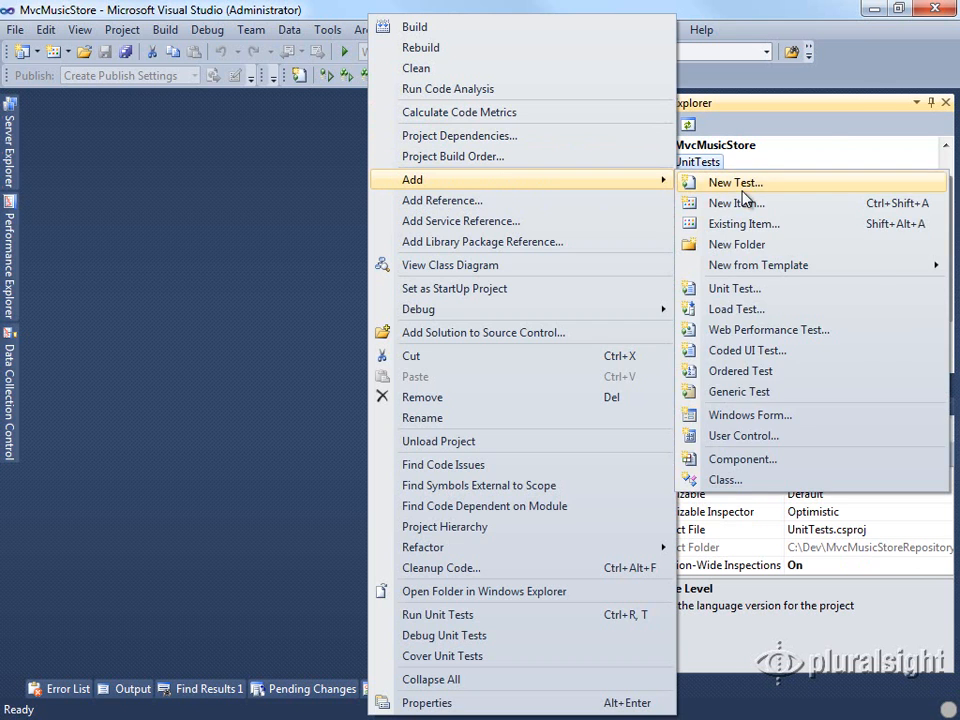
{"action": "left_click", "coordinate": [735, 203]}
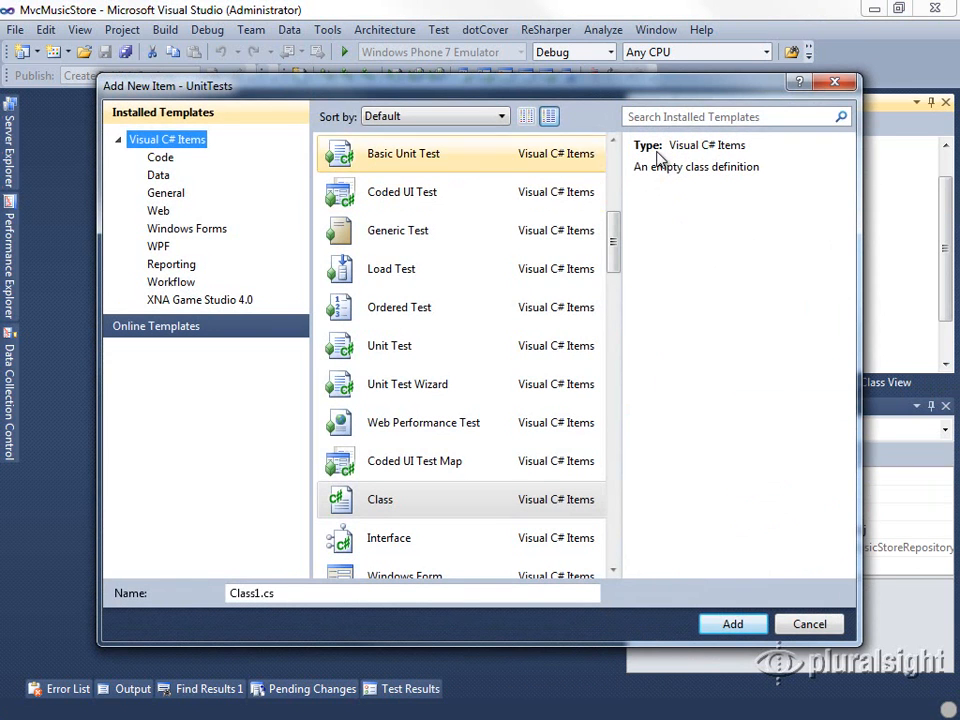
{"action": "type", "text": "plu"}
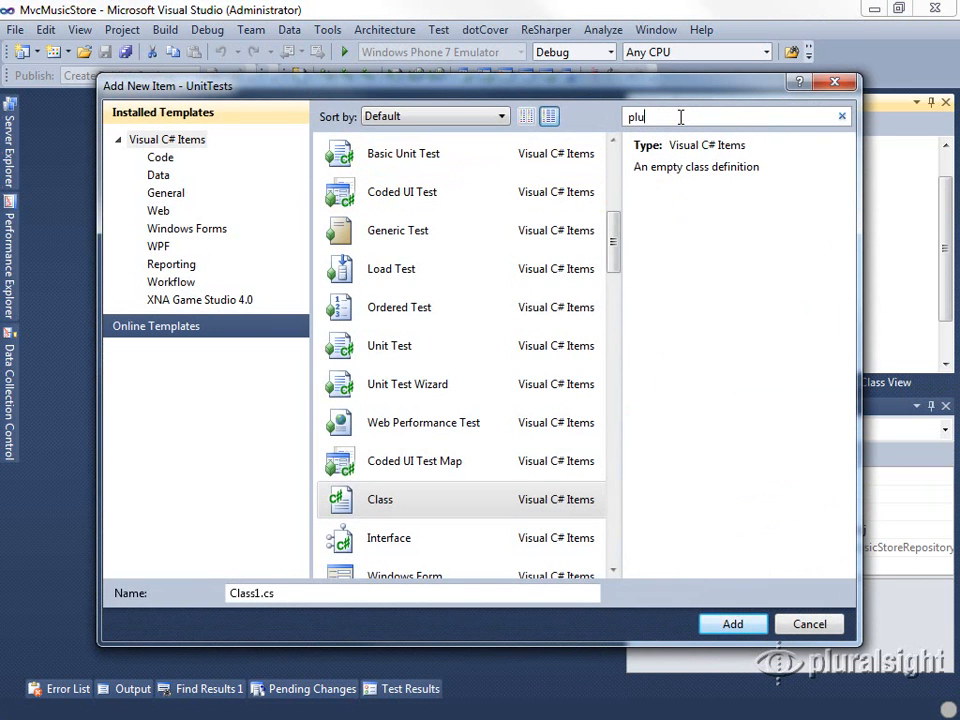
{"action": "type", "text": "gin"}
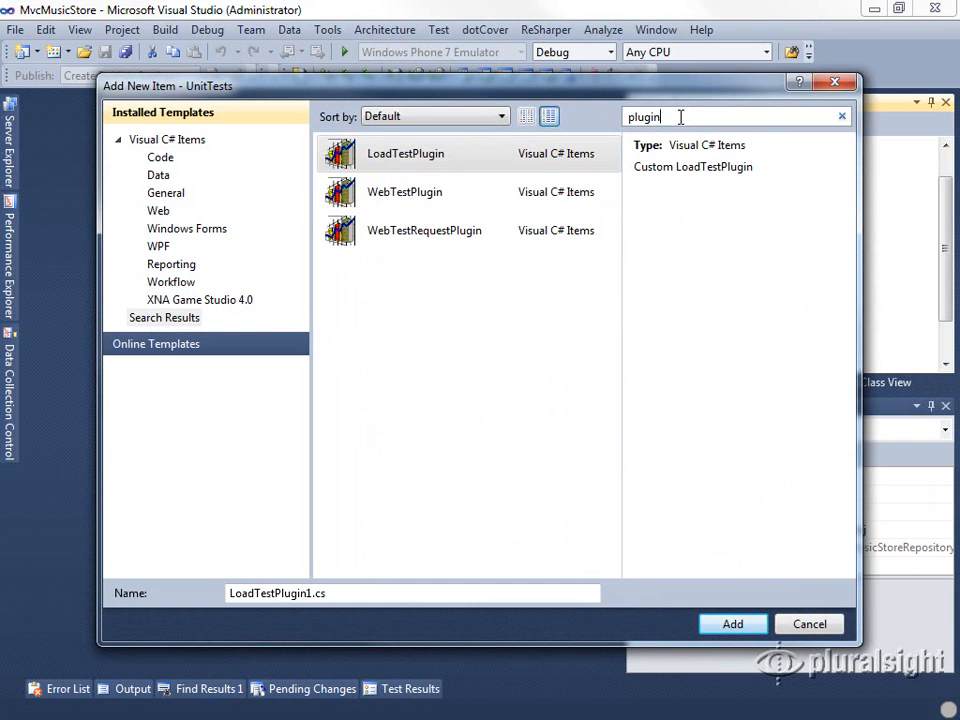
{"action": "left_click", "coordinate": [405, 191]}
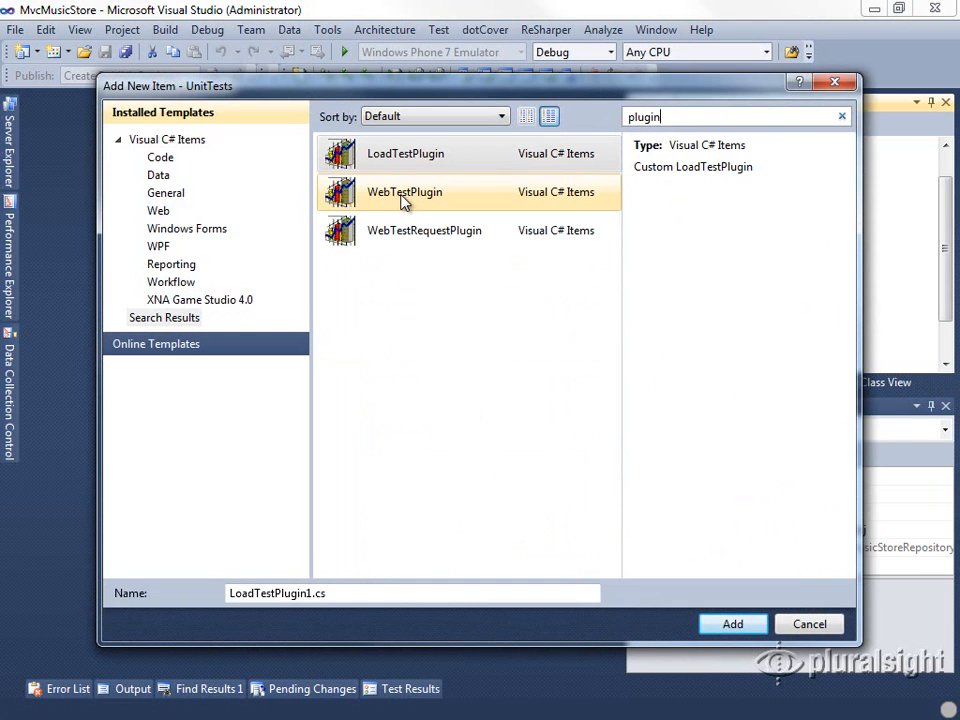
{"action": "left_click", "coordinate": [404, 191]}
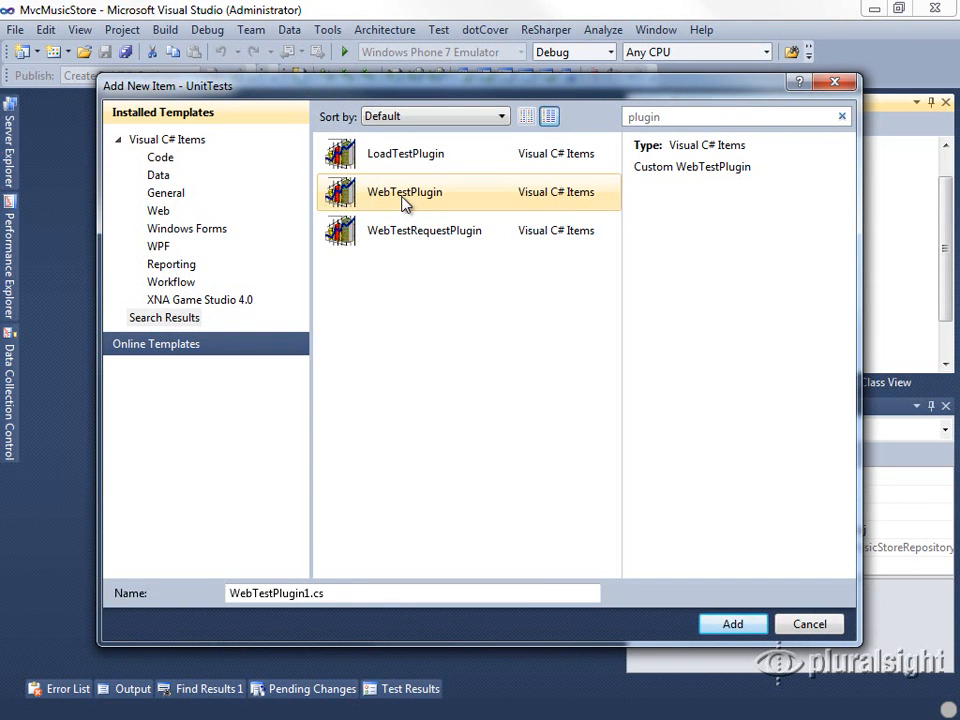
{"action": "left_click", "coordinate": [732, 623]}
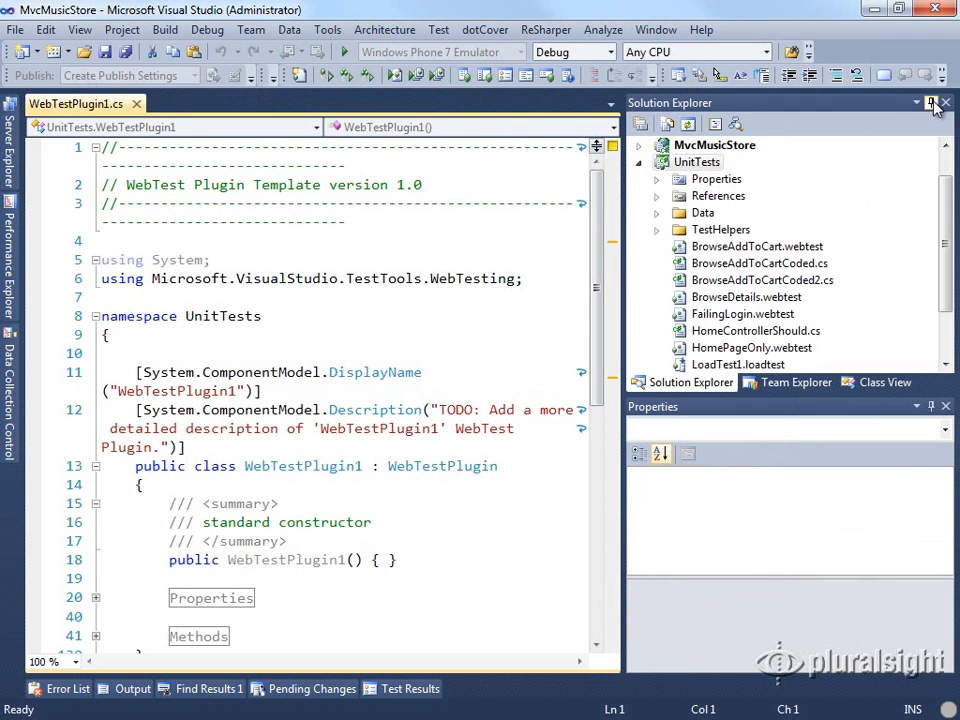
- Auto-hide Solution Explorer and expand the plugin's Properties region to reveal the sample property
{"action": "left_click", "coordinate": [931, 102]}
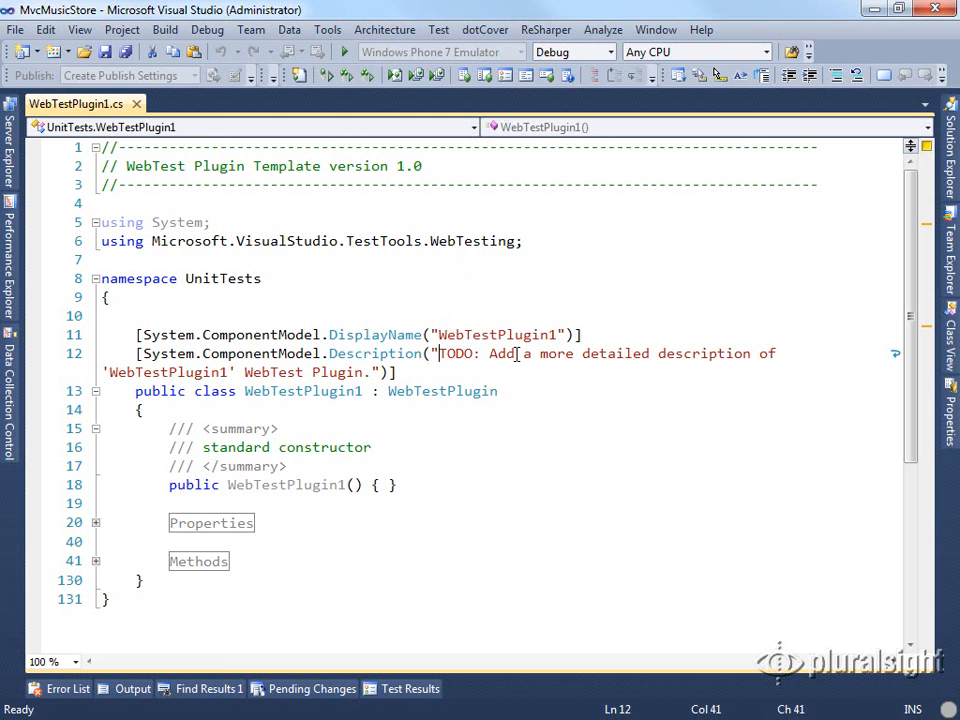
{"action": "scroll", "scroll_direction": "down", "scroll_amount": 3}
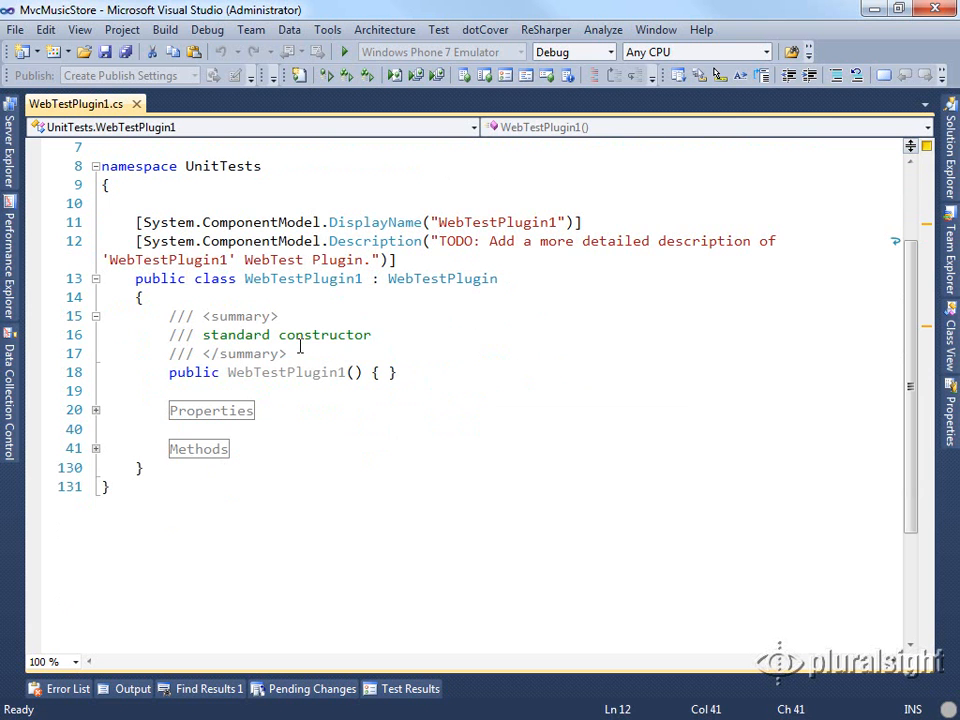
{"action": "left_click", "coordinate": [96, 410]}
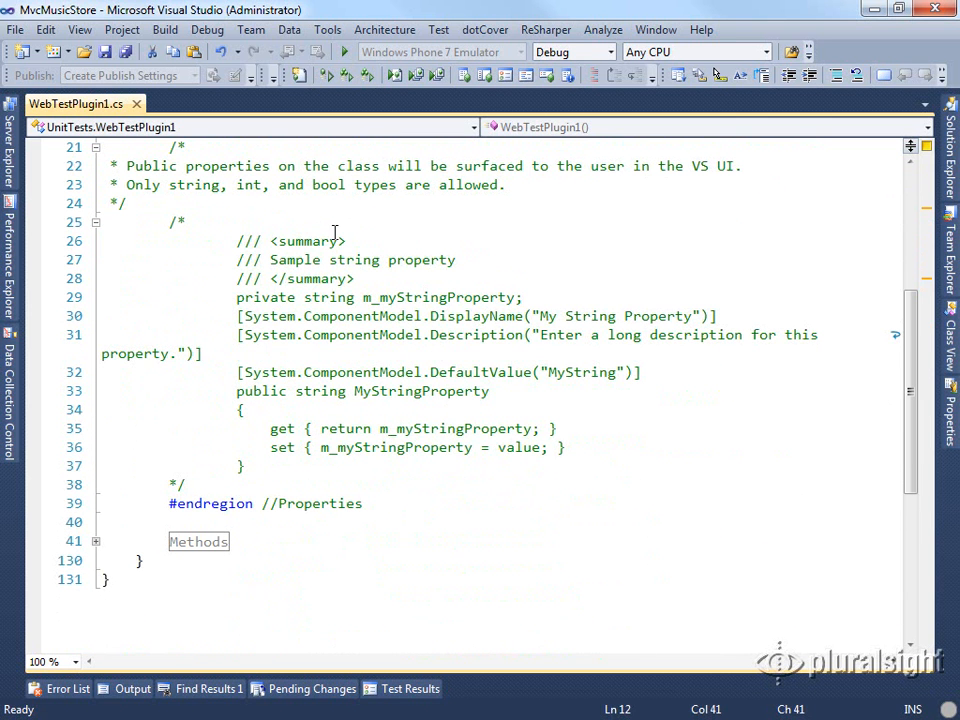
{"action": "mouse_move", "coordinate": [363, 235]}
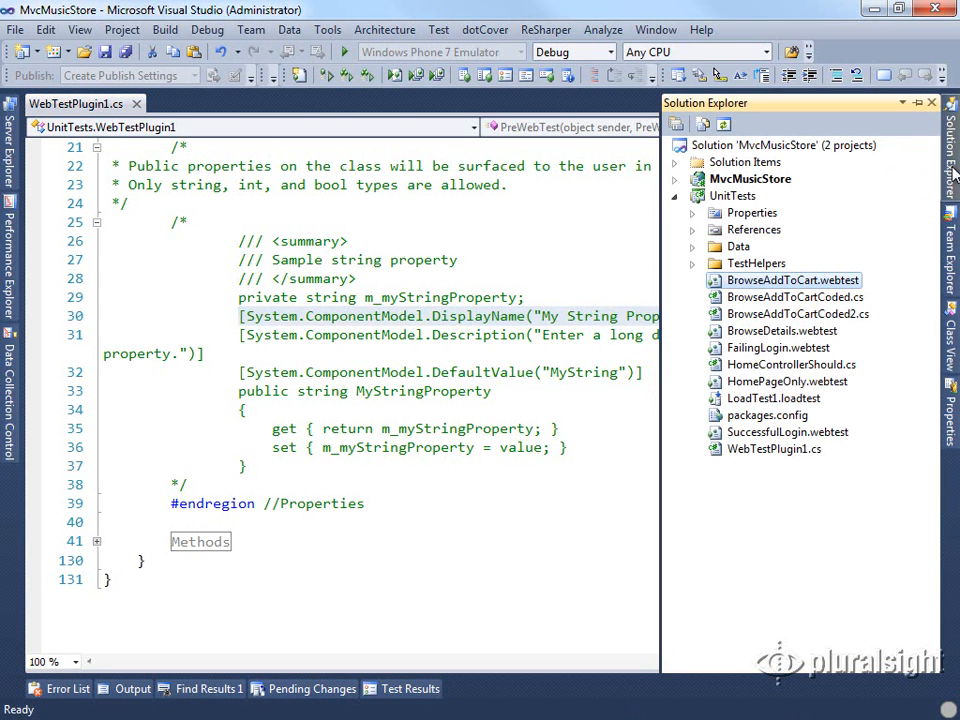
{"action": "mouse_move", "coordinate": [707, 288]}
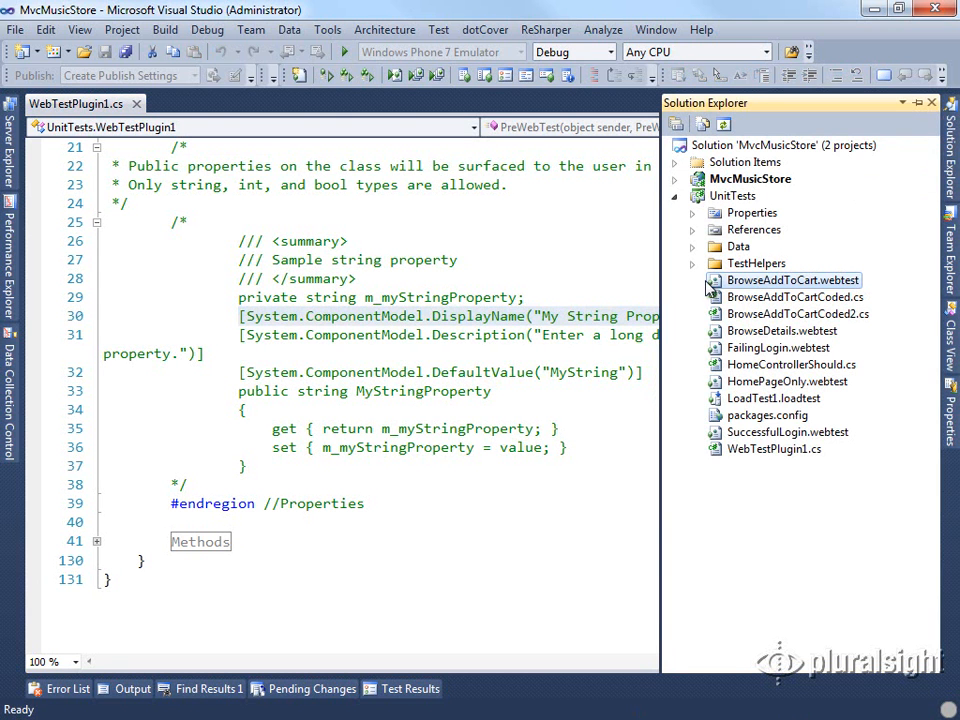
- Open BrowseAddToCart.webtest and inspect the test root and request properties like Reporting Name
{"action": "double_click", "coordinate": [793, 280]}
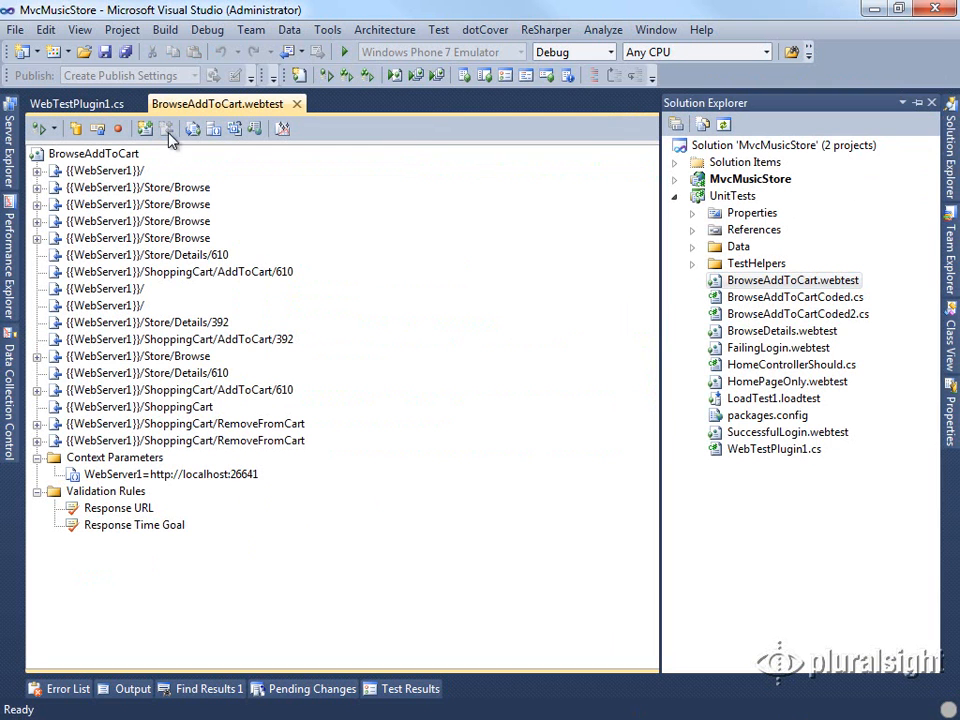
{"action": "left_click", "coordinate": [93, 153]}
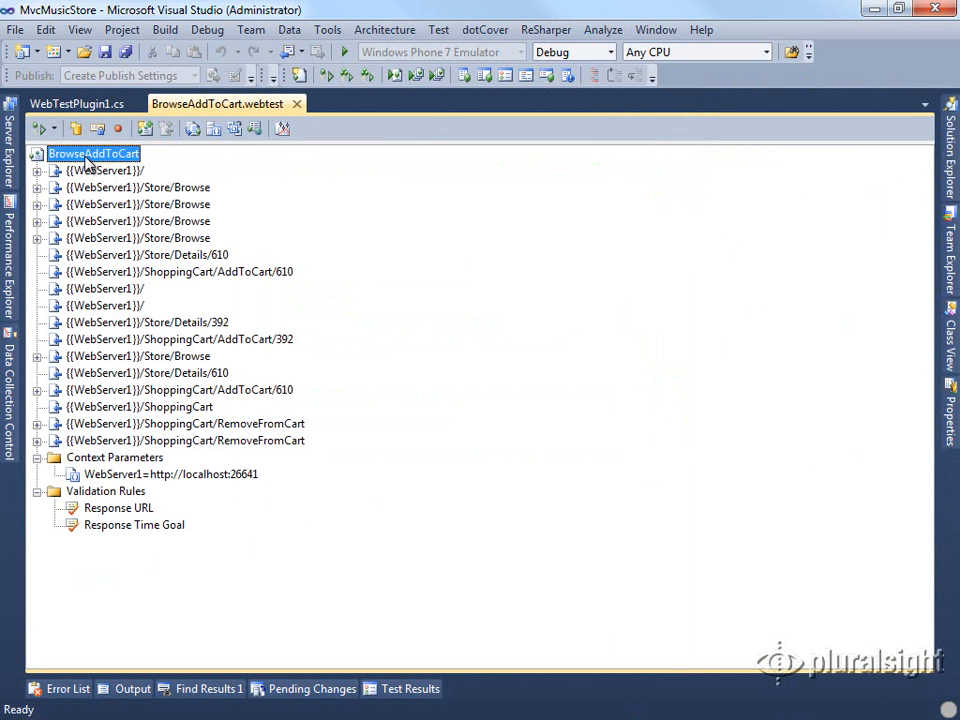
{"action": "mouse_move", "coordinate": [930, 350]}
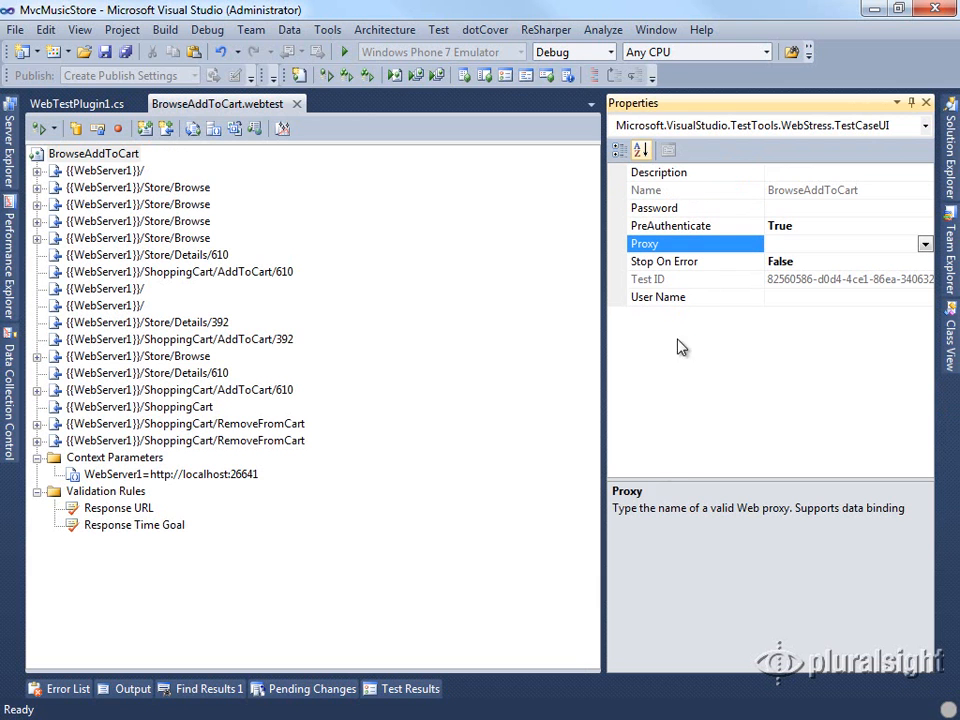
{"action": "mouse_move", "coordinate": [760, 521]}
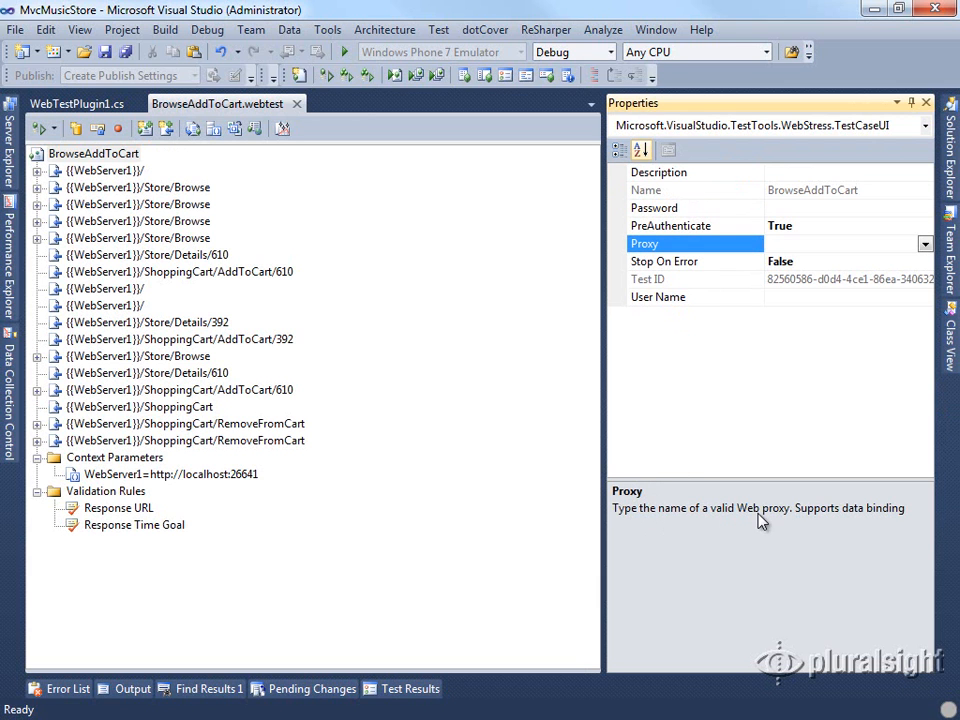
{"action": "mouse_move", "coordinate": [900, 519]}
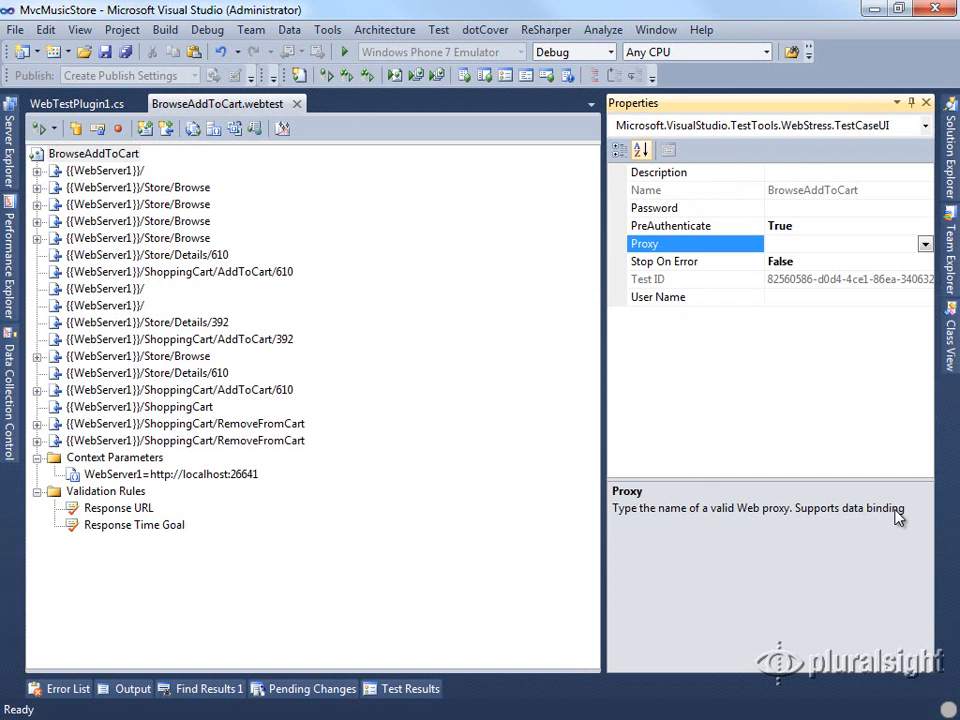
{"action": "mouse_move", "coordinate": [77, 103]}
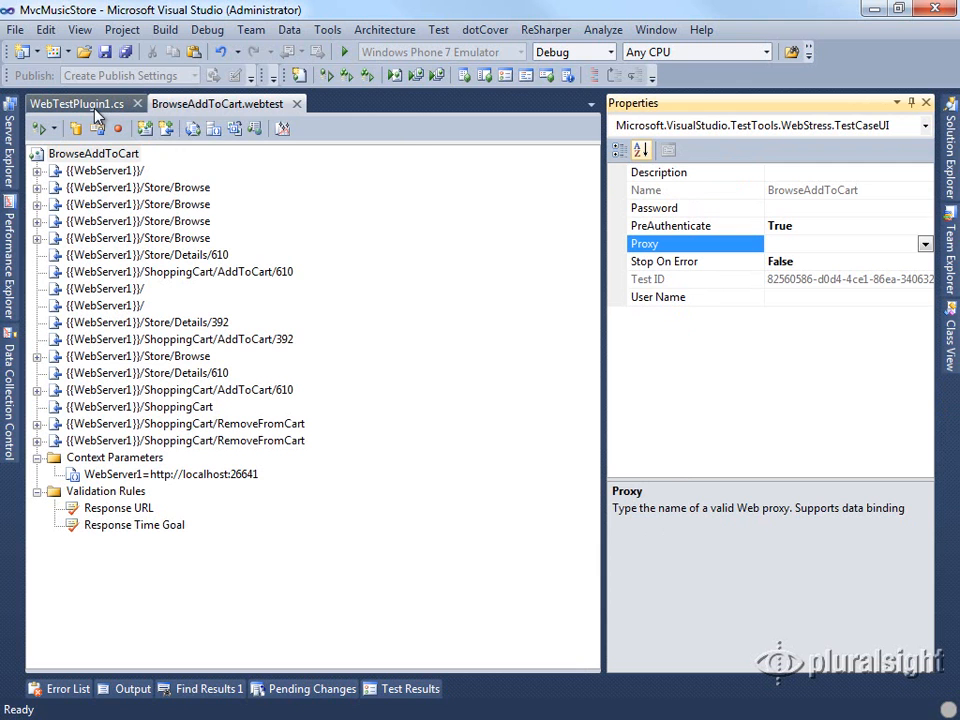
{"action": "mouse_move", "coordinate": [80, 103]}
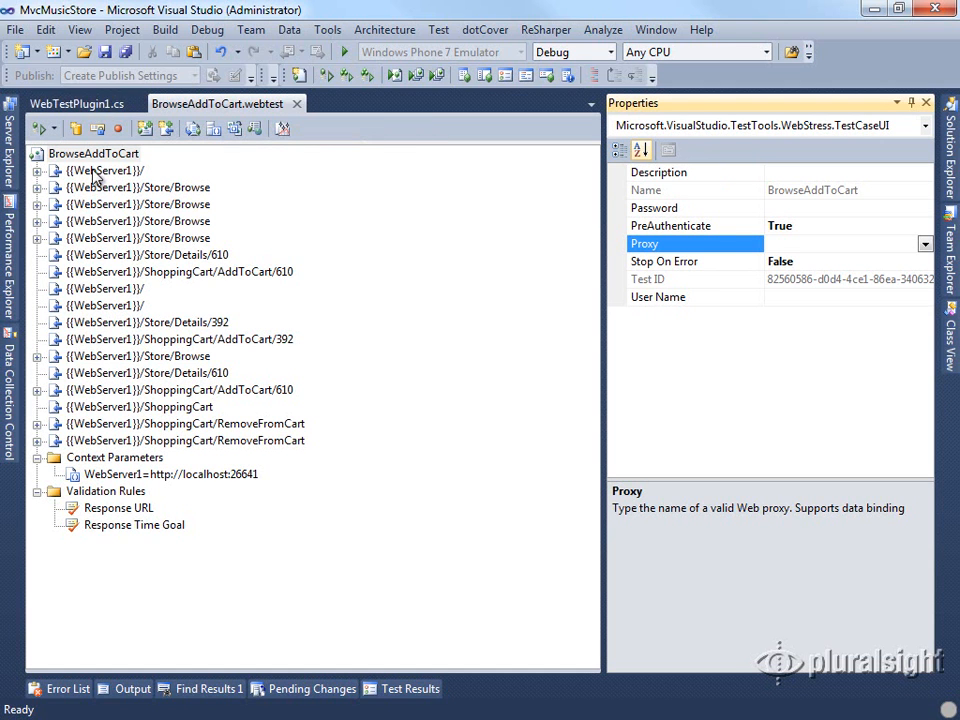
{"action": "left_click", "coordinate": [104, 170]}
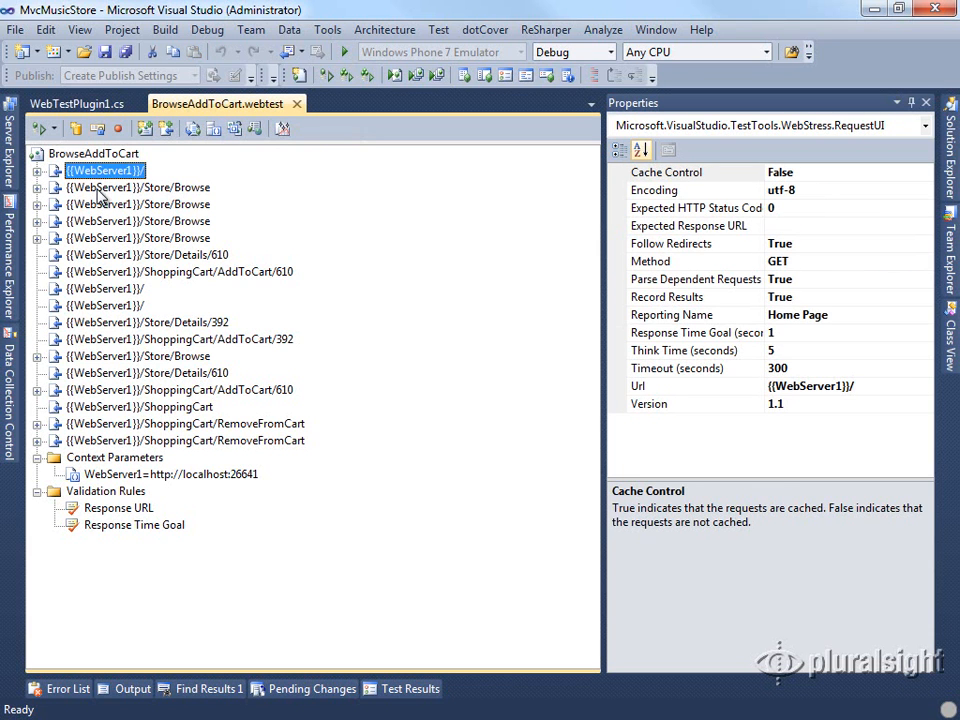
{"action": "left_click", "coordinate": [138, 238]}
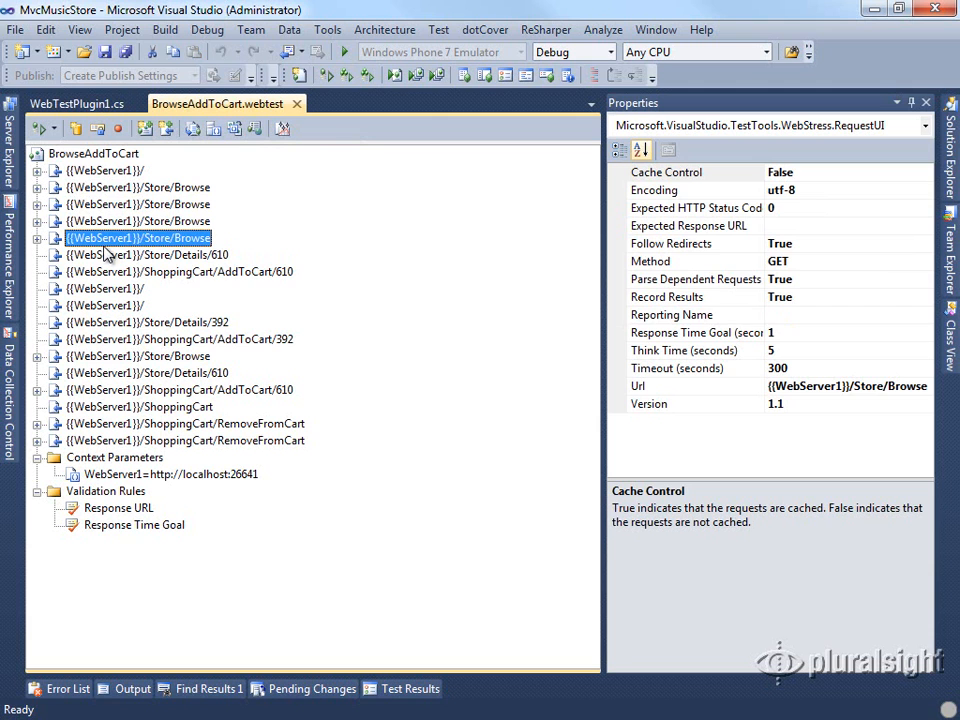
{"action": "mouse_move", "coordinate": [96, 207]}
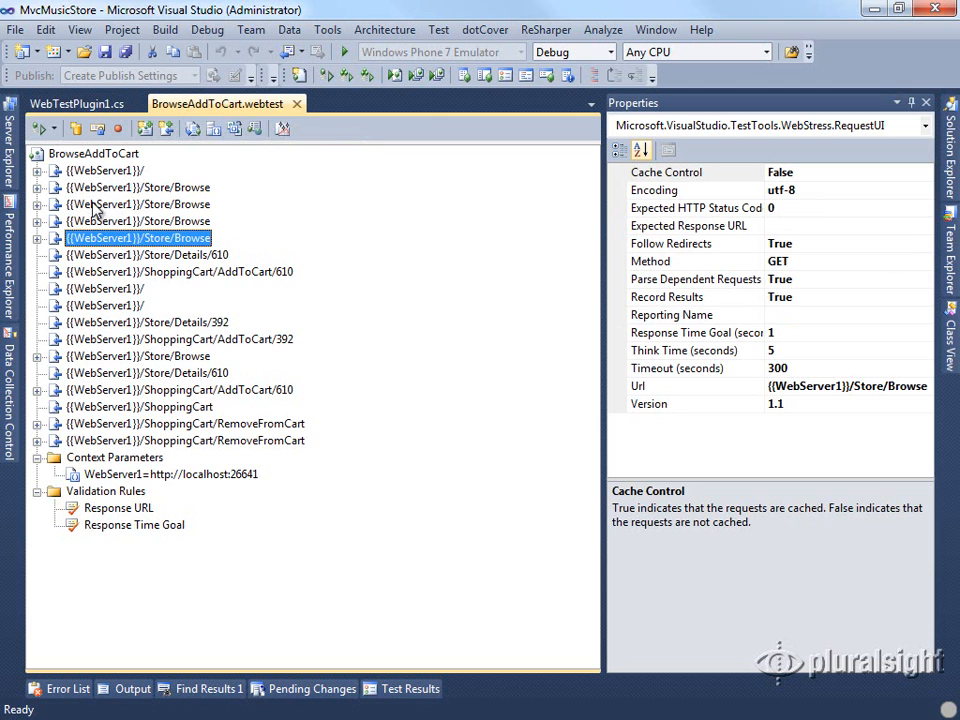
{"action": "mouse_move", "coordinate": [143, 198]}
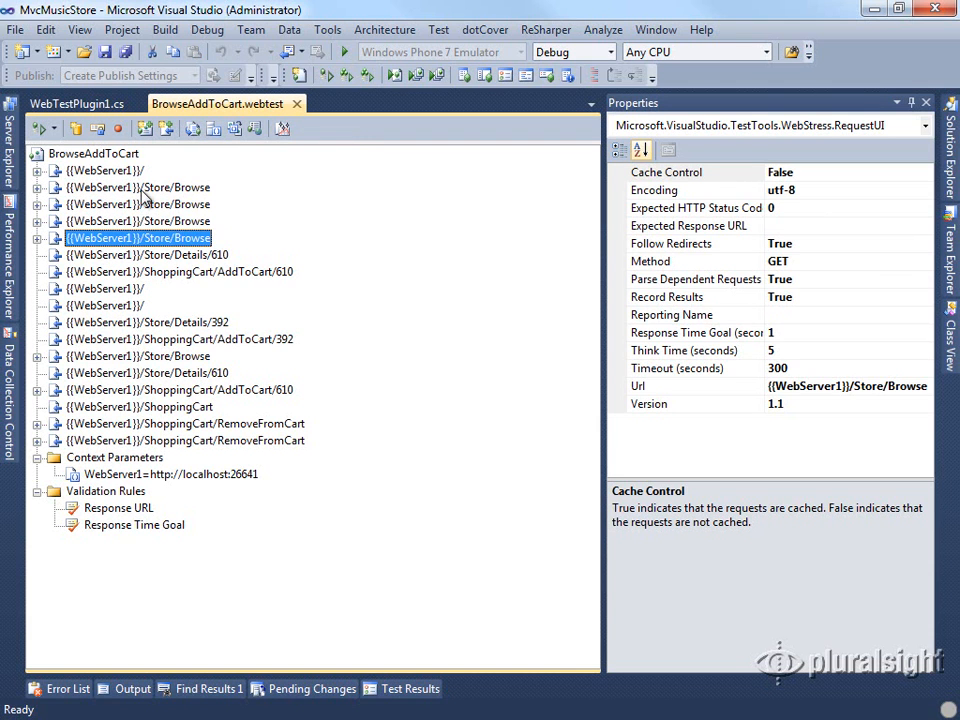
- Back in WebTestPlugin1.cs, expand the Methods region below the Proxy property to show PreWebTest
{"action": "left_click", "coordinate": [76, 103]}
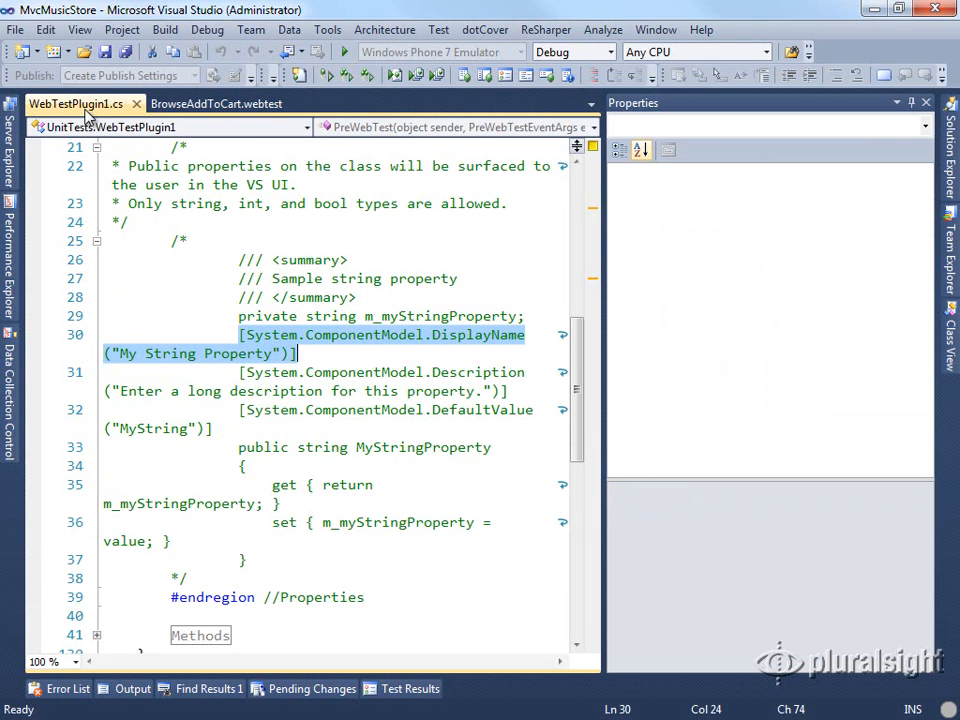
{"action": "mouse_move", "coordinate": [300, 345]}
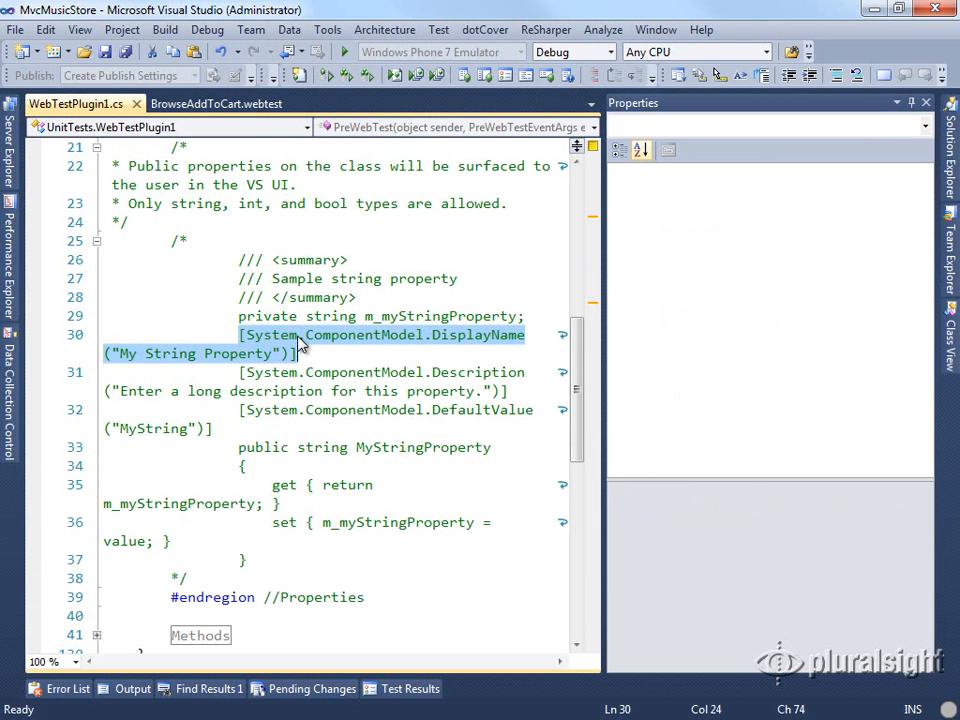
{"action": "mouse_move", "coordinate": [460, 466]}
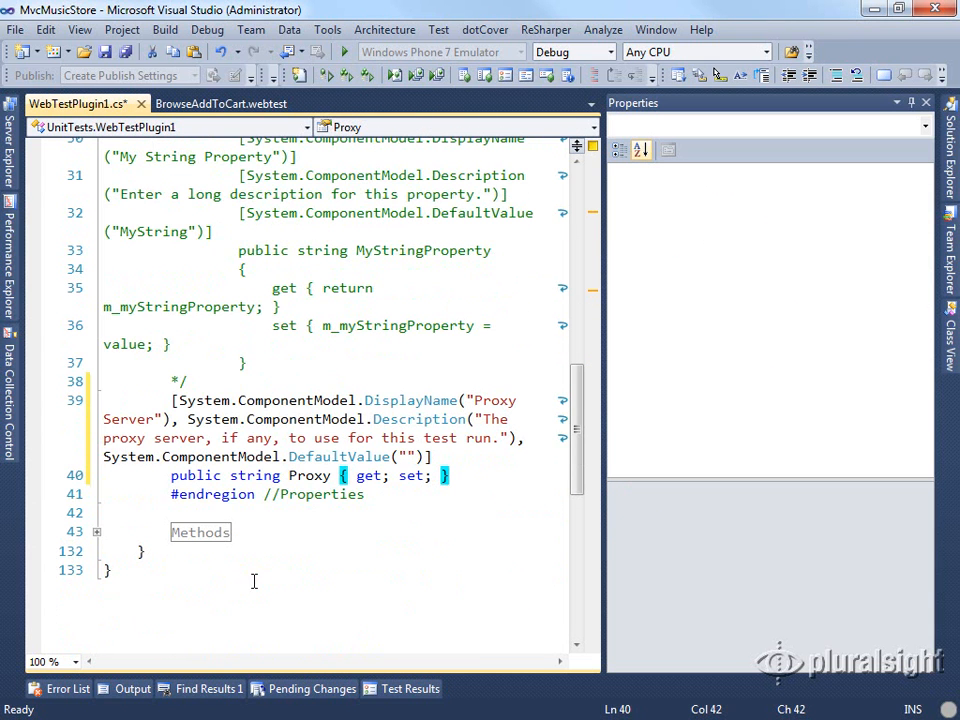
{"action": "mouse_move", "coordinate": [419, 419]}
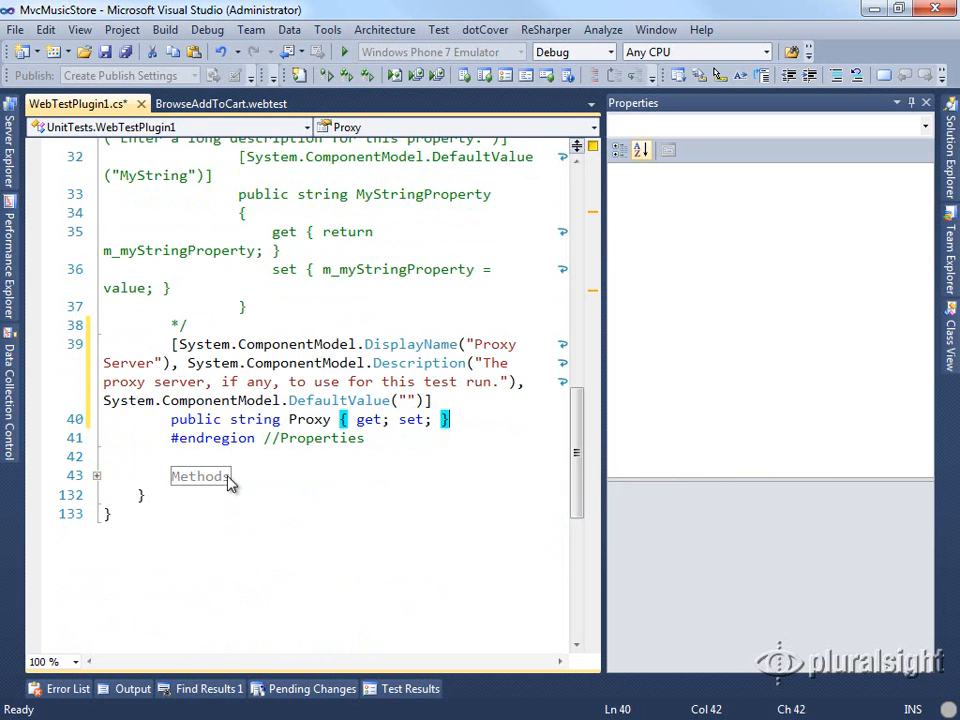
{"action": "left_click", "coordinate": [97, 475]}
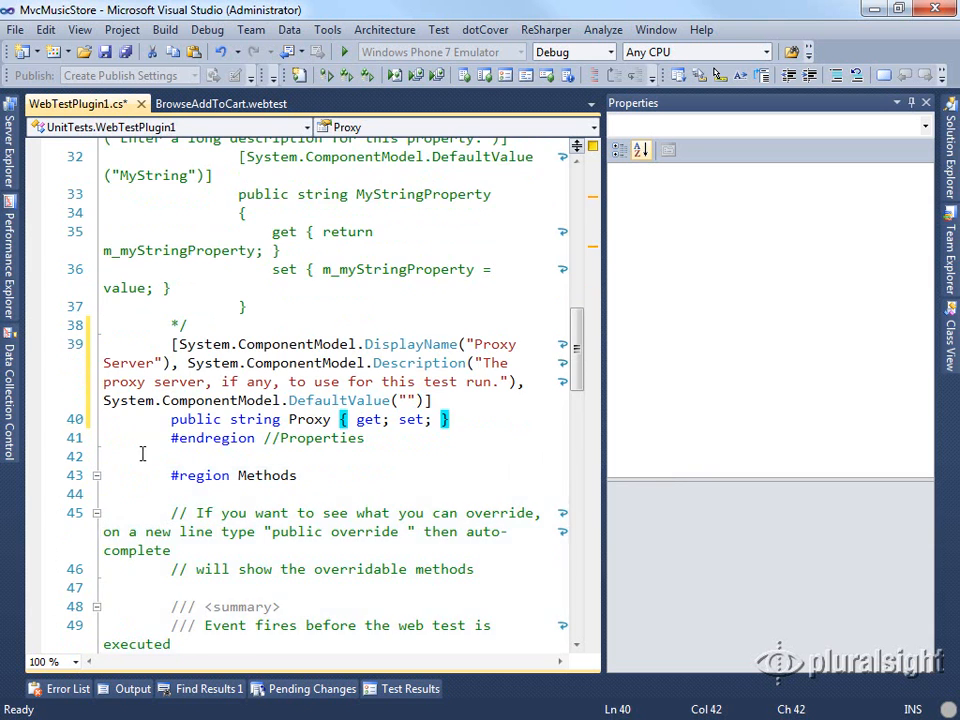
{"action": "scroll", "scroll_direction": "down", "scroll_amount": 3}
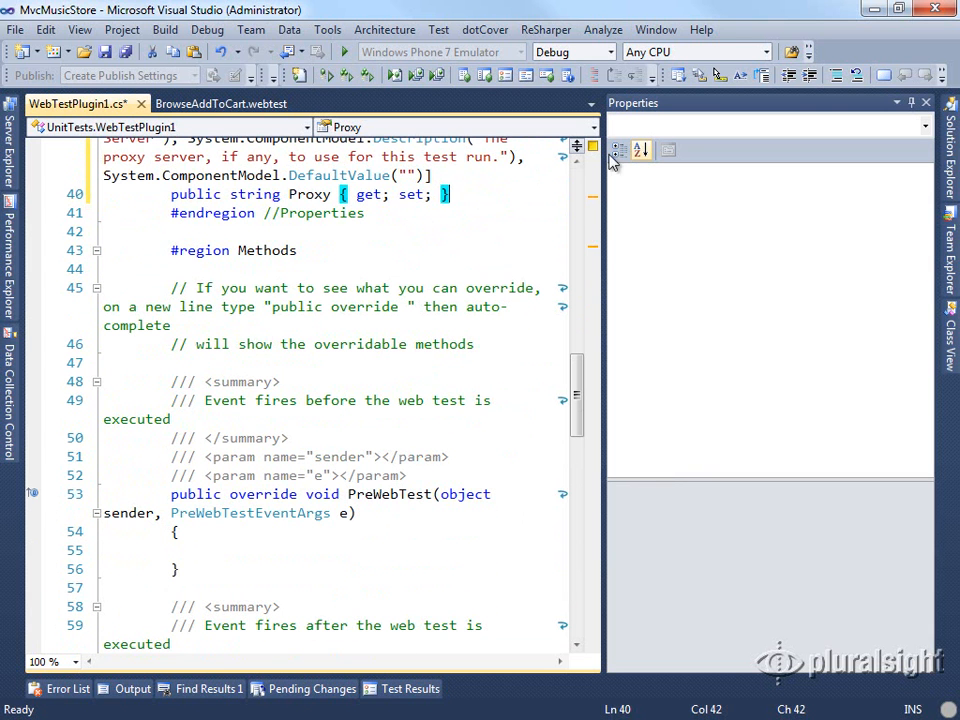
- Add e.WebTest.Proxy = this.Proxy; to PreWebTest and save the plugin
{"action": "left_click", "coordinate": [590, 127]}
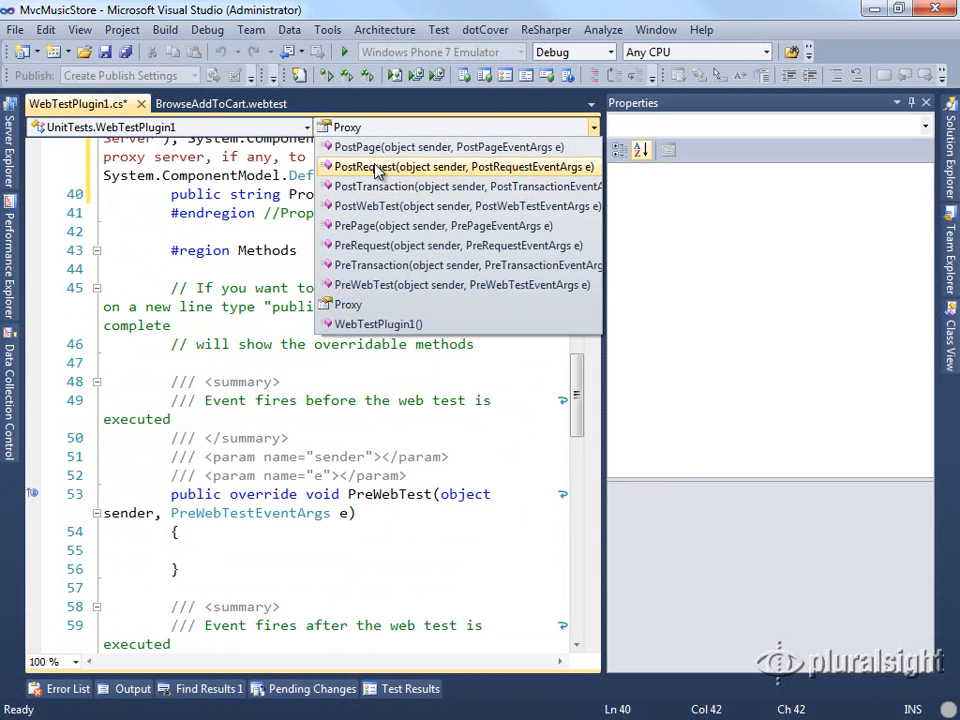
{"action": "mouse_move", "coordinate": [378, 187]}
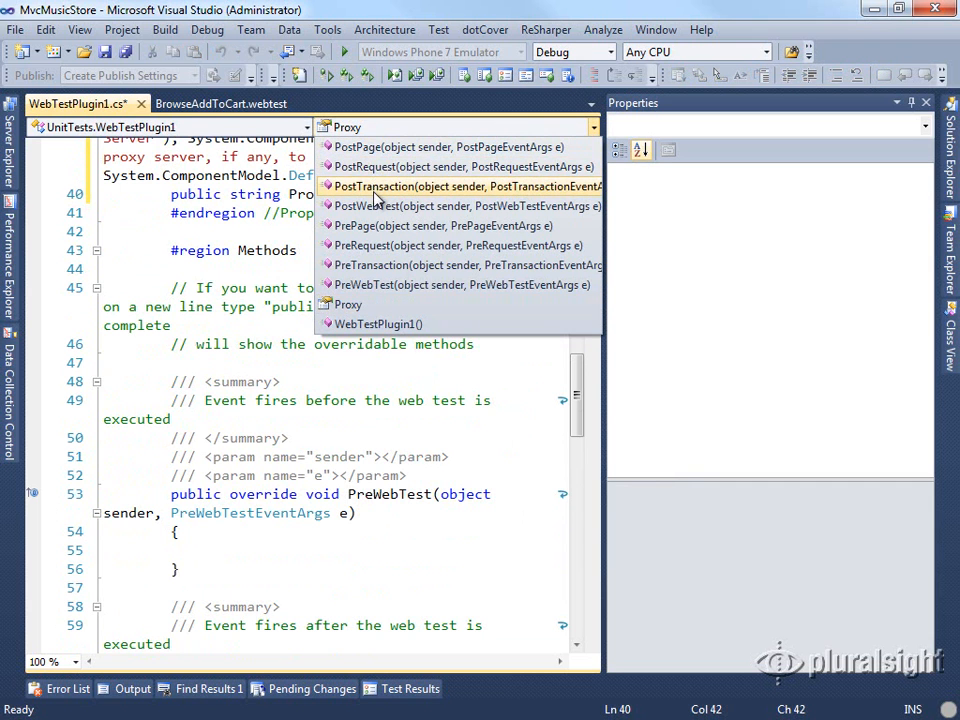
{"action": "mouse_move", "coordinate": [350, 147]}
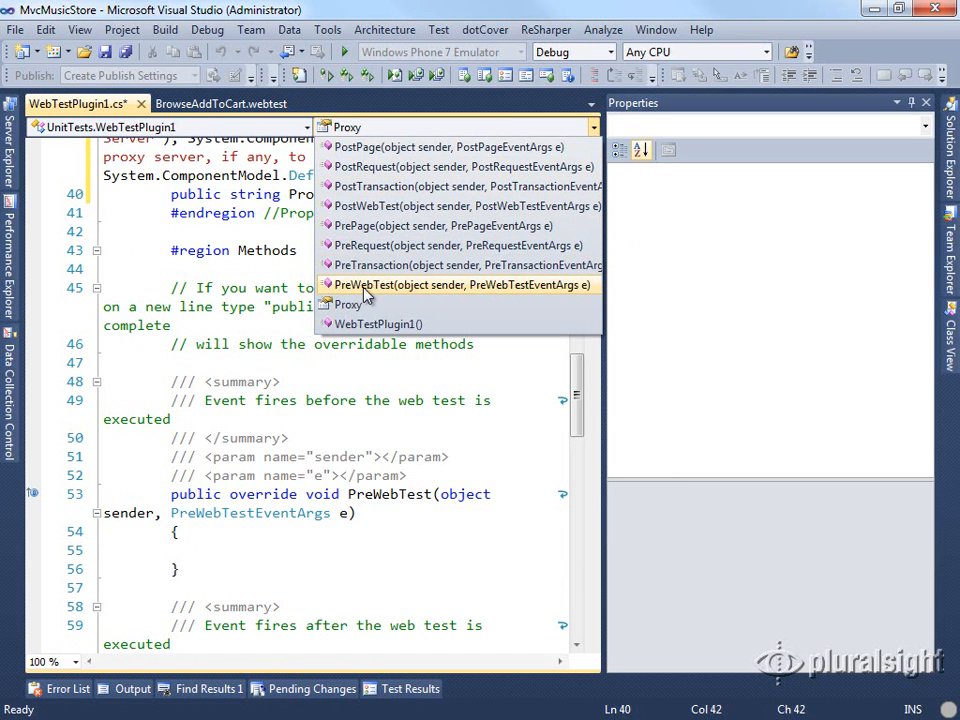
{"action": "left_click", "coordinate": [330, 378]}
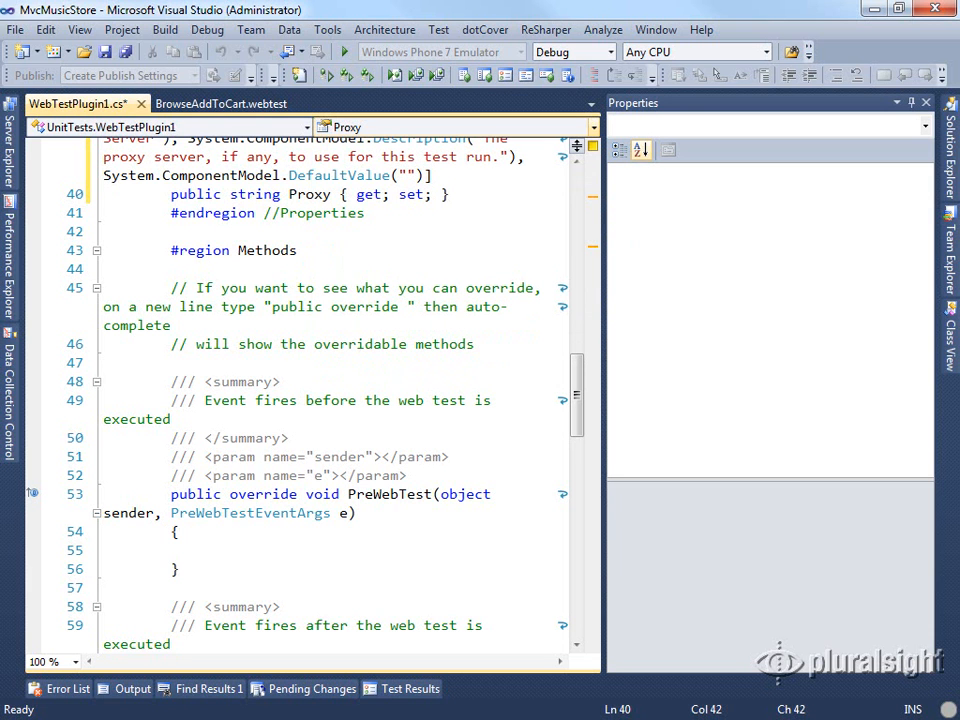
{"action": "left_click", "coordinate": [205, 550]}
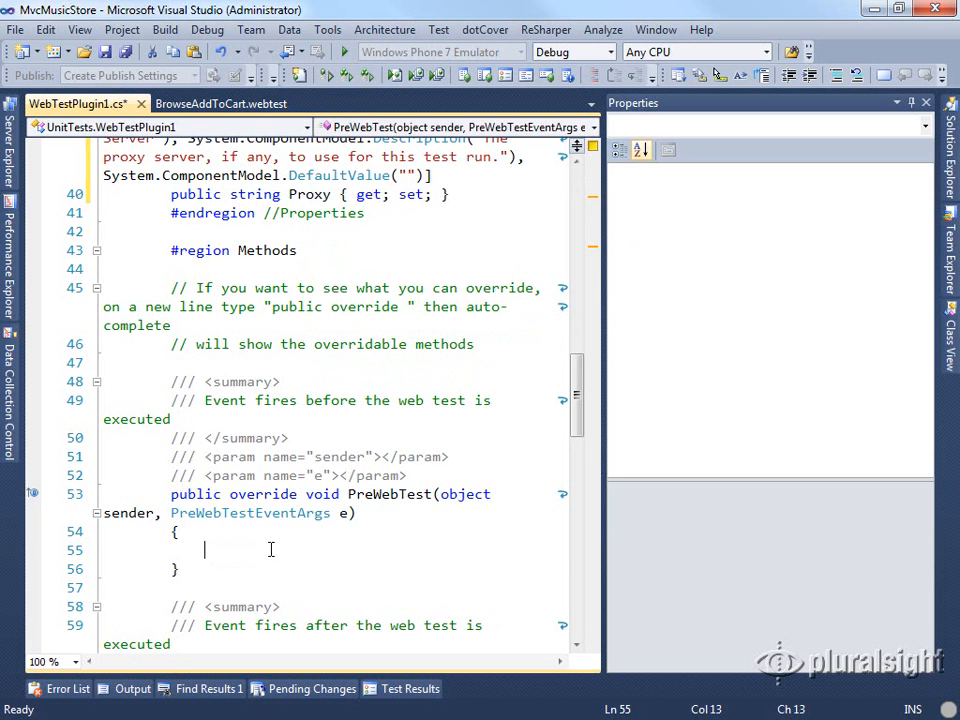
{"action": "type", "text": "e.WebTest"}
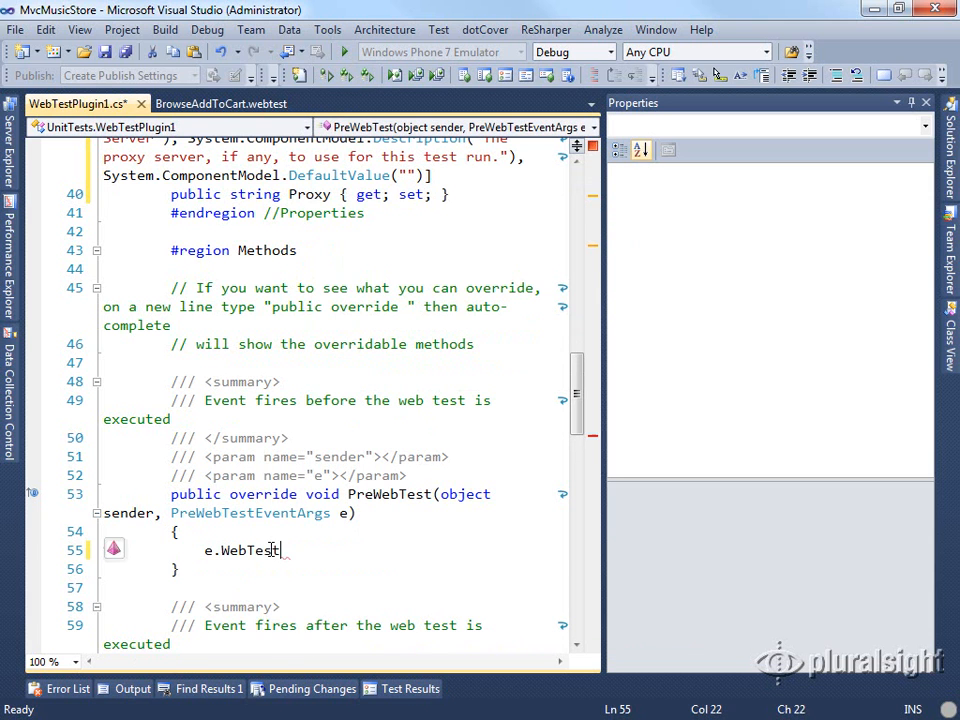
{"action": "type", "text": ".Proxy ="}
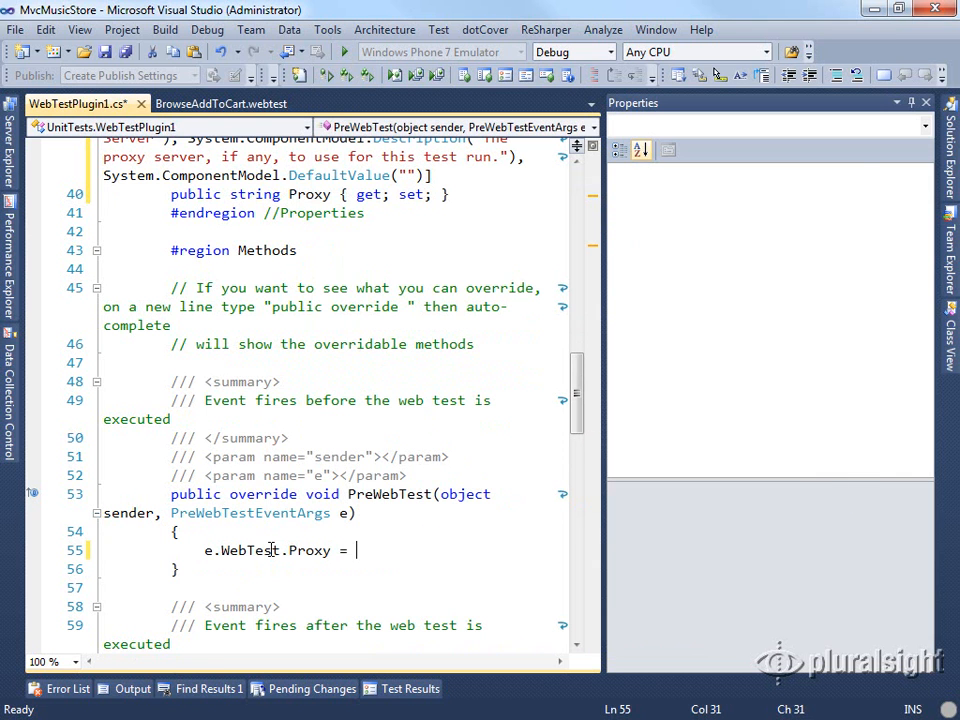
{"action": "type", "text": "t"}
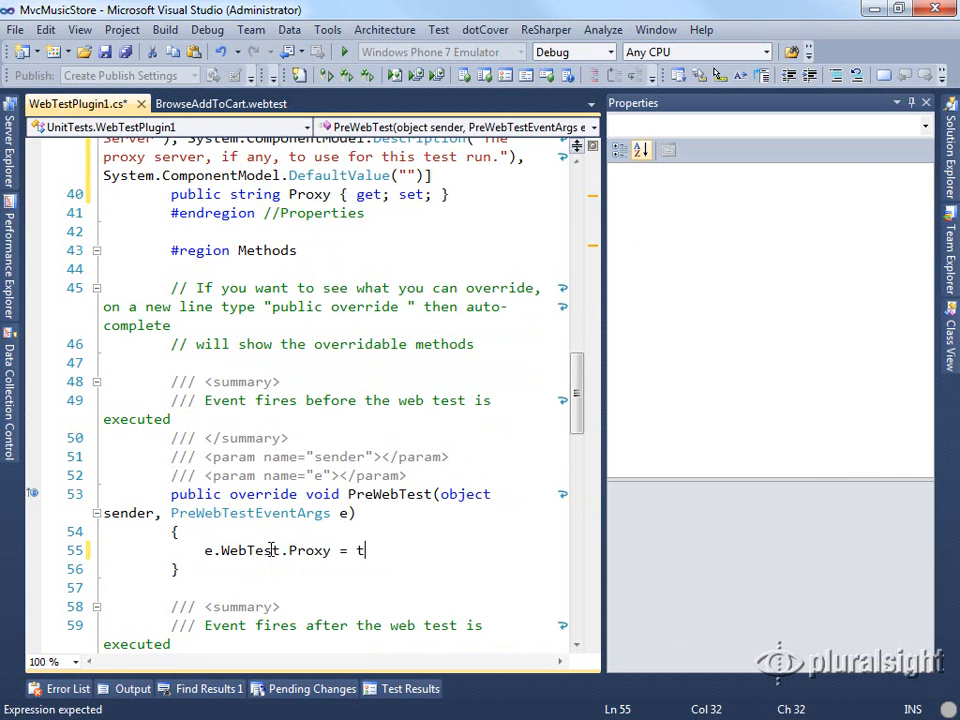
{"action": "type", "text": "his.Proxy;"}
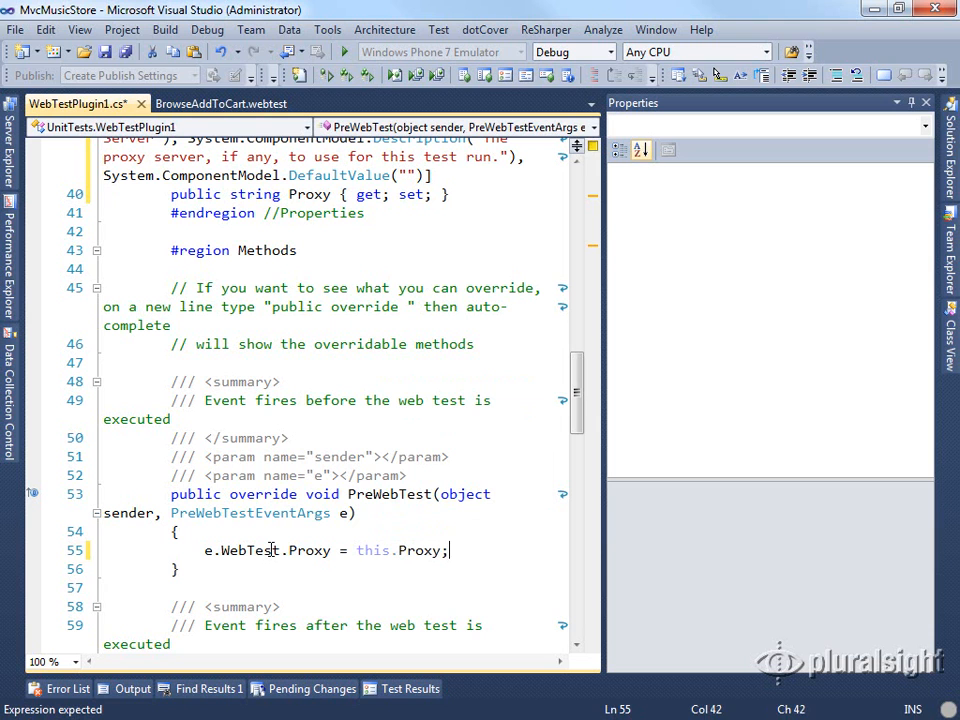
{"action": "key", "text": "ctrl+s"}
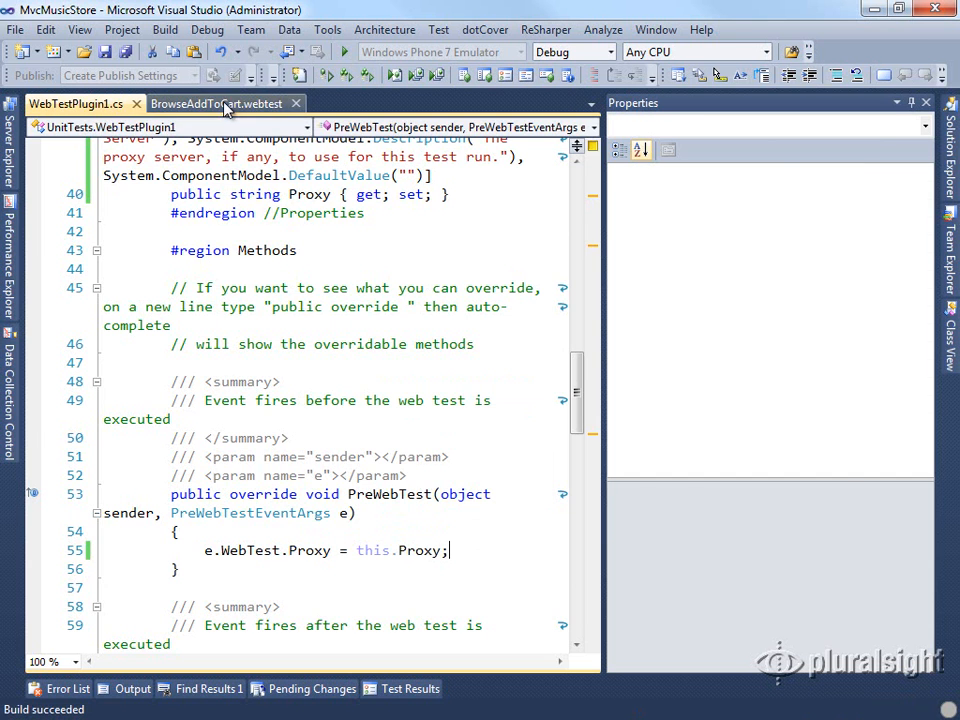
{"action": "left_click", "coordinate": [217, 103]}
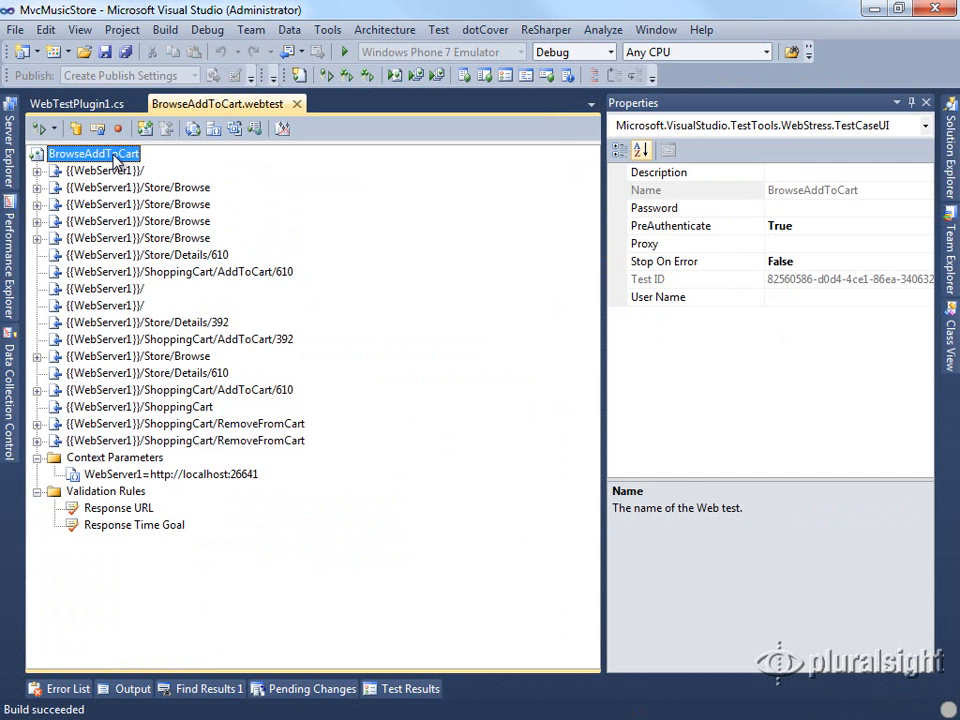
{"action": "right_click", "coordinate": [94, 153]}
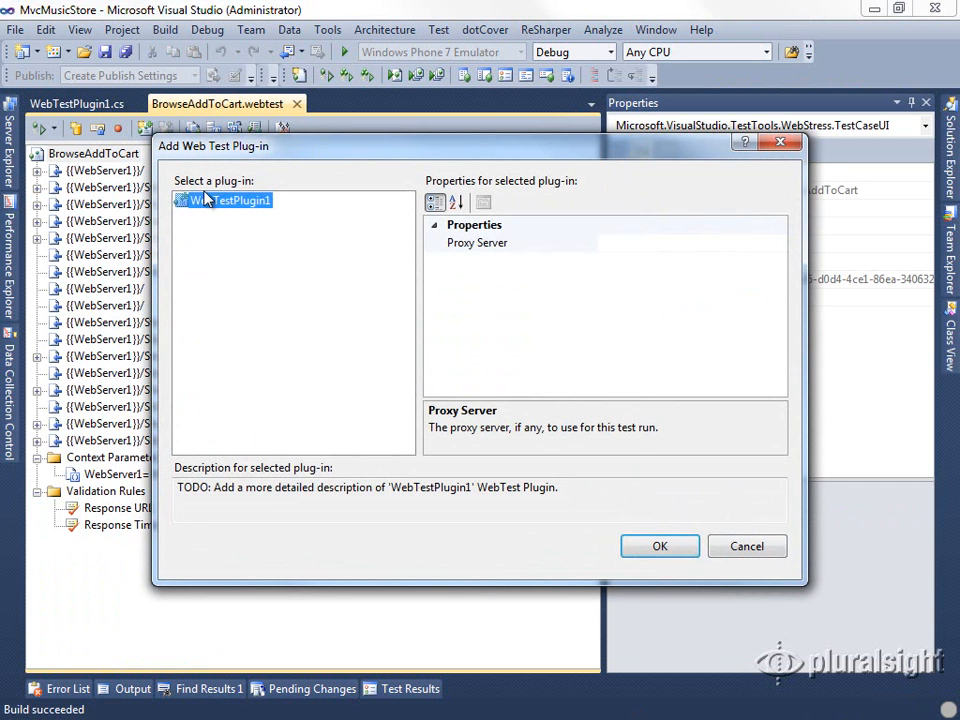
{"action": "left_click", "coordinate": [477, 243]}
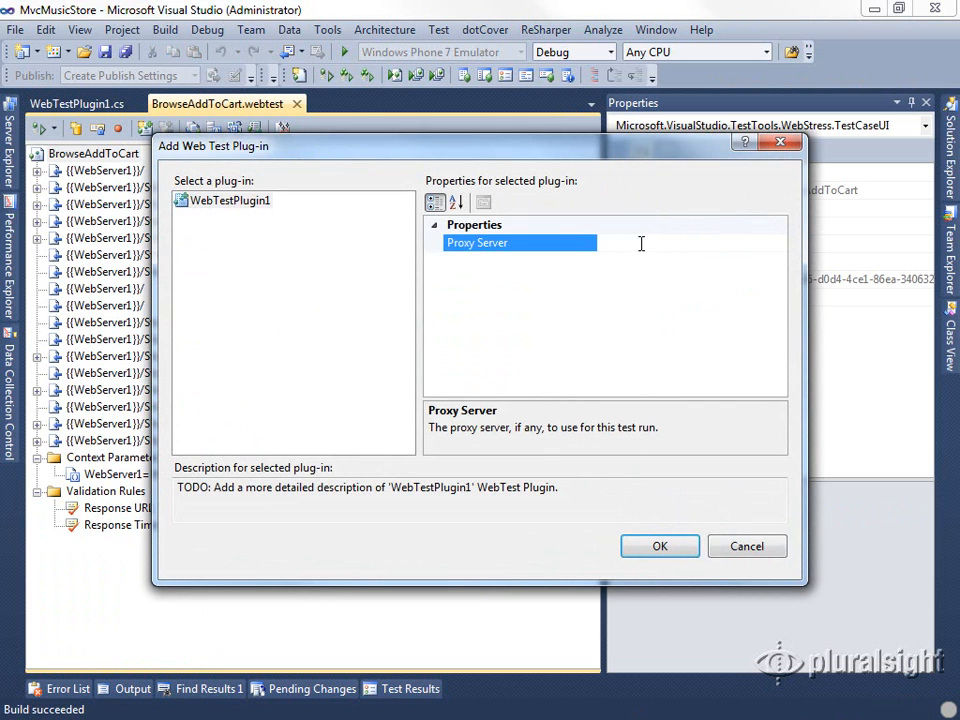
{"action": "type", "text": "http://"}
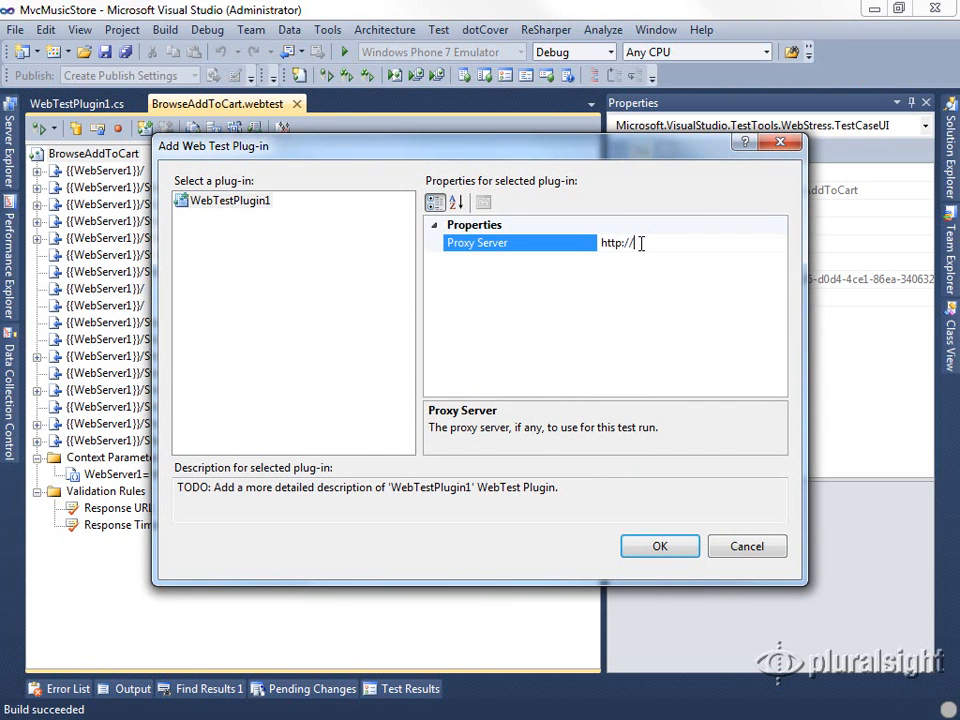
{"action": "type", "text": "localhost"}
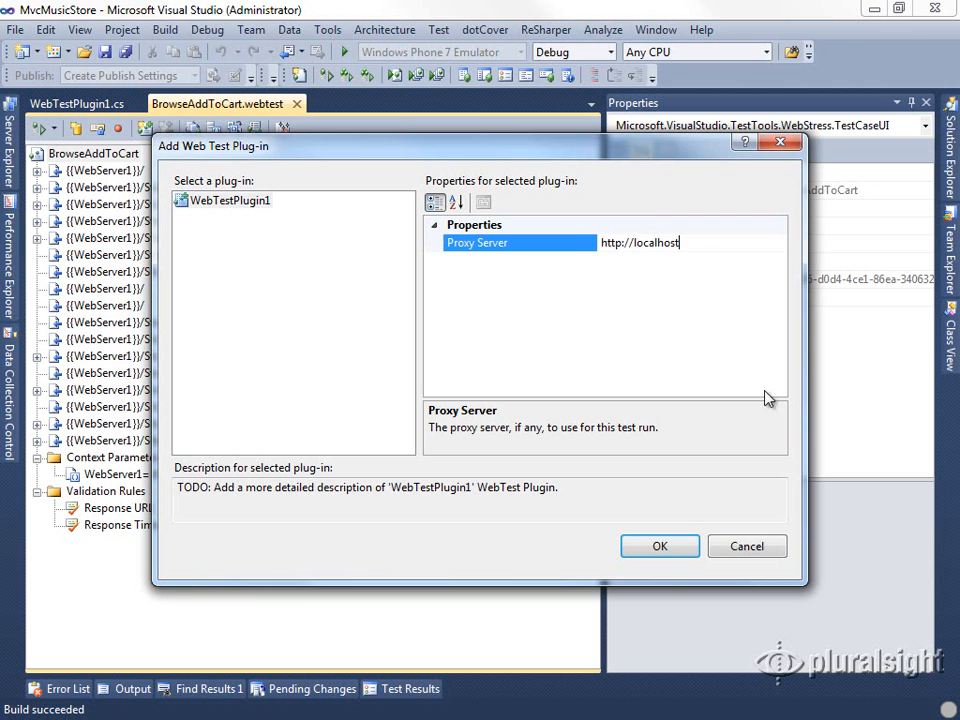
{"action": "left_click", "coordinate": [659, 546]}
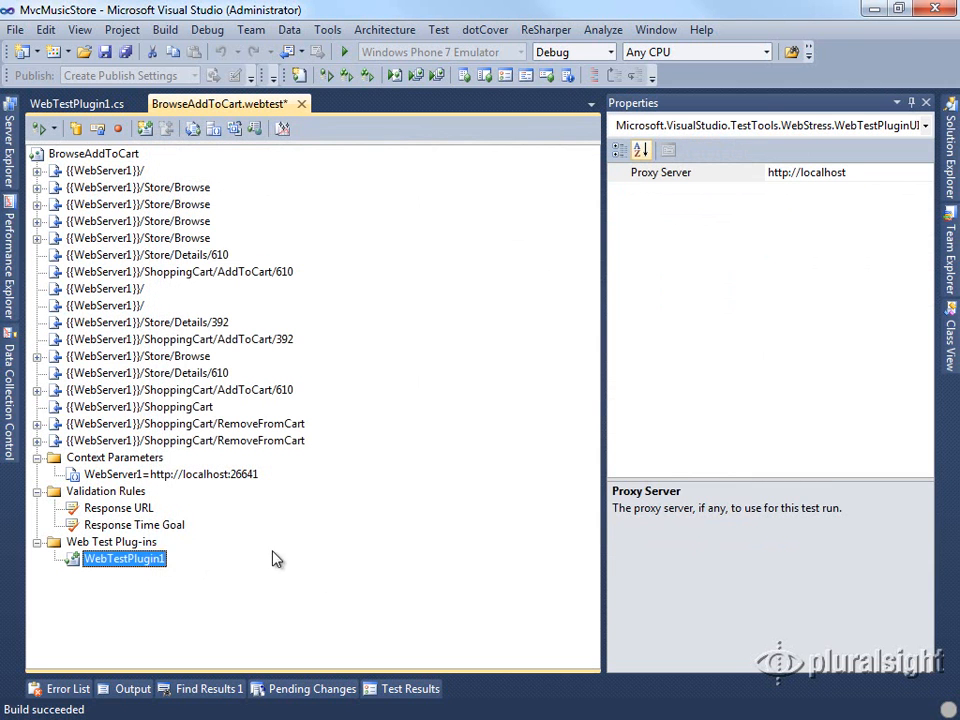
{"action": "mouse_move", "coordinate": [665, 215]}
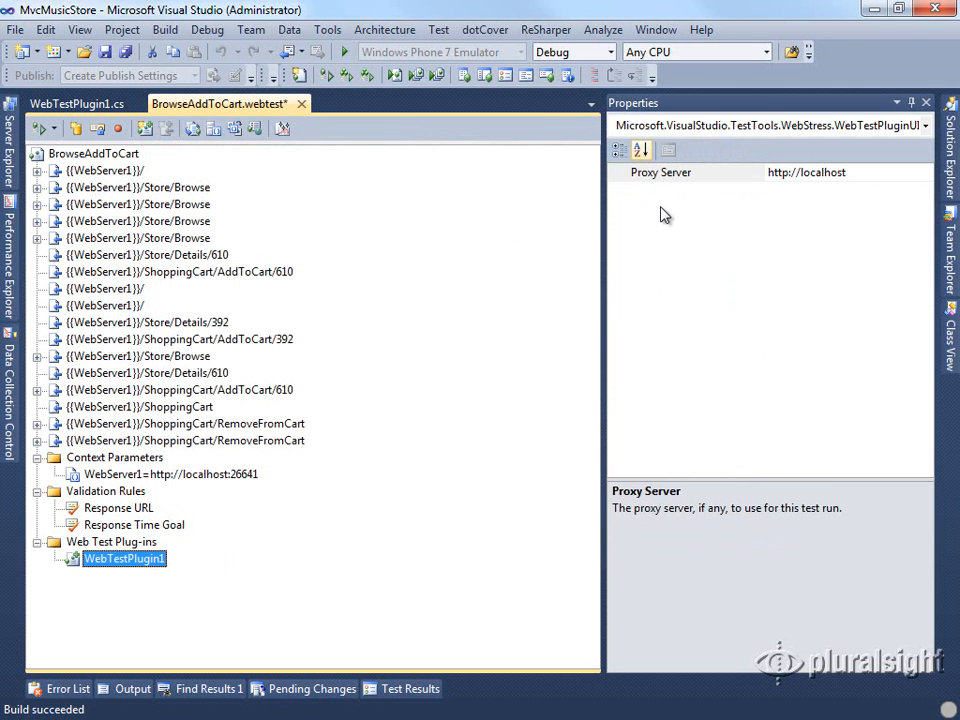
{"action": "mouse_move", "coordinate": [259, 518]}
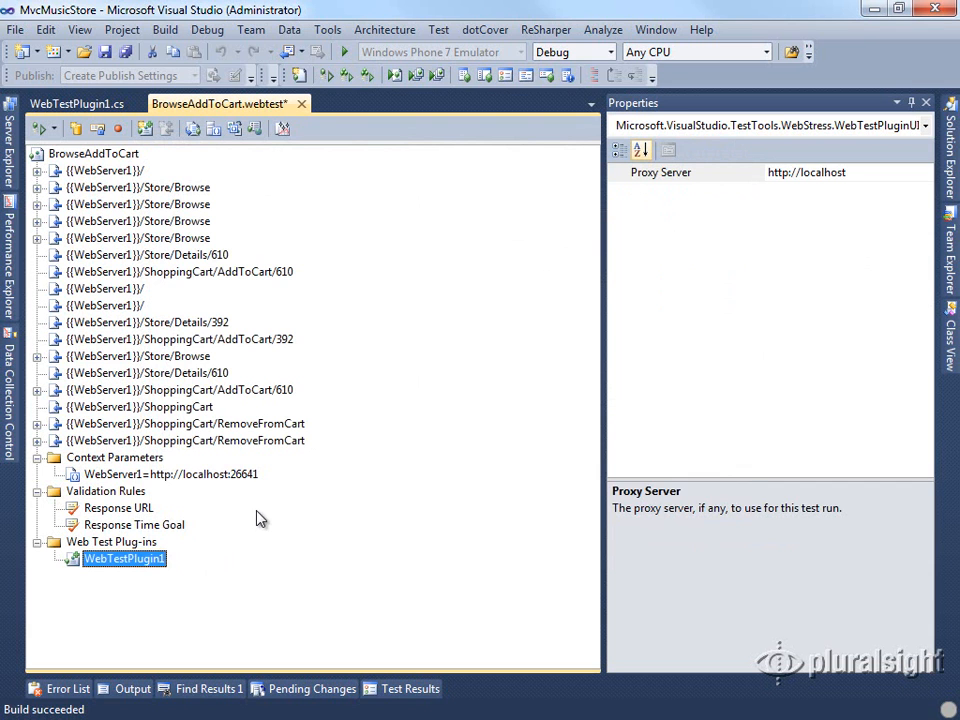
{"action": "mouse_move", "coordinate": [130, 157]}
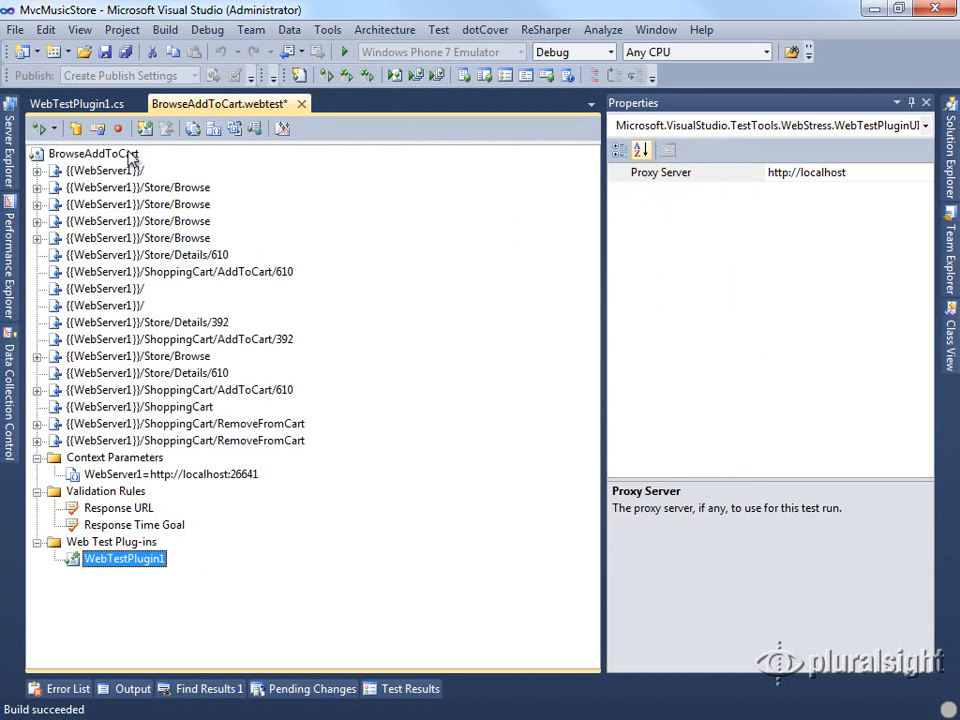
- Compare the web test's own Proxy property with WebTestPlugin1's Proxy Server setting
{"action": "left_click", "coordinate": [94, 153]}
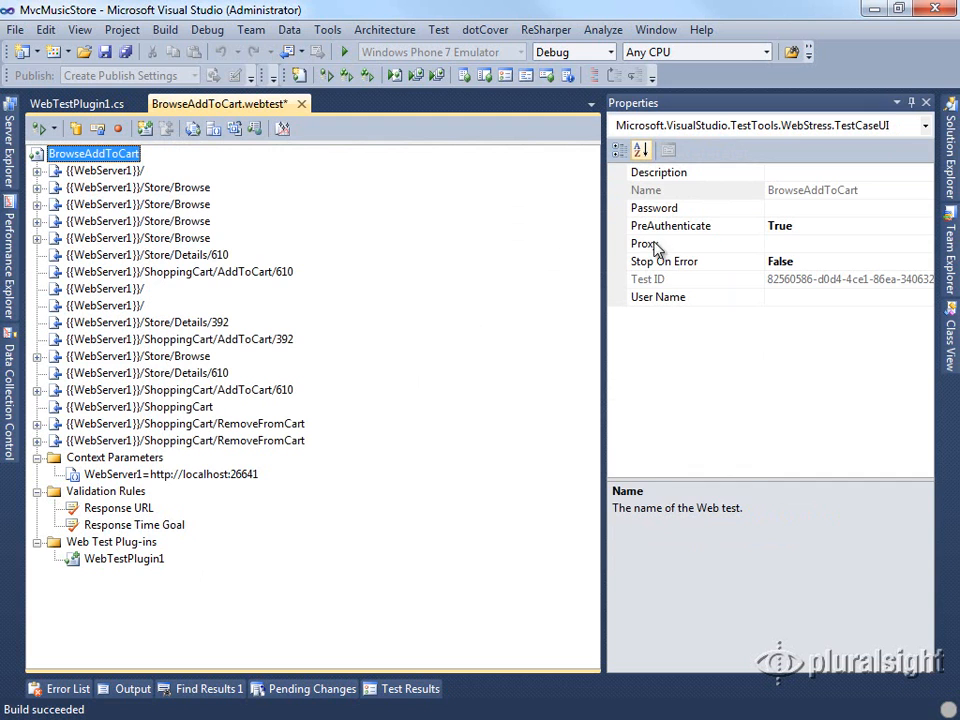
{"action": "left_click", "coordinate": [660, 243]}
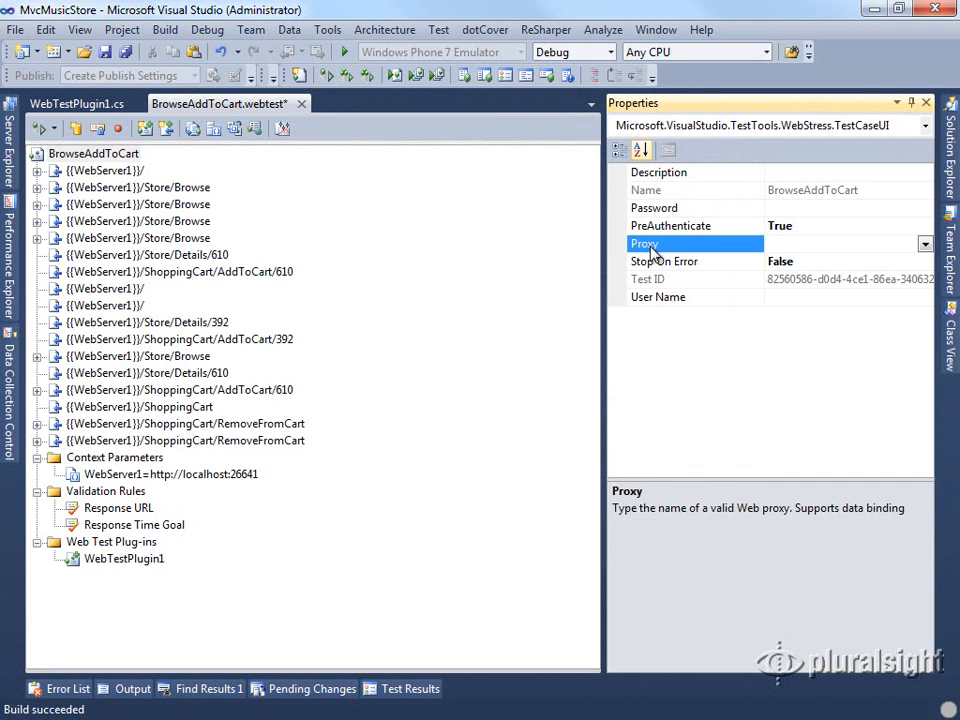
{"action": "mouse_move", "coordinate": [95, 565]}
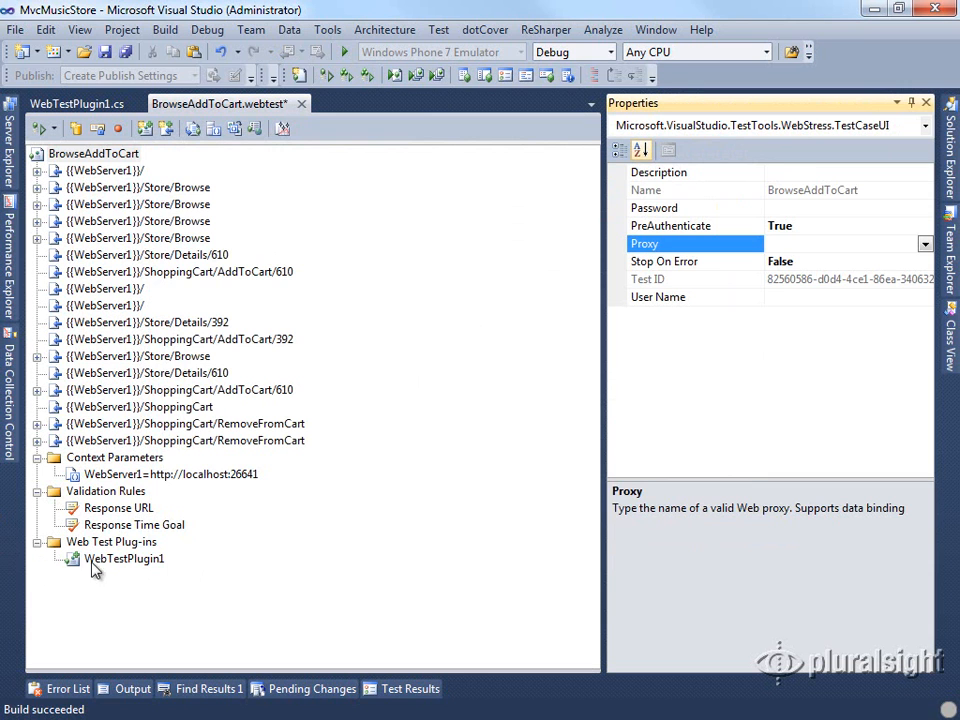
{"action": "left_click", "coordinate": [124, 558]}
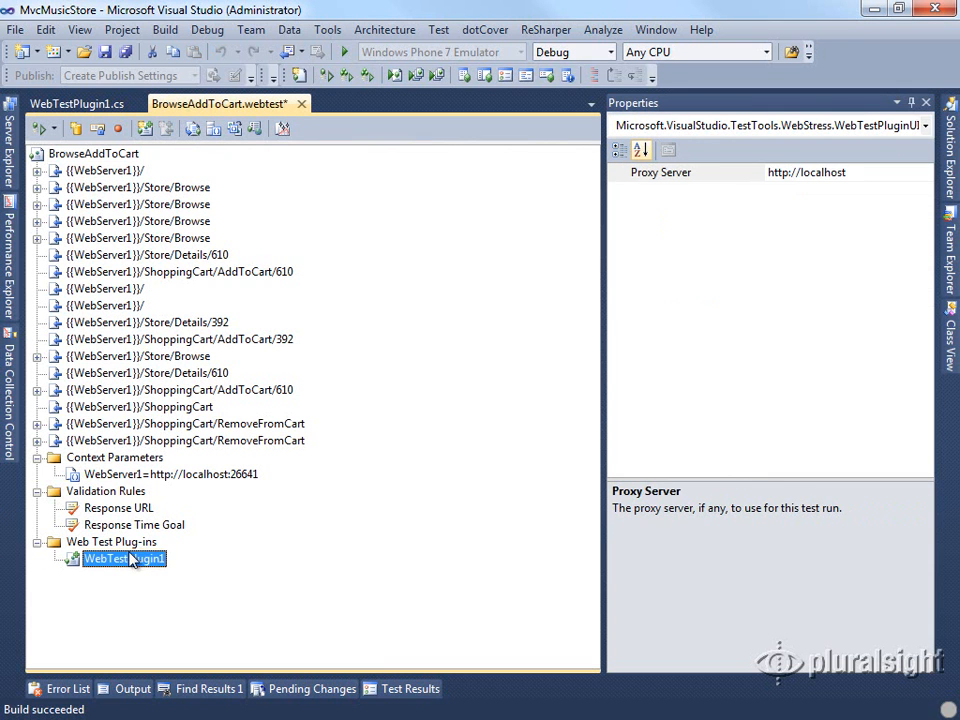
{"action": "mouse_move", "coordinate": [145, 570]}
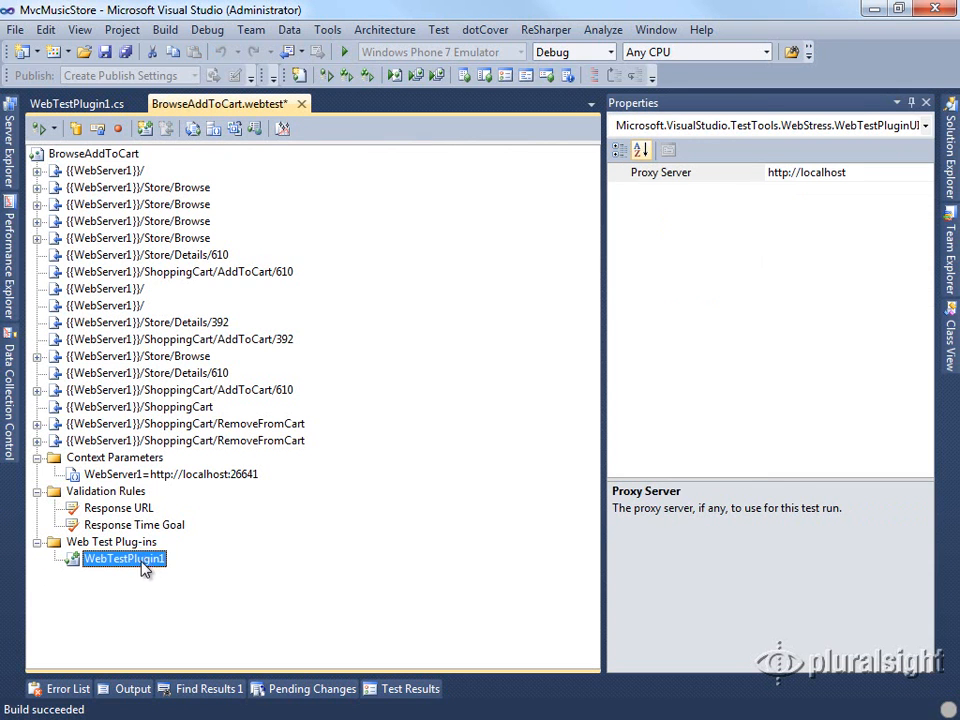
- Review BrowseAddToCart's first request Timeout setting and the web test's own properties
{"action": "left_click", "coordinate": [77, 103]}
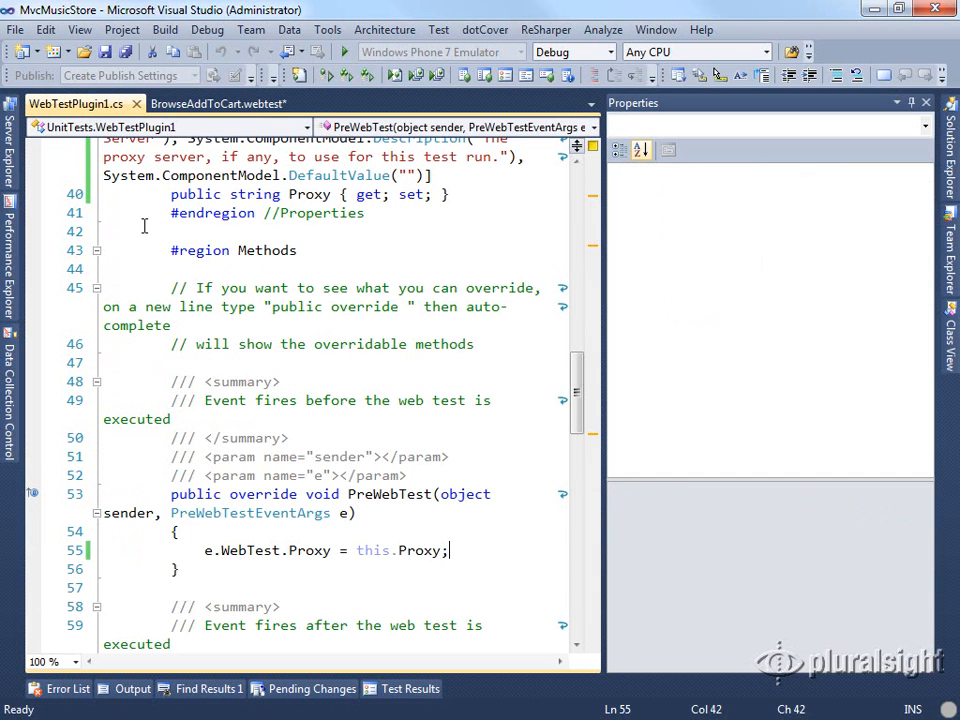
{"action": "mouse_move", "coordinate": [260, 257]}
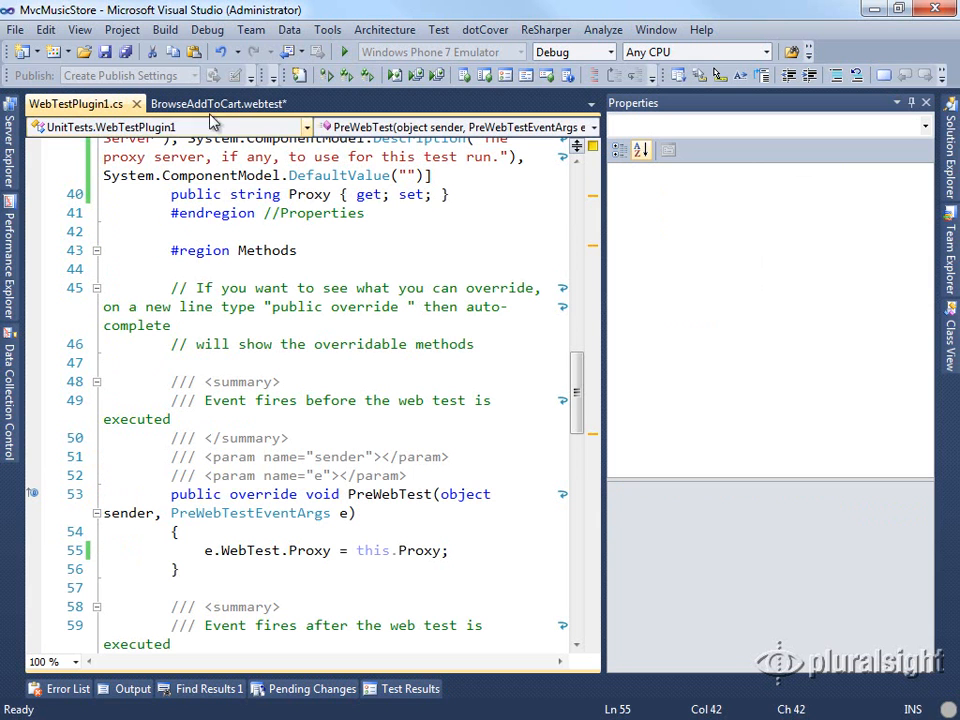
{"action": "left_click", "coordinate": [217, 103]}
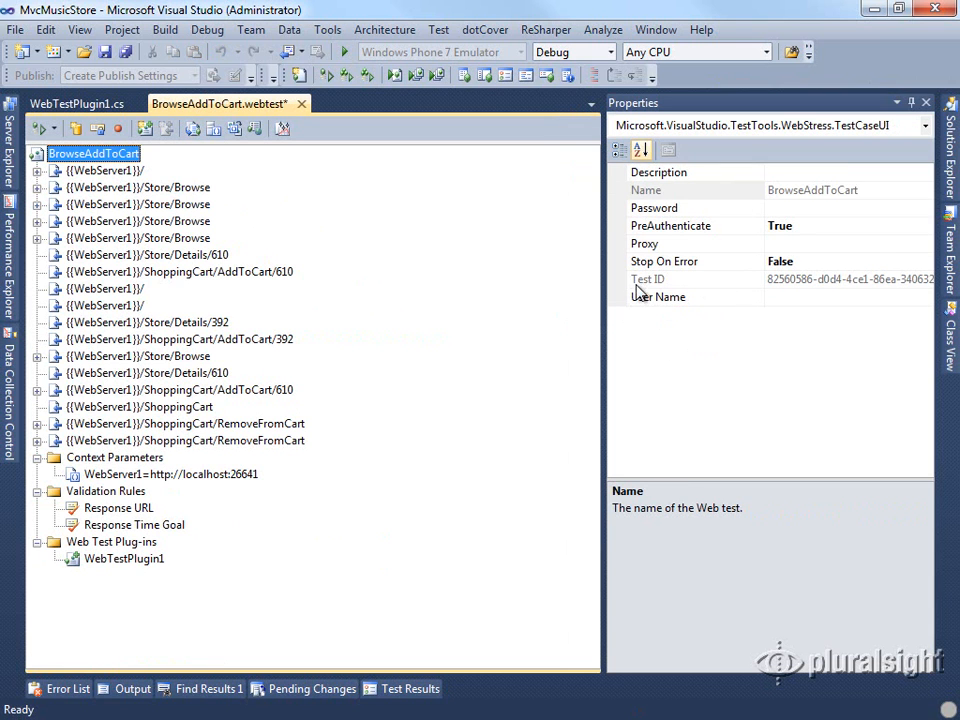
{"action": "mouse_move", "coordinate": [340, 170]}
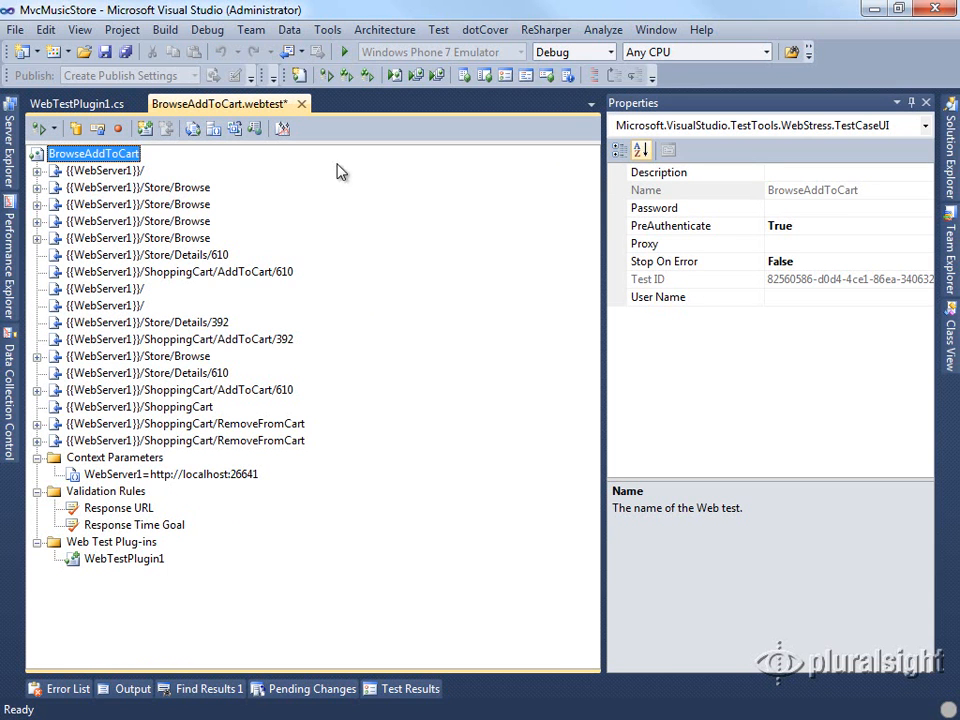
{"action": "left_click", "coordinate": [104, 170]}
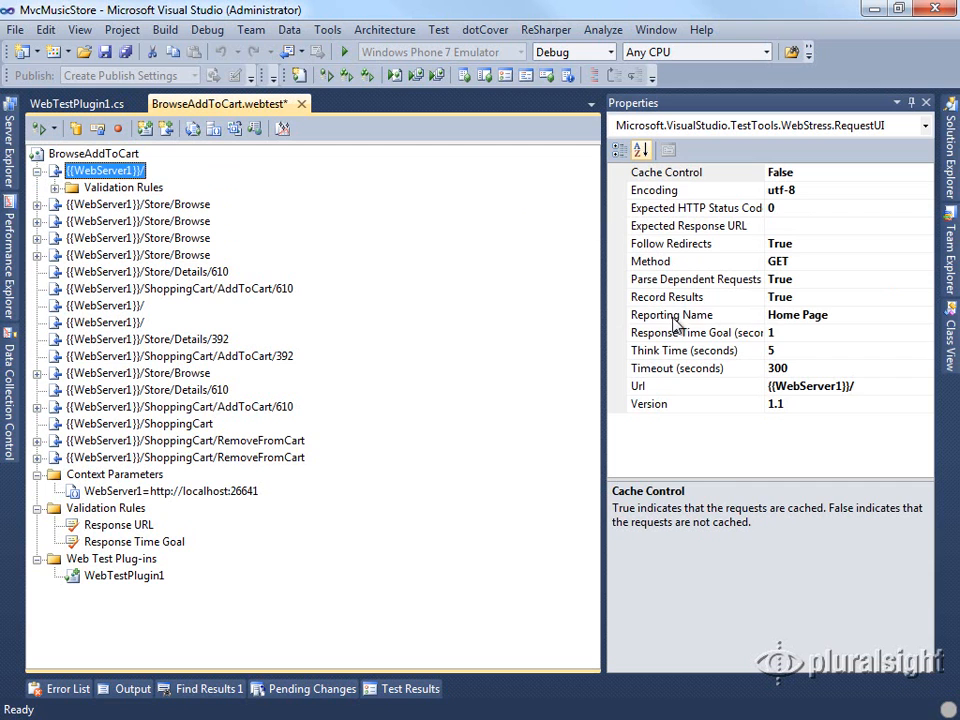
{"action": "left_click", "coordinate": [677, 368]}
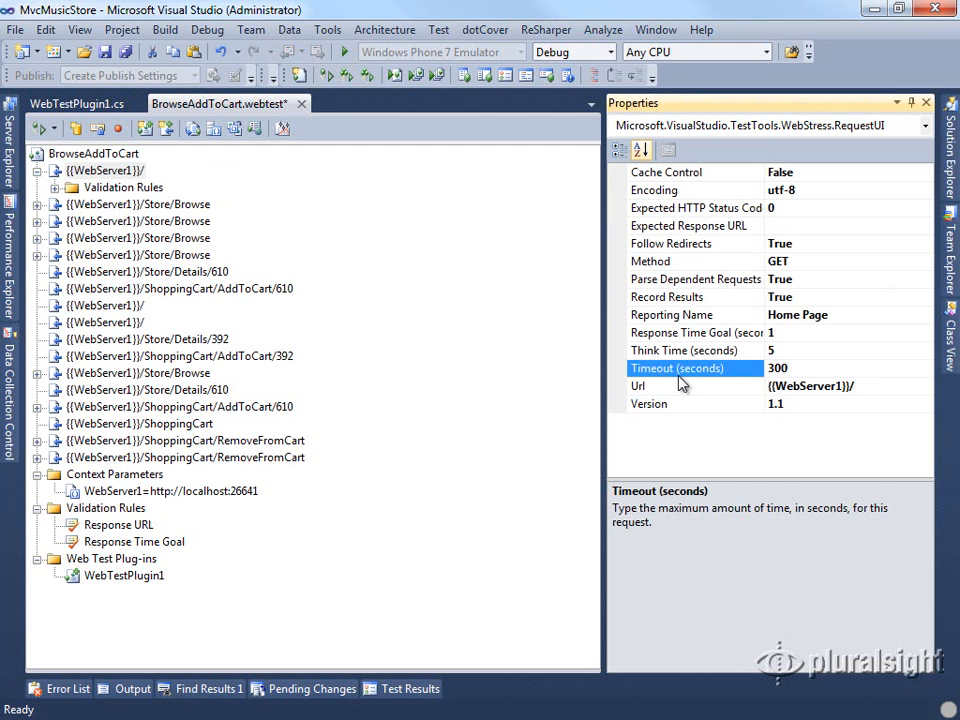
{"action": "mouse_move", "coordinate": [670, 208]}
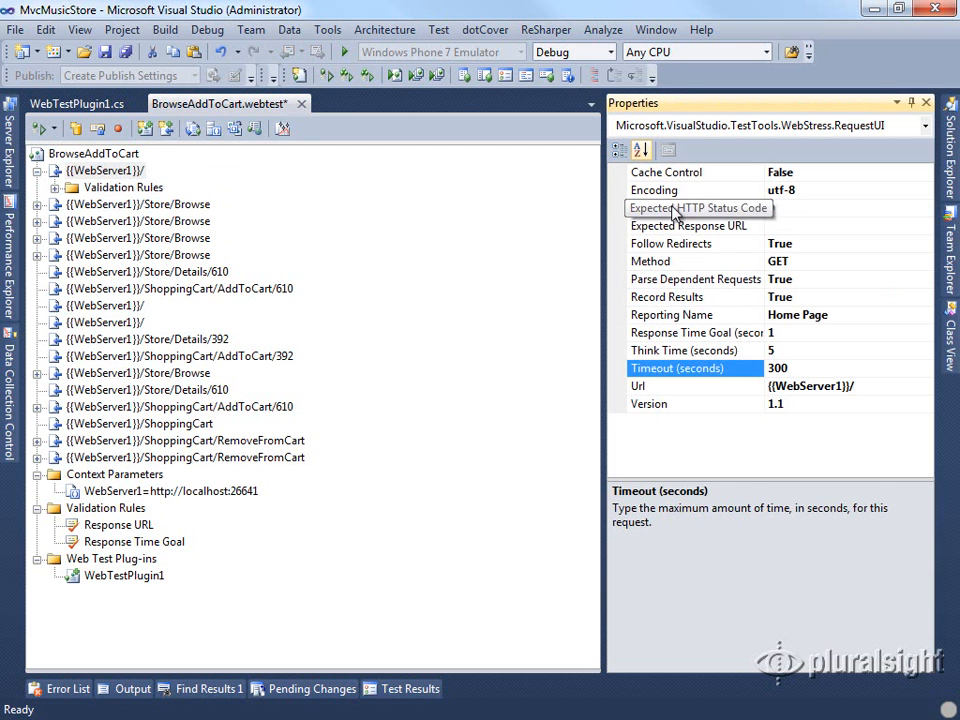
{"action": "left_click", "coordinate": [93, 153]}
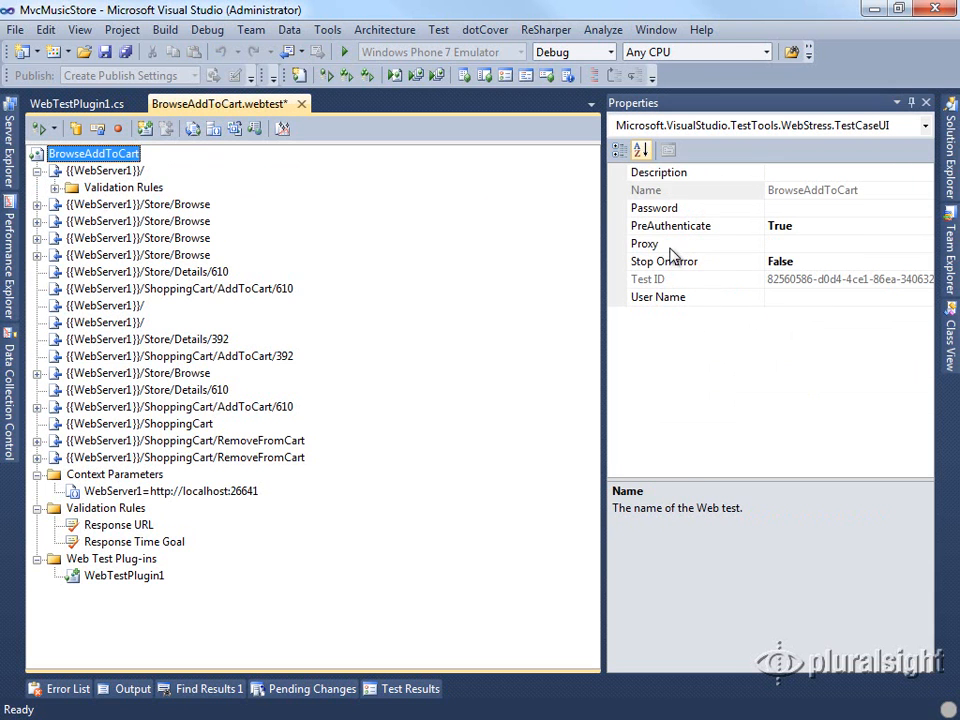
{"action": "mouse_move", "coordinate": [673, 323]}
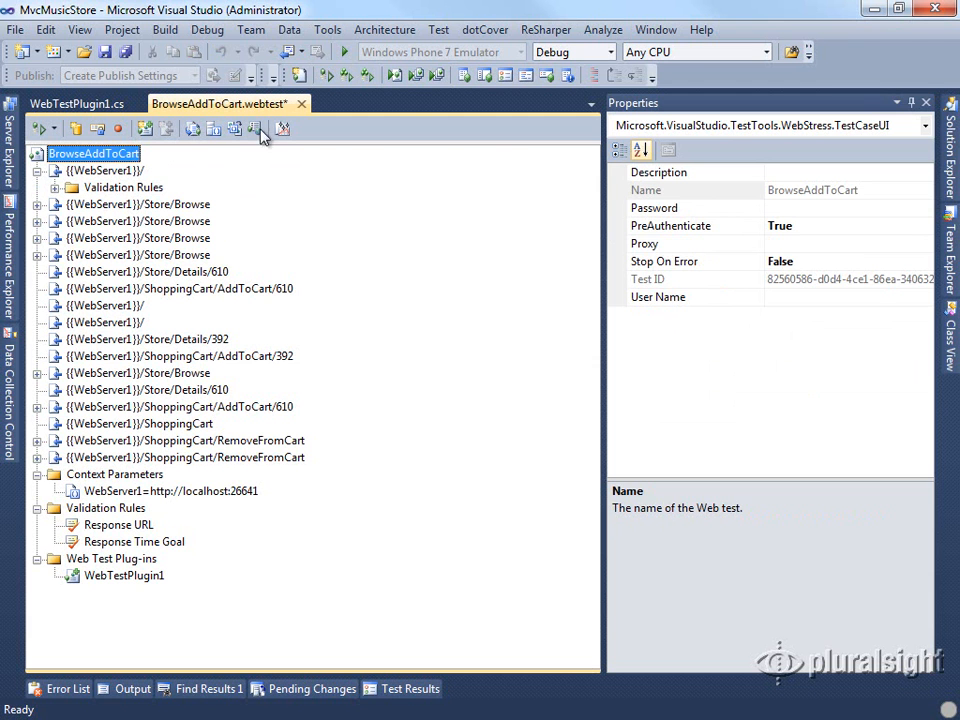
- Initialize _stopWatch = new Stopwatch(); in the WebTestPlugin1 constructor
{"action": "left_click", "coordinate": [70, 103]}
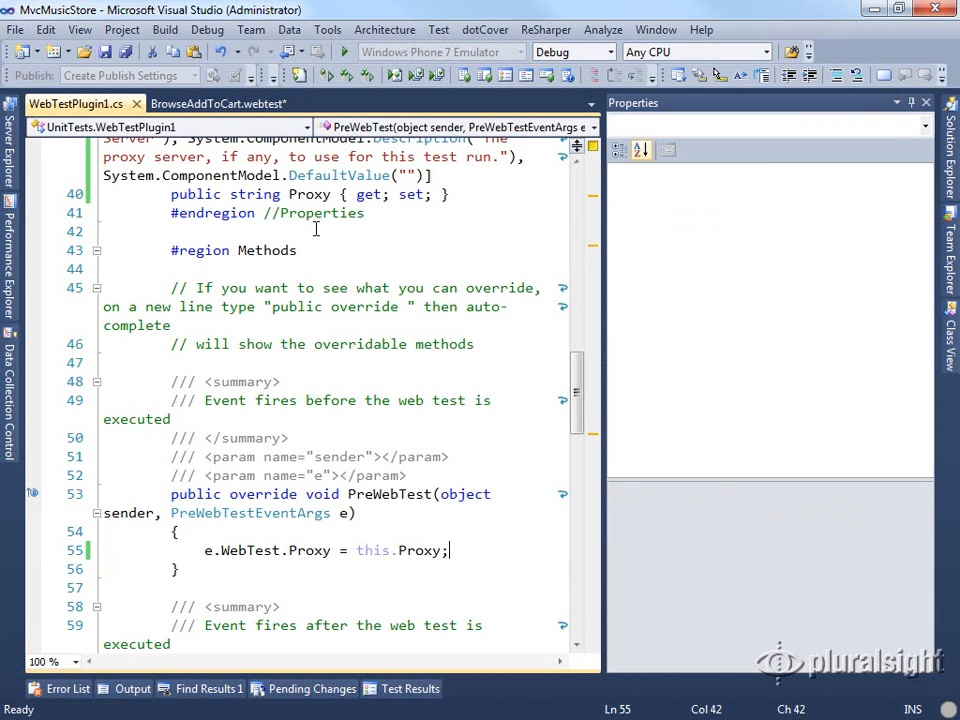
{"action": "scroll", "scroll_direction": "up", "scroll_amount": 3}
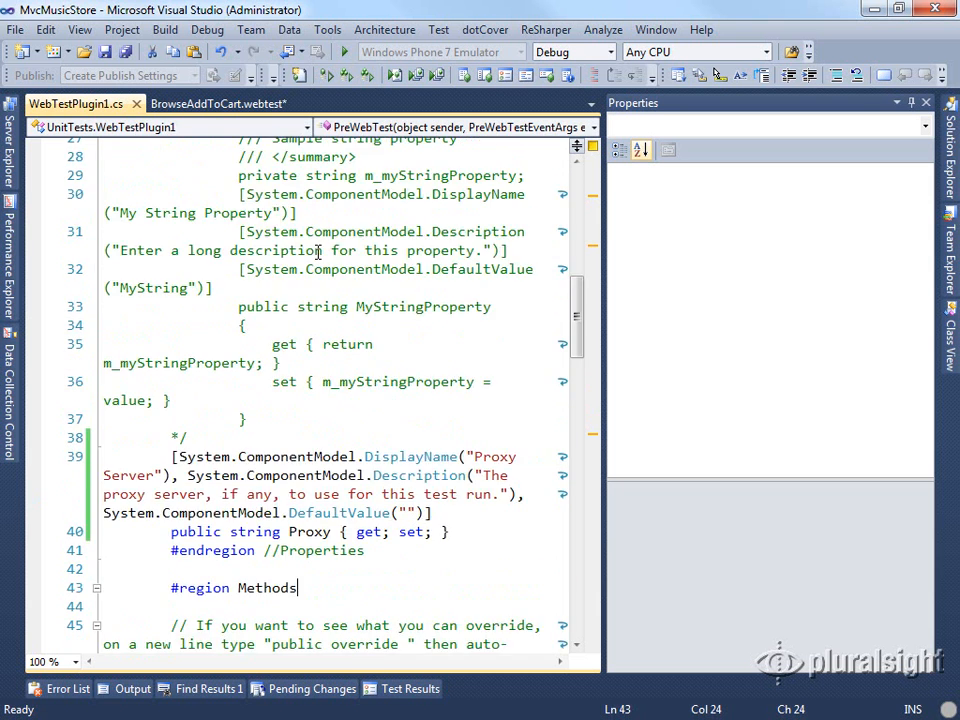
{"action": "scroll", "scroll_direction": "up", "scroll_amount": 3}
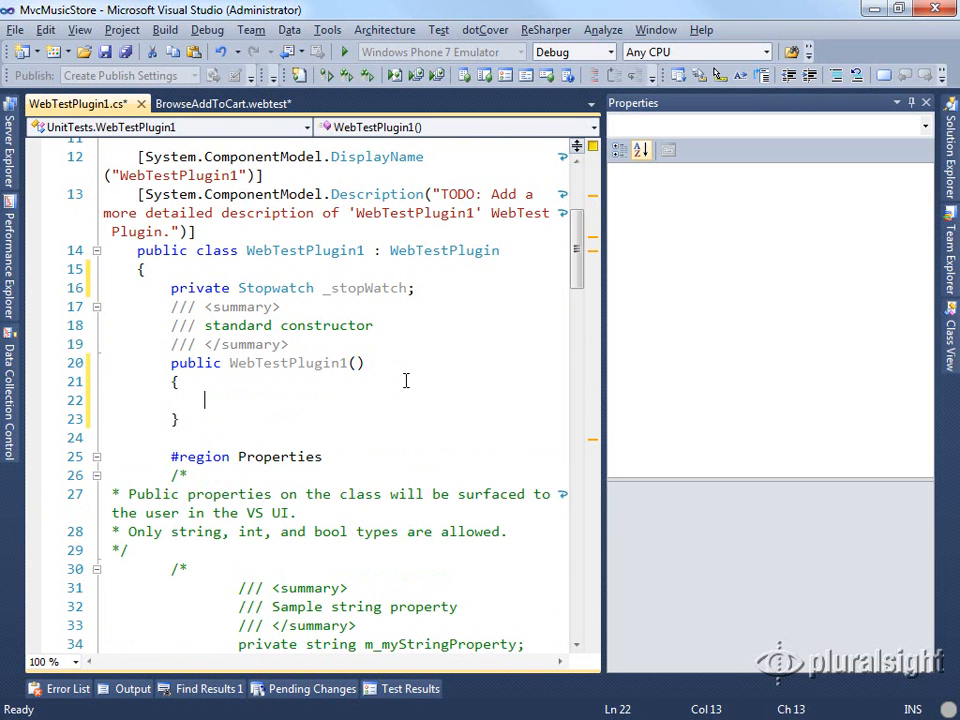
{"action": "type", "text": "_stopWatch=n"}
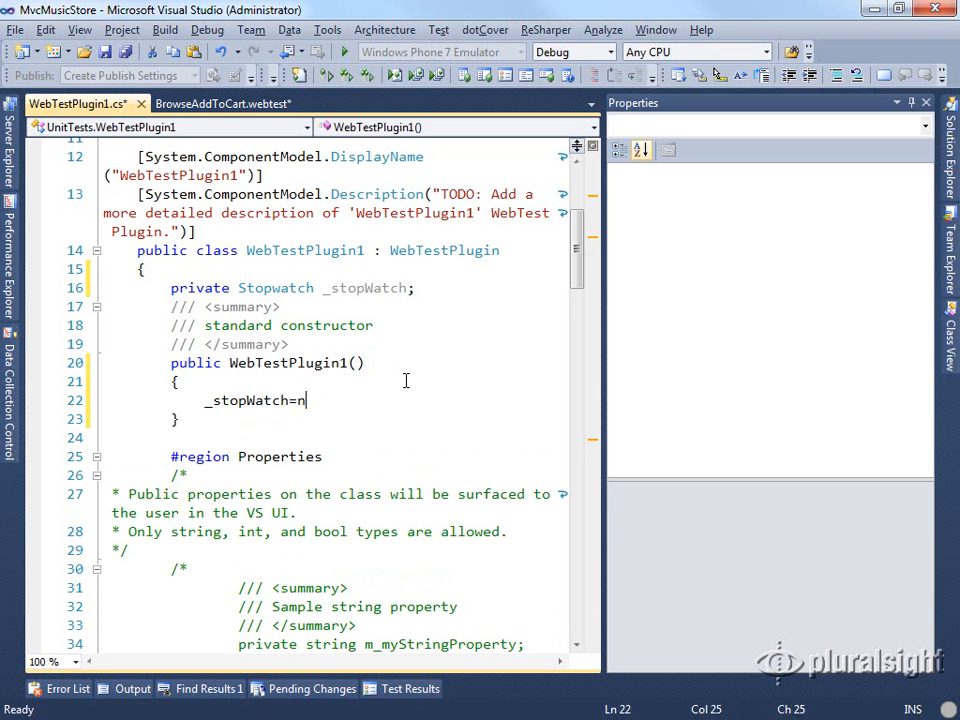
{"action": "type", "text": "ew Stopwatch();"}
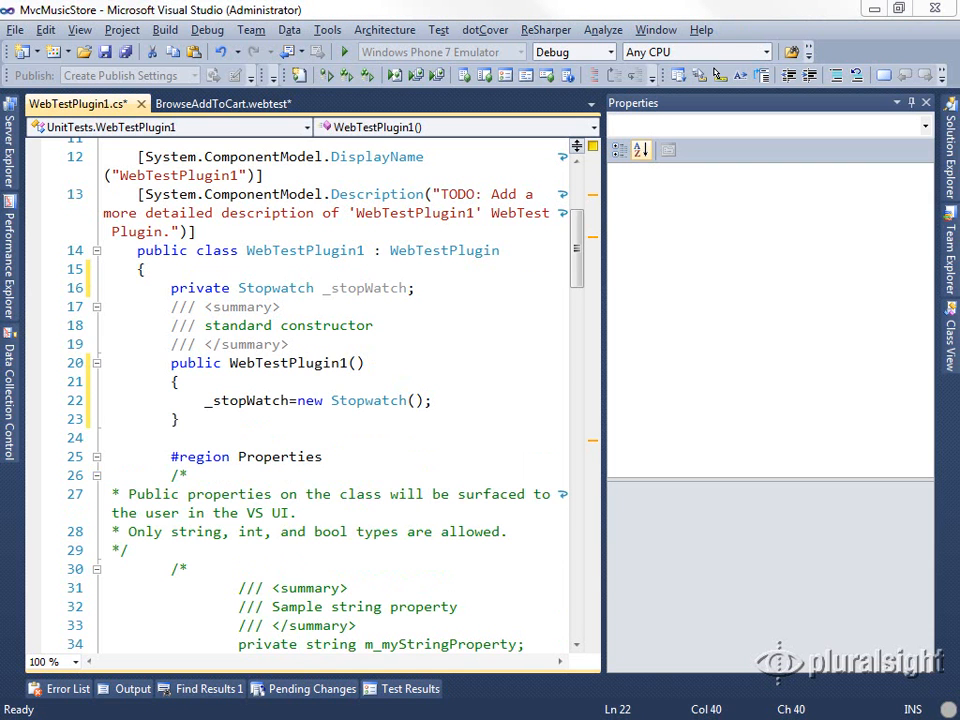
{"action": "mouse_move", "coordinate": [580, 248]}
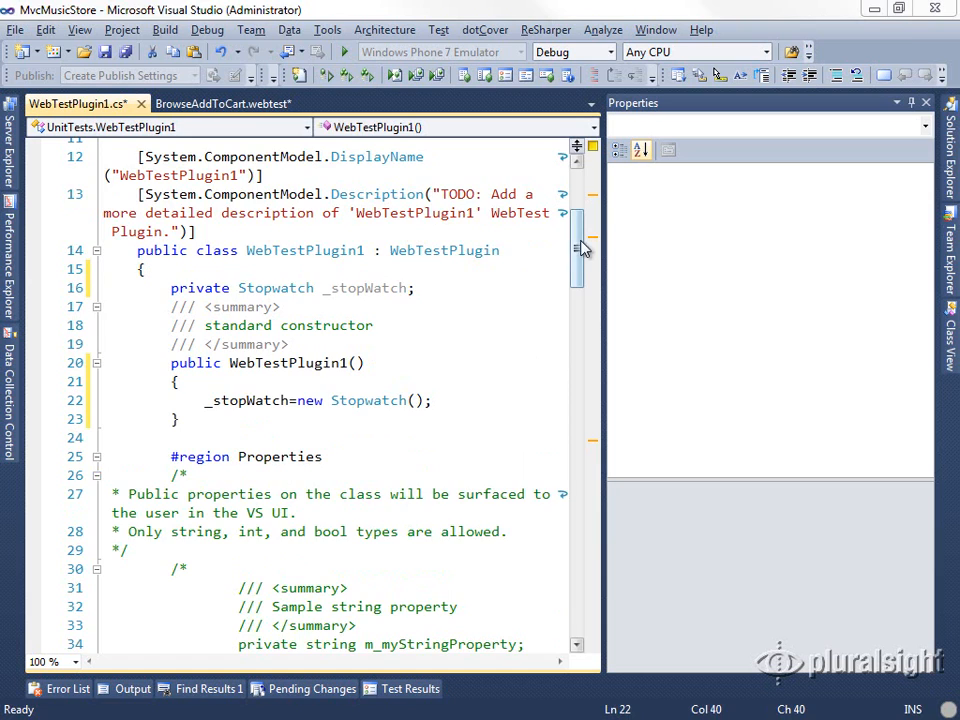
- Call _stopWatch.Start() in PreWebTest after setting the proxy
{"action": "scroll", "scroll_direction": "down", "scroll_amount": 3}
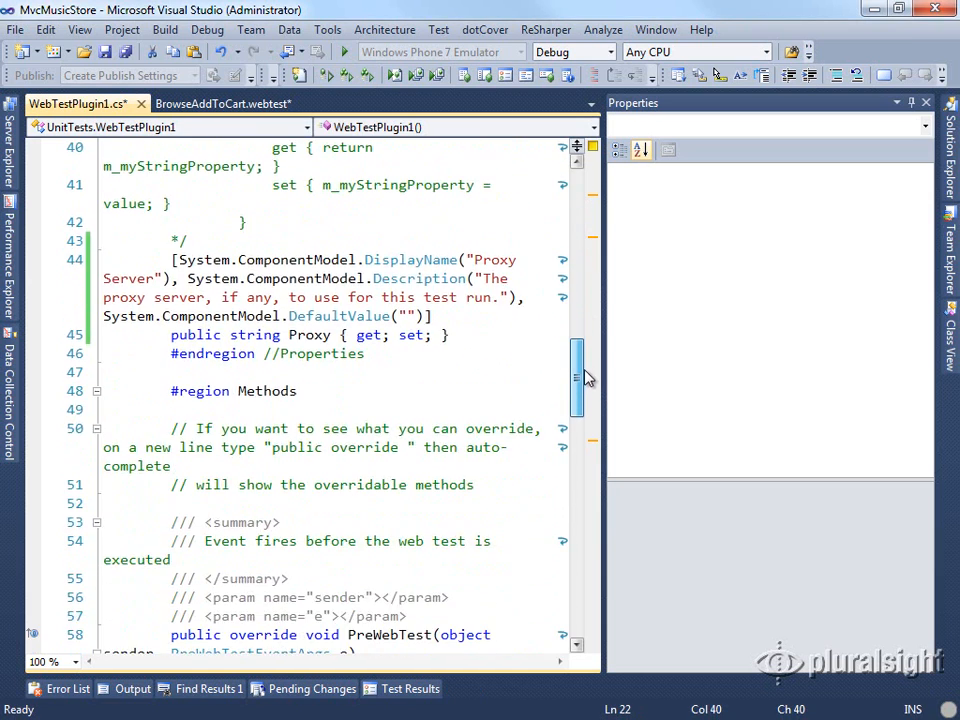
{"action": "scroll", "scroll_direction": "down", "scroll_amount": 3}
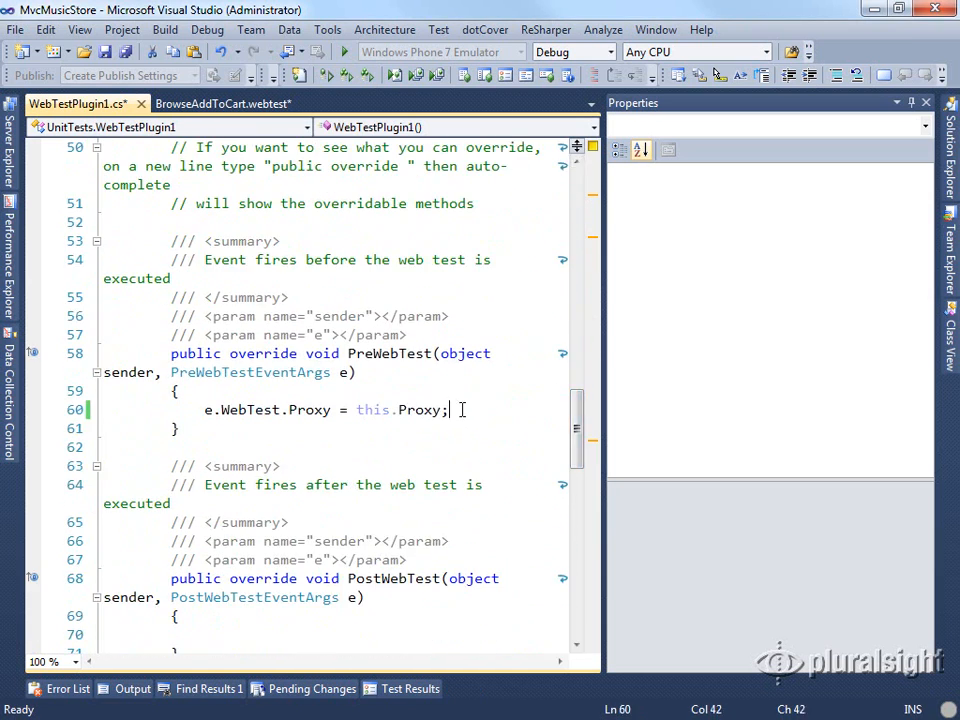
{"action": "type", "text": "_stopWatch"}
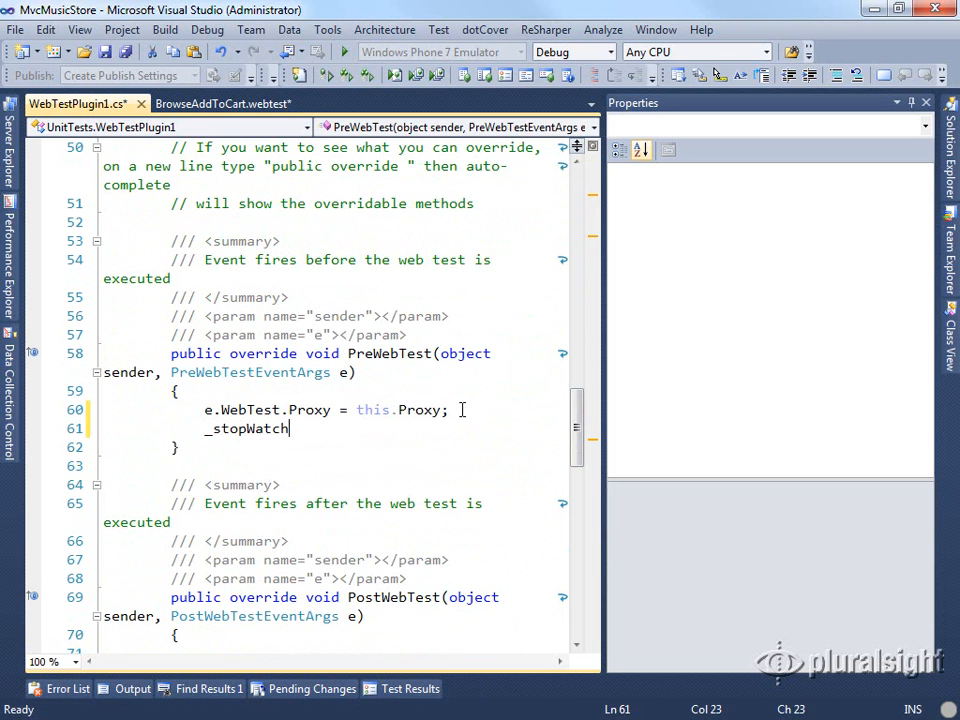
{"action": "type", "text": ".Start();"}
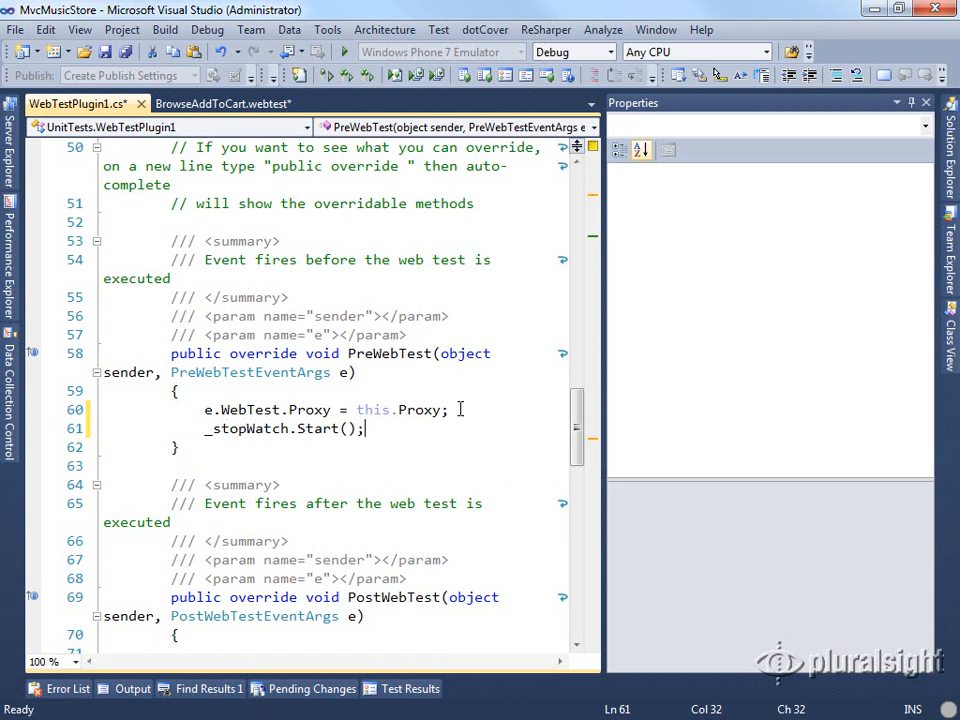
{"action": "scroll", "scroll_direction": "down", "scroll_amount": 3}
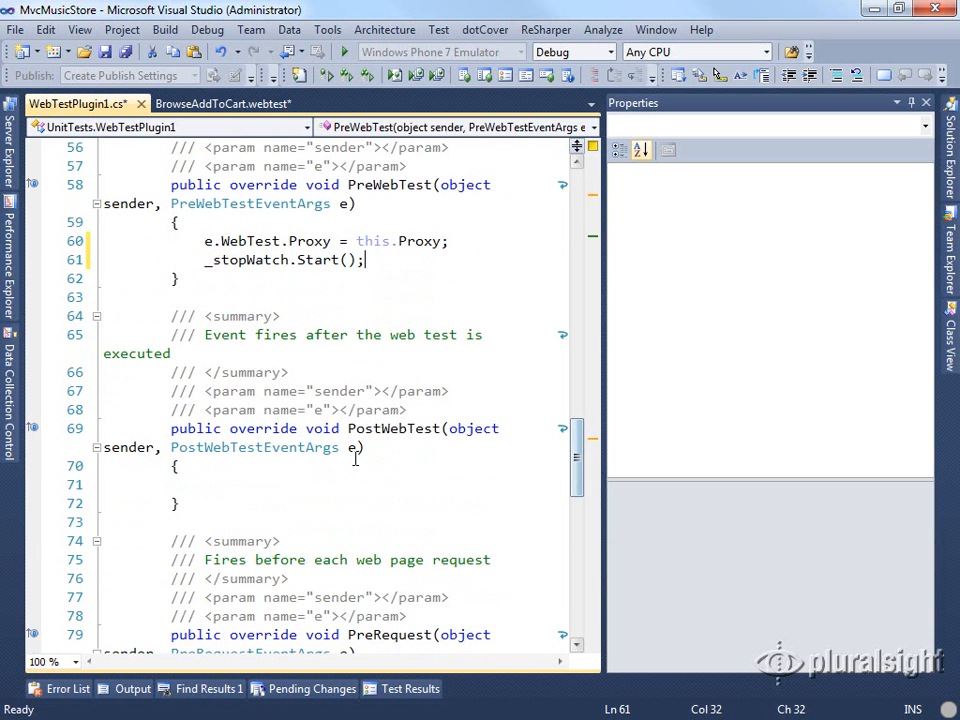
{"action": "left_click", "coordinate": [356, 473]}
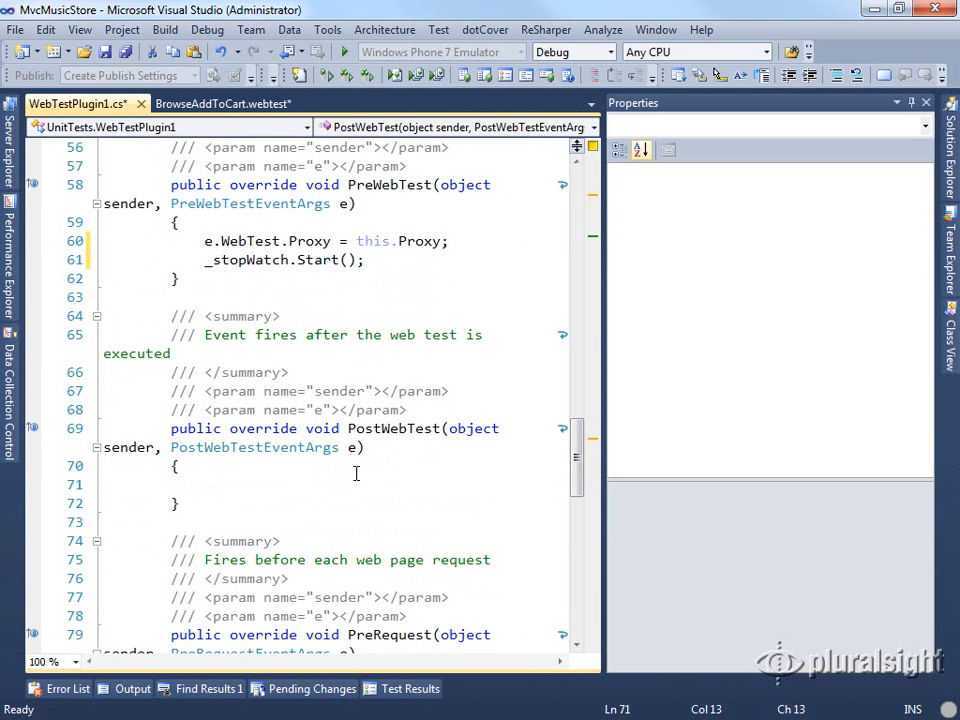
{"action": "left_click", "coordinate": [205, 485]}
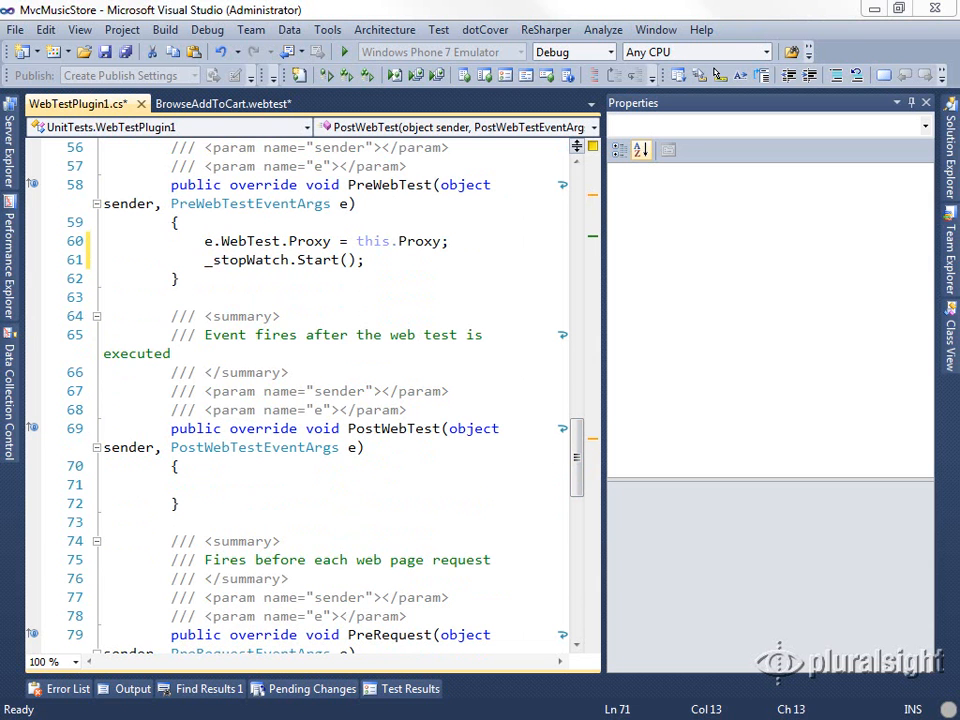
- Add an int MaximumTestTime property displayed as 'Maximum Test Time' with default value 0
{"action": "left_click", "coordinate": [450, 241]}
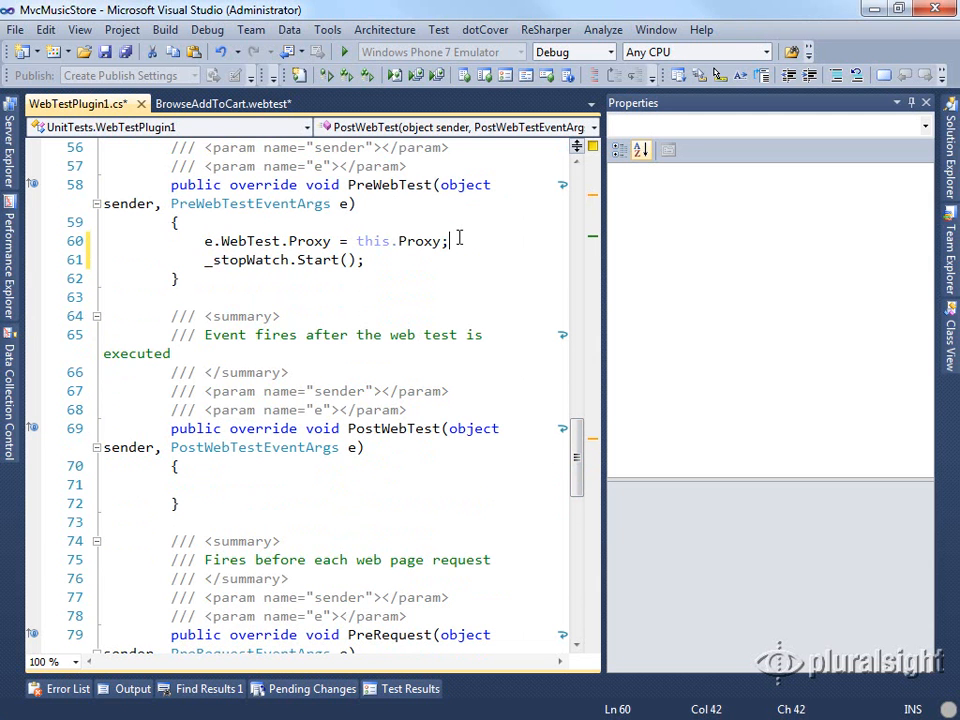
{"action": "scroll", "scroll_direction": "up", "scroll_amount": 3}
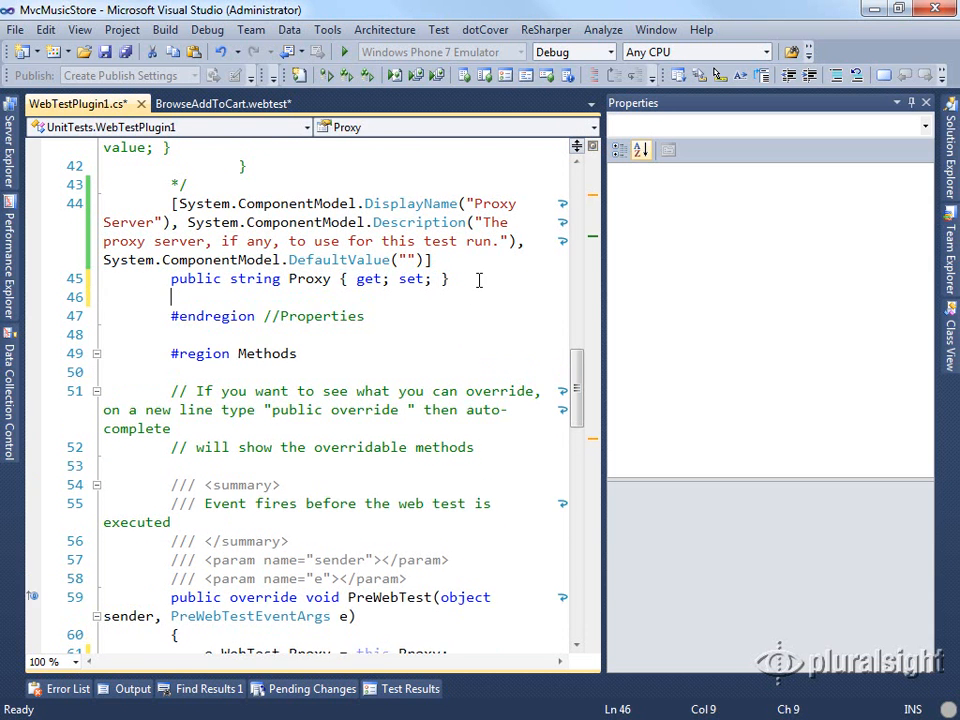
{"action": "type", "text": "[System.ComponentModel.DisplayName(\"Maximum Test Time\"), System.ComponentModel.Description(\"Specify the maximum total time the test can take in milliseconds\"), System.ComponentModel.DefaultValue(\"0\")]"}
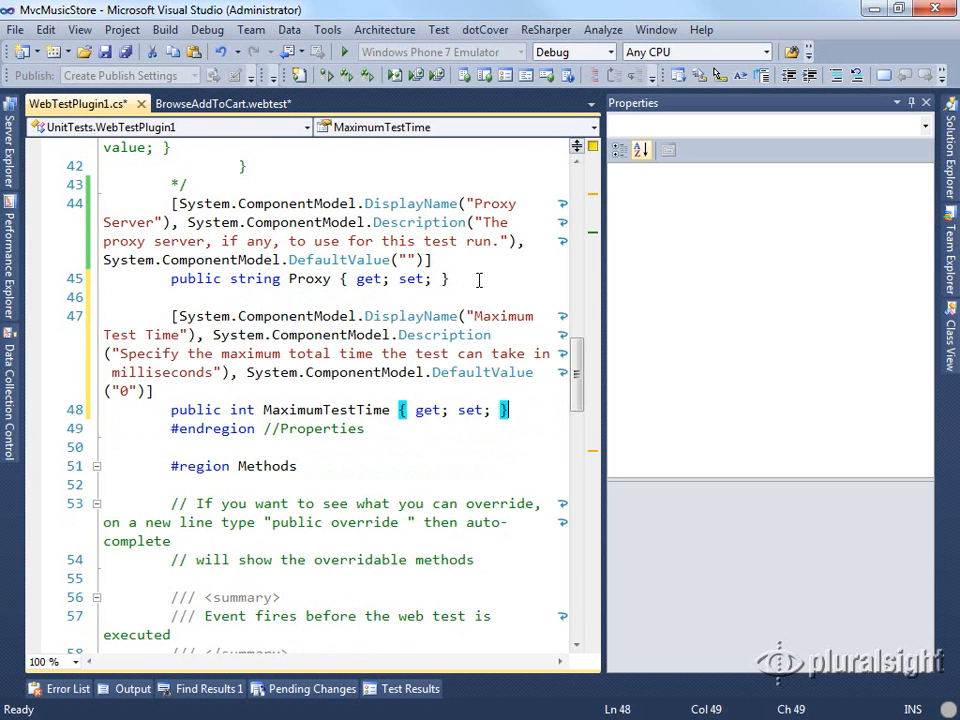
{"action": "mouse_move", "coordinate": [477, 315]}
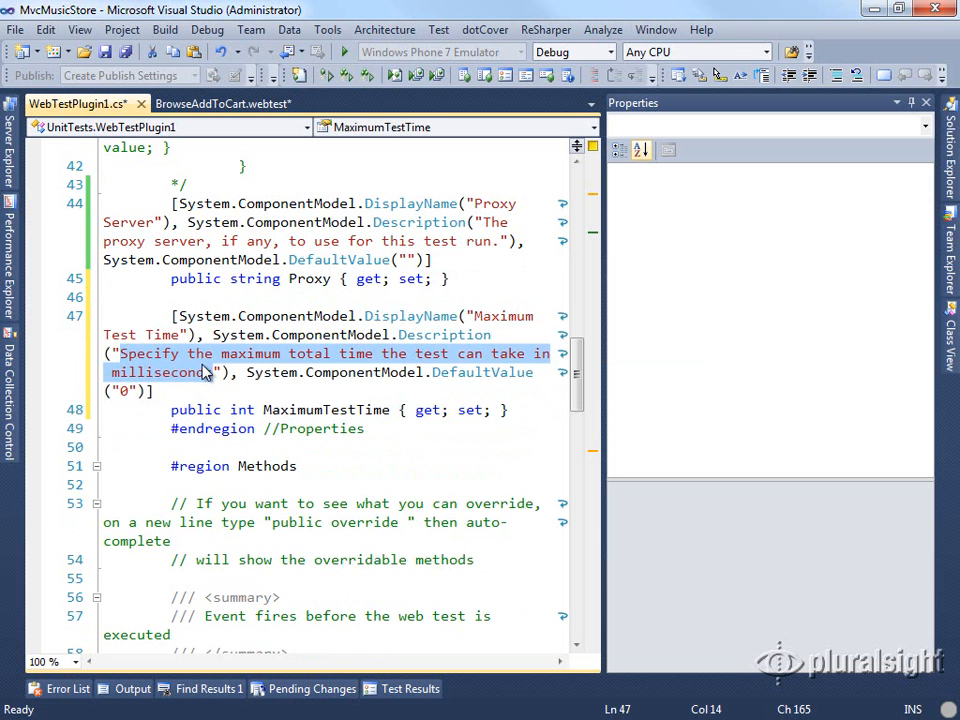
{"action": "mouse_move", "coordinate": [505, 408]}
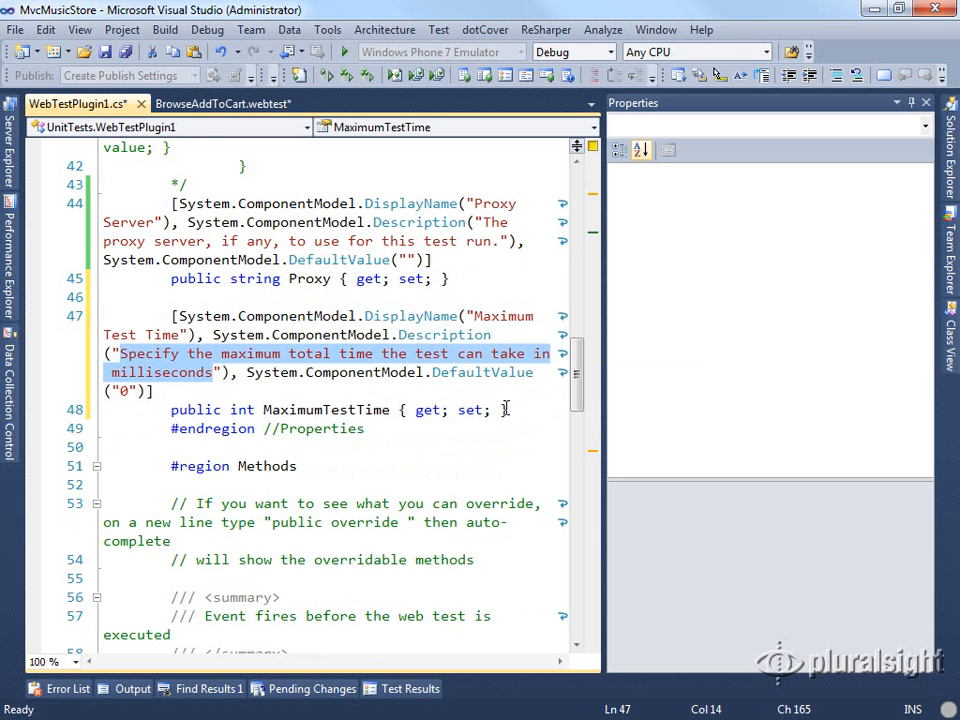
{"action": "scroll", "scroll_direction": "down", "scroll_amount": 3}
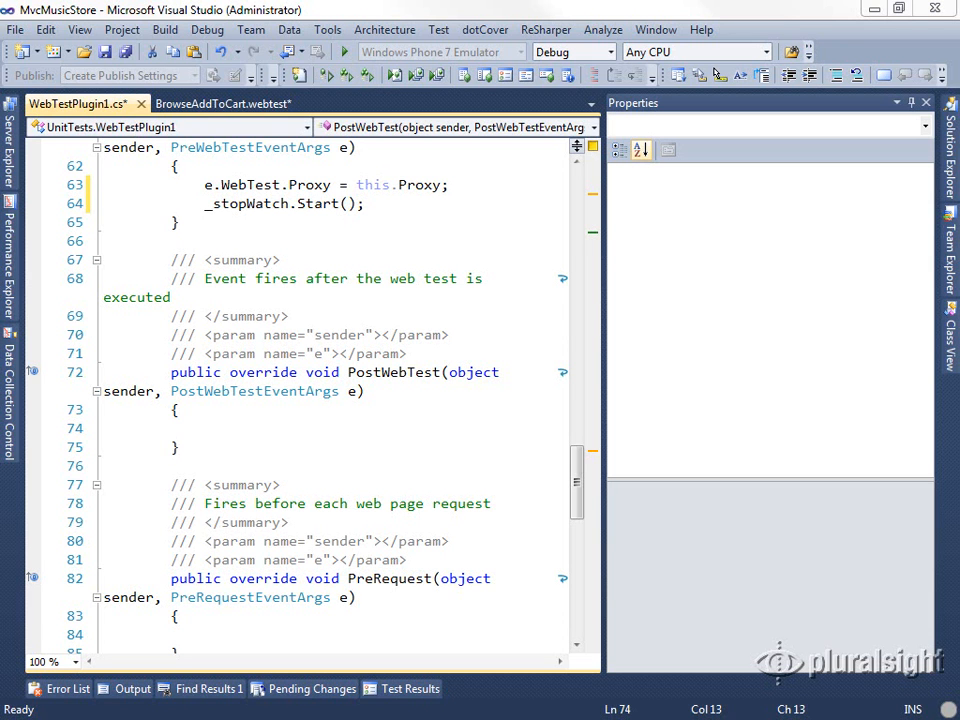
- Make PostWebTest stop the stopwatch and set Outcome.Fail when elapsed milliseconds exceed MaximumTestTime
{"action": "left_click", "coordinate": [205, 428]}
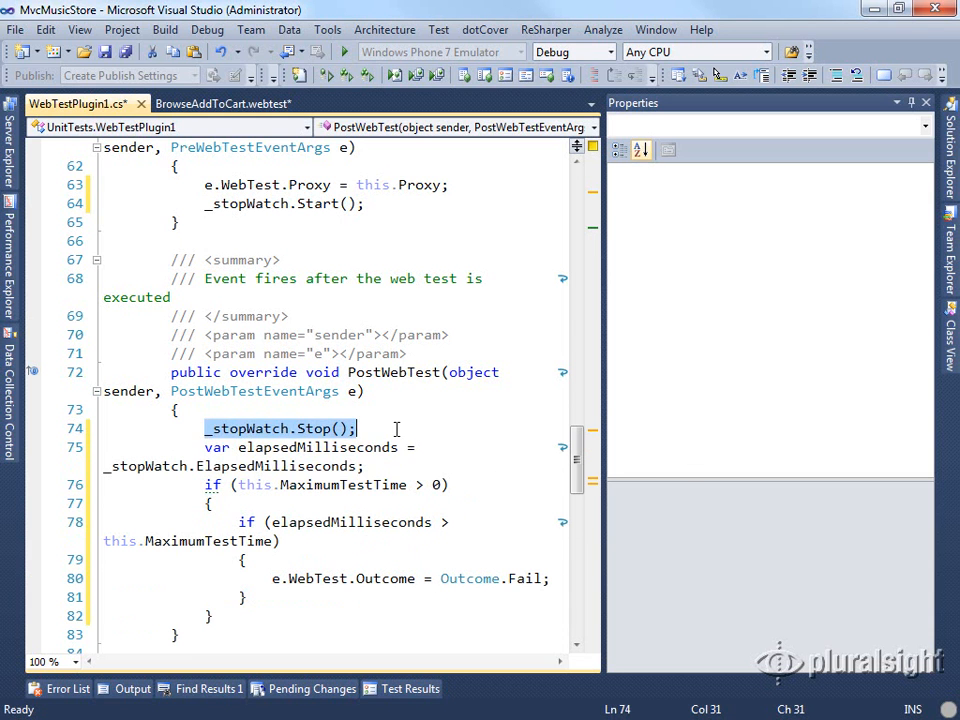
{"action": "double_click", "coordinate": [318, 447]}
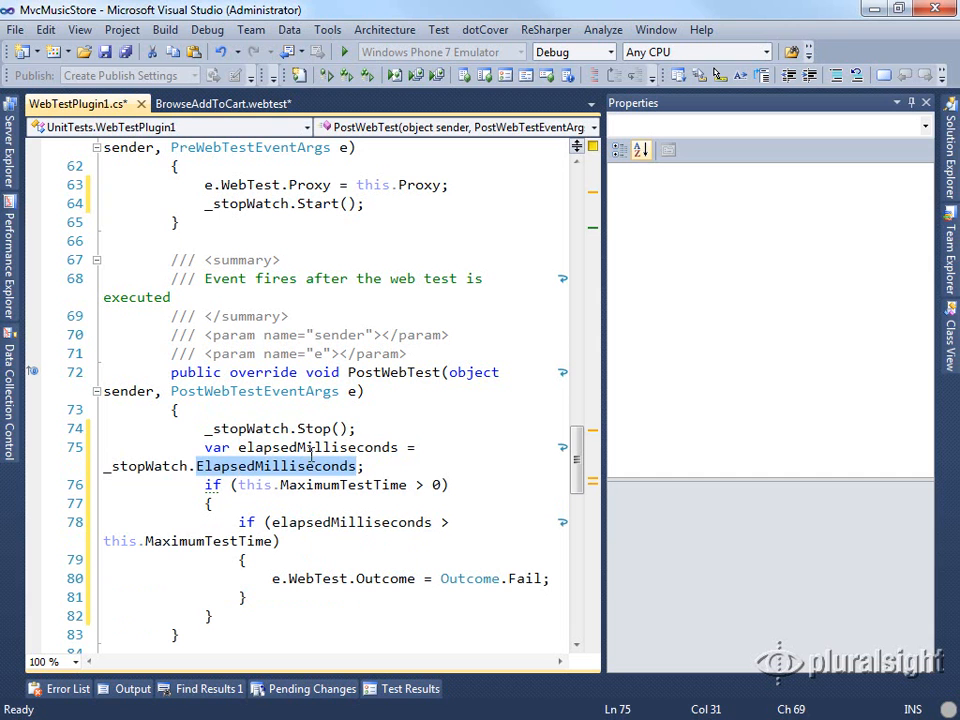
{"action": "left_click", "coordinate": [249, 485]}
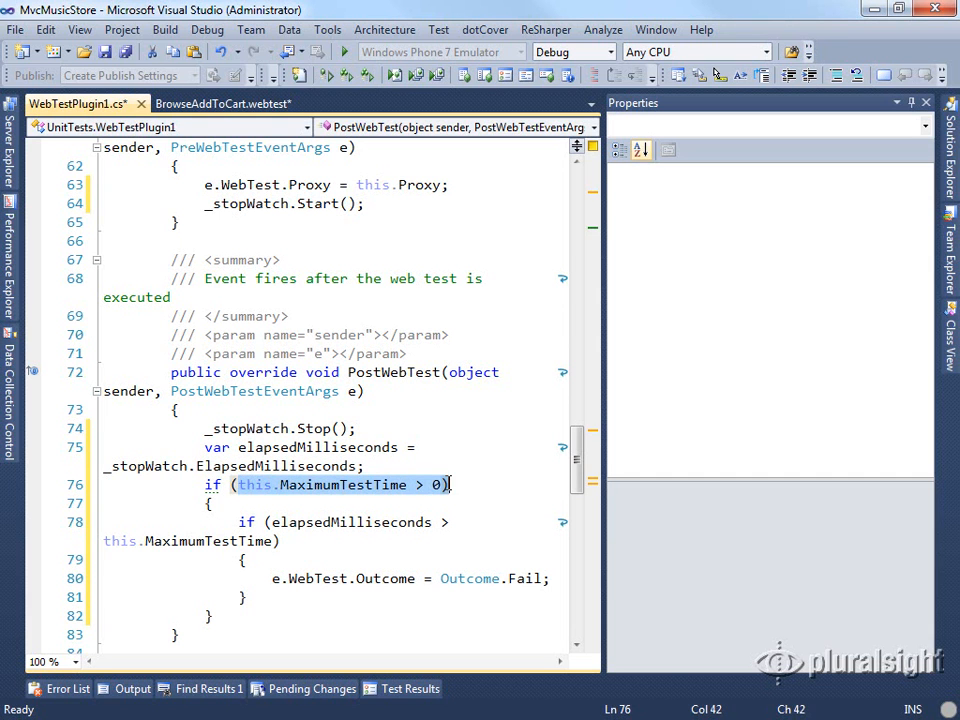
{"action": "mouse_move", "coordinate": [477, 475]}
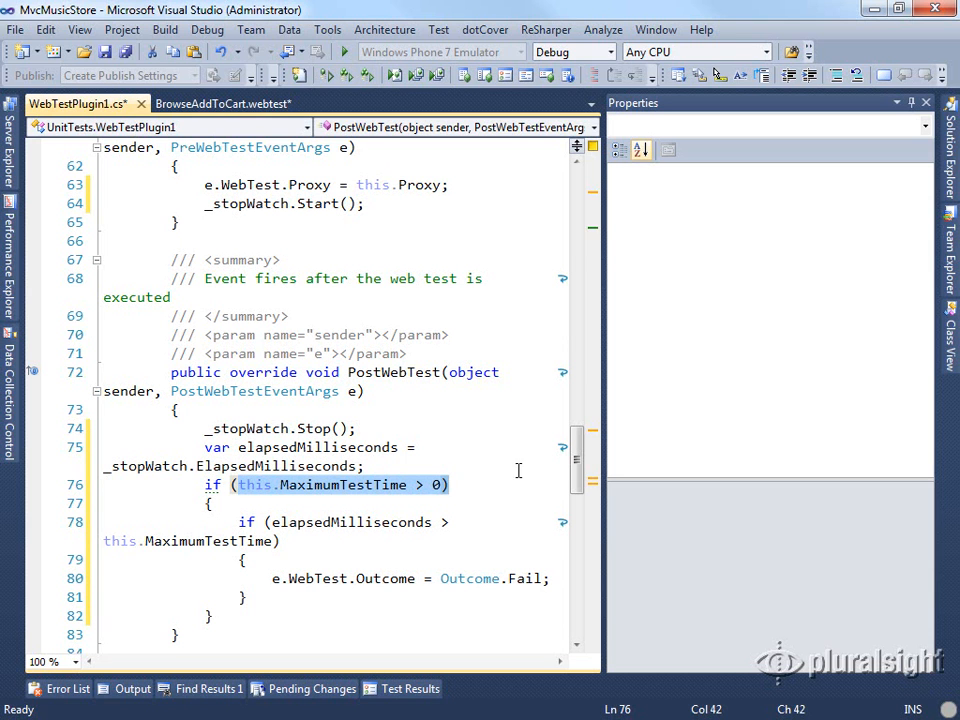
{"action": "mouse_move", "coordinate": [481, 481]}
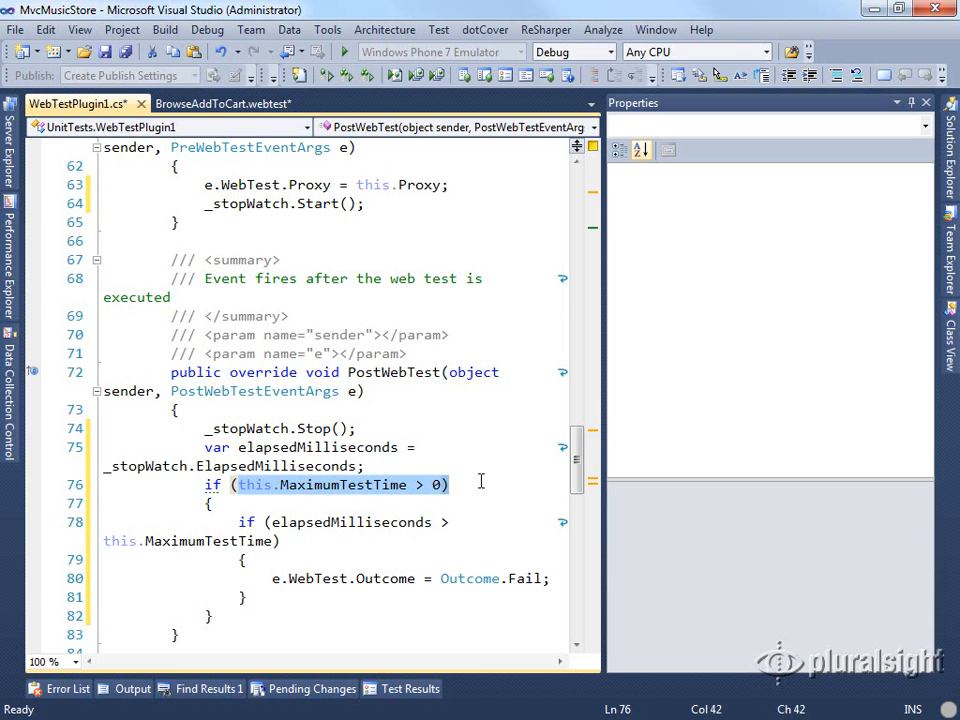
{"action": "scroll", "scroll_direction": "down", "scroll_amount": 3}
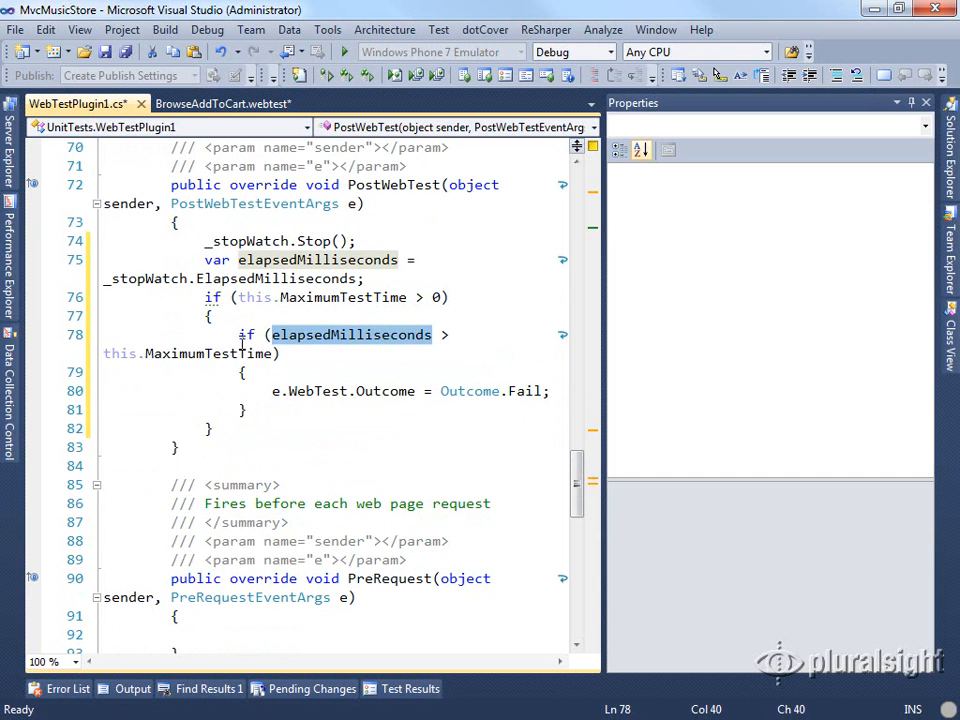
{"action": "double_click", "coordinate": [210, 353]}
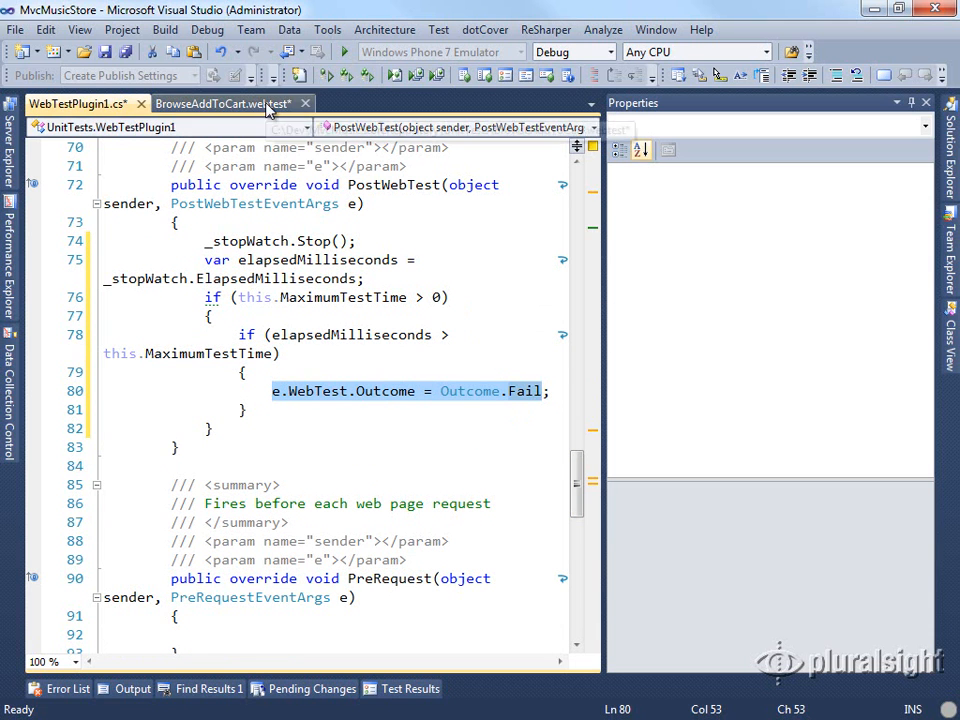
- In BrowseAddToCart, set WebTestPlugin1's Maximum Test Time property to 500
{"action": "left_click", "coordinate": [222, 103]}
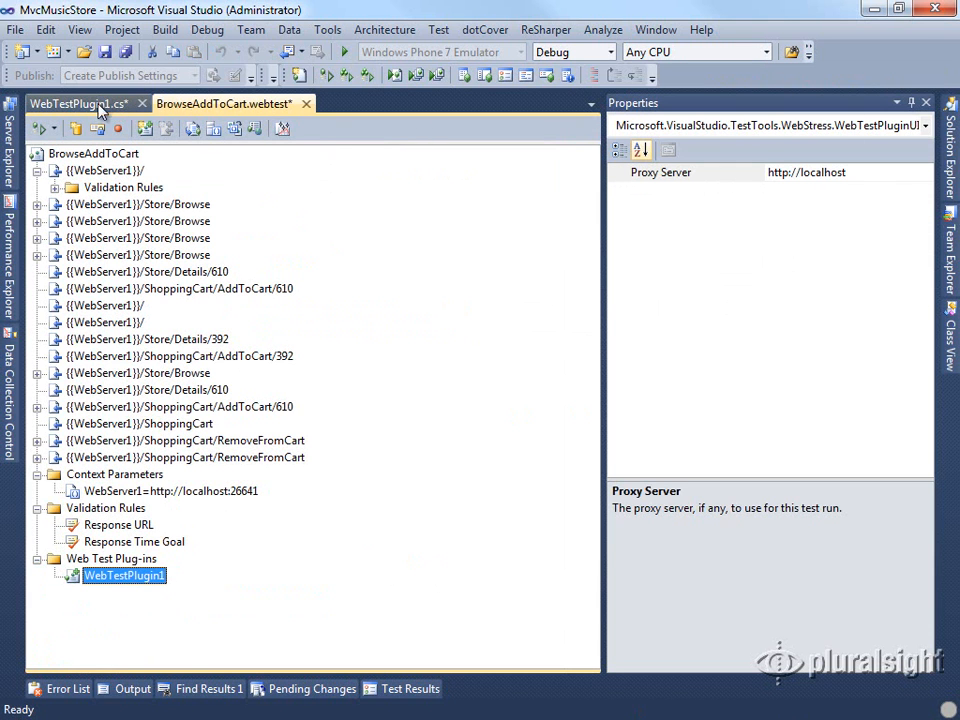
{"action": "mouse_move", "coordinate": [120, 540]}
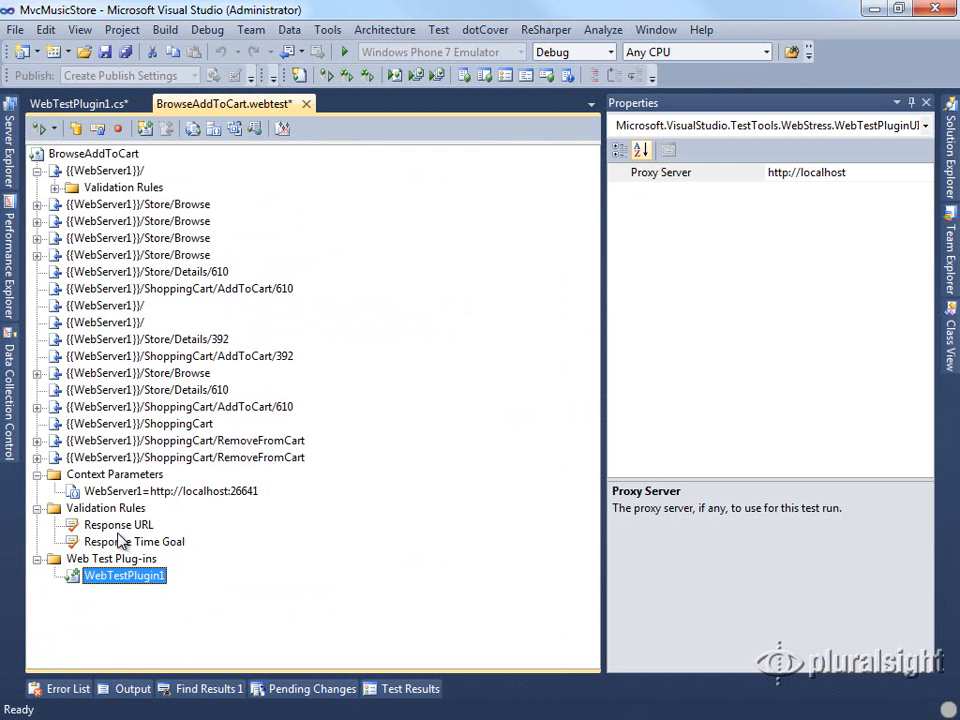
{"action": "left_click", "coordinate": [111, 558]}
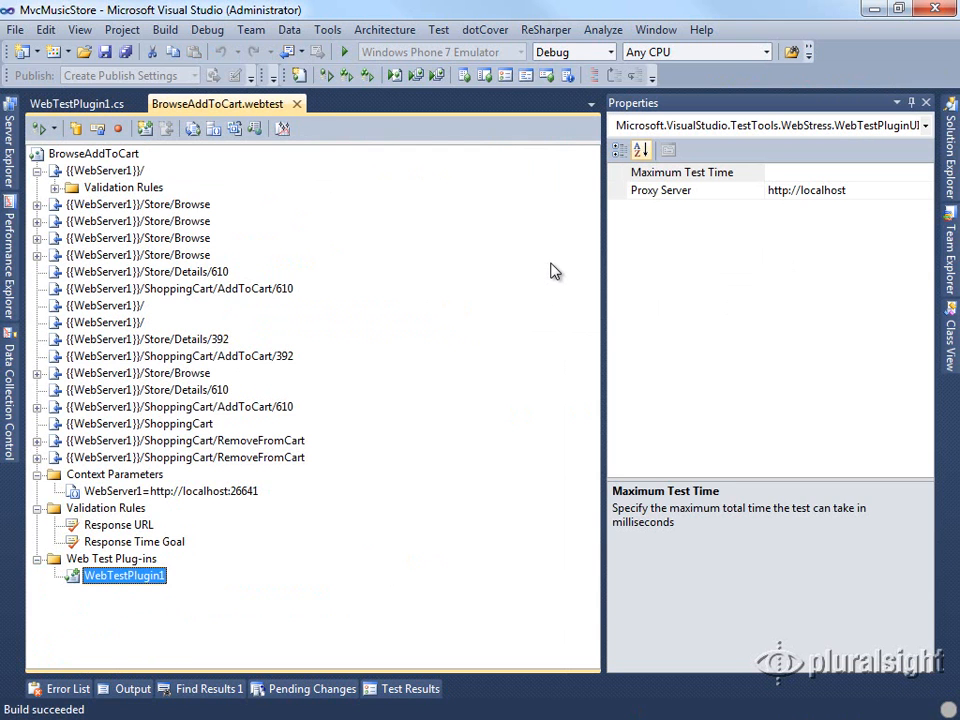
{"action": "left_click", "coordinate": [682, 172]}
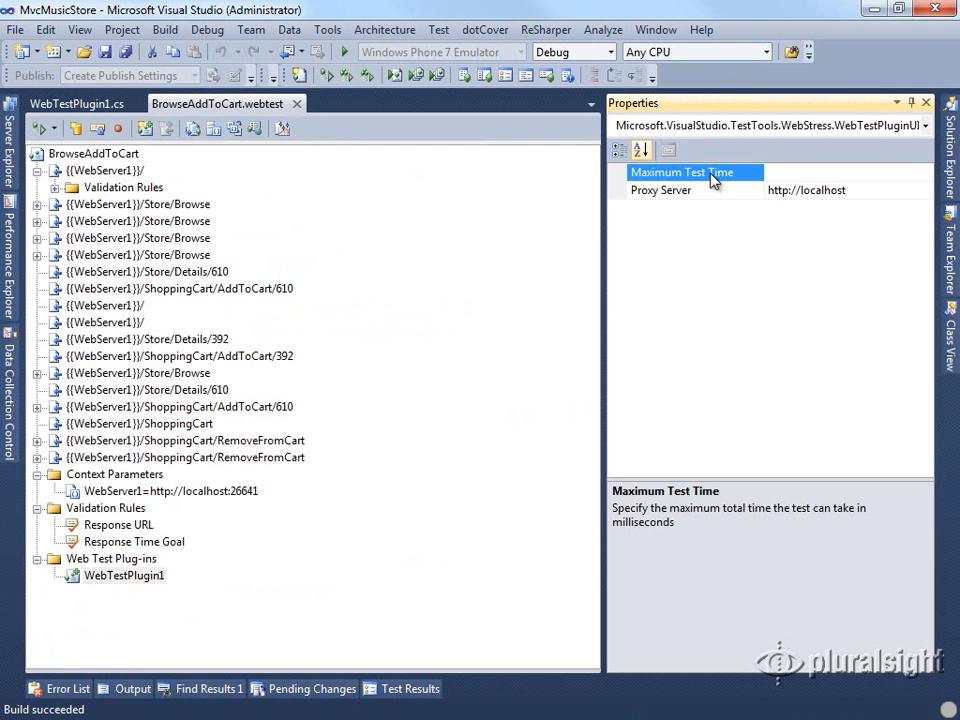
{"action": "mouse_move", "coordinate": [620, 515]}
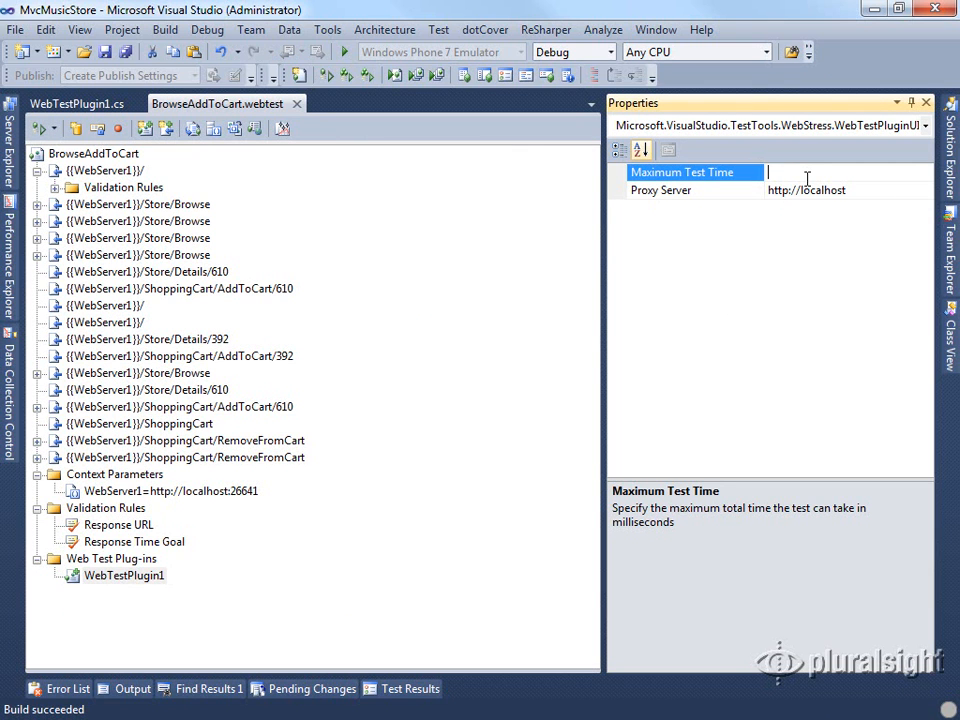
{"action": "type", "text": "500"}
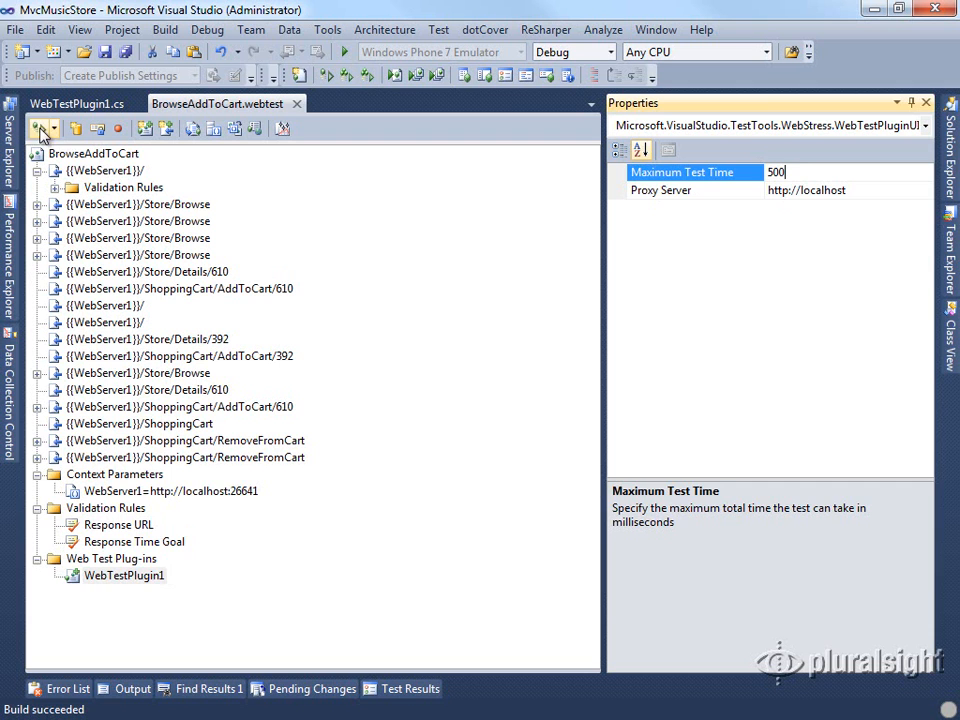
- Run the BrowseAddToCart web test with the 500 ms Maximum Test Time
{"action": "left_click", "coordinate": [39, 128]}
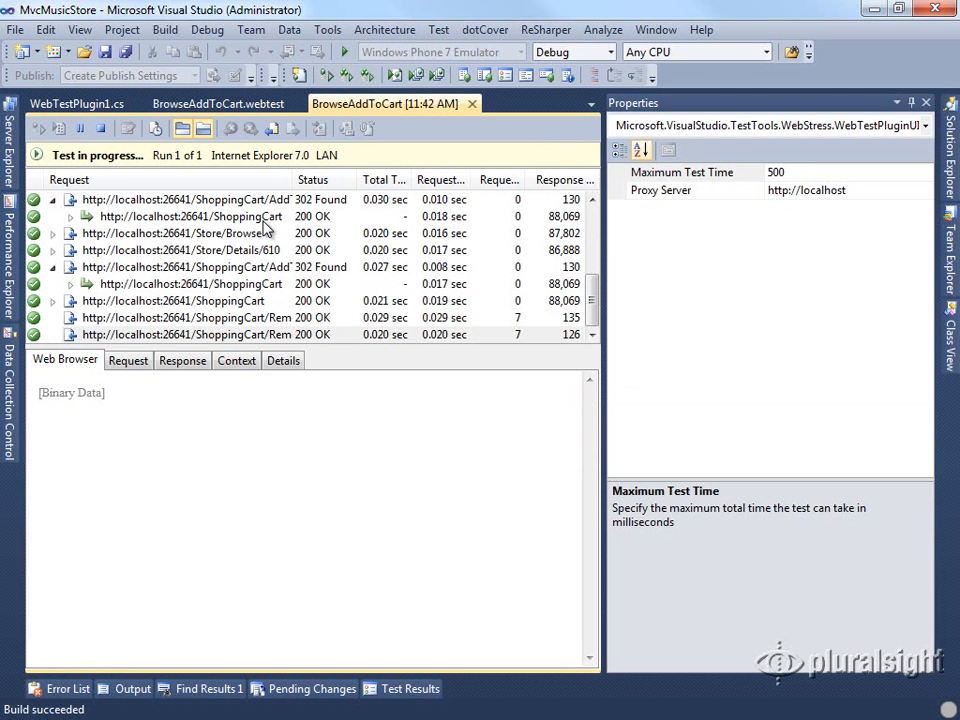
{"action": "mouse_move", "coordinate": [397, 285]}
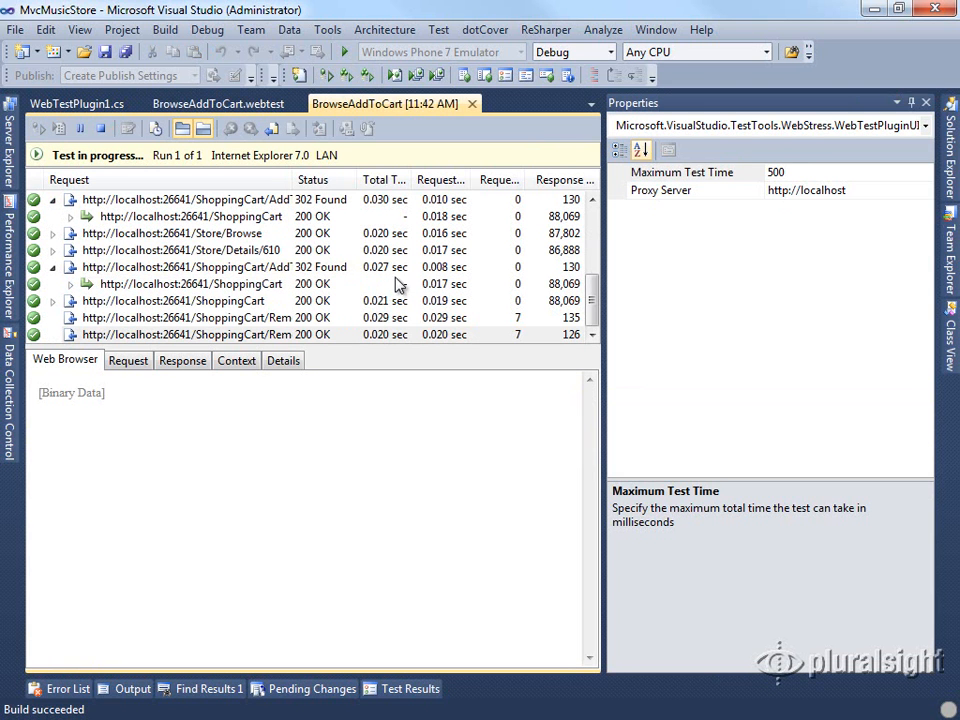
{"action": "mouse_move", "coordinate": [557, 318]}
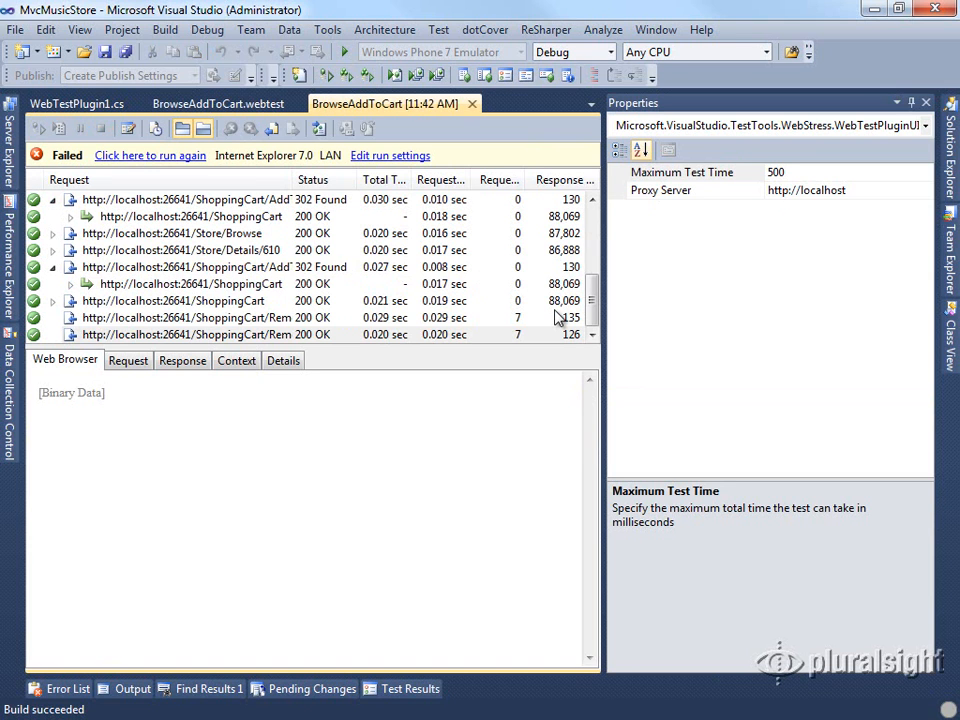
{"action": "mouse_move", "coordinate": [399, 658]}
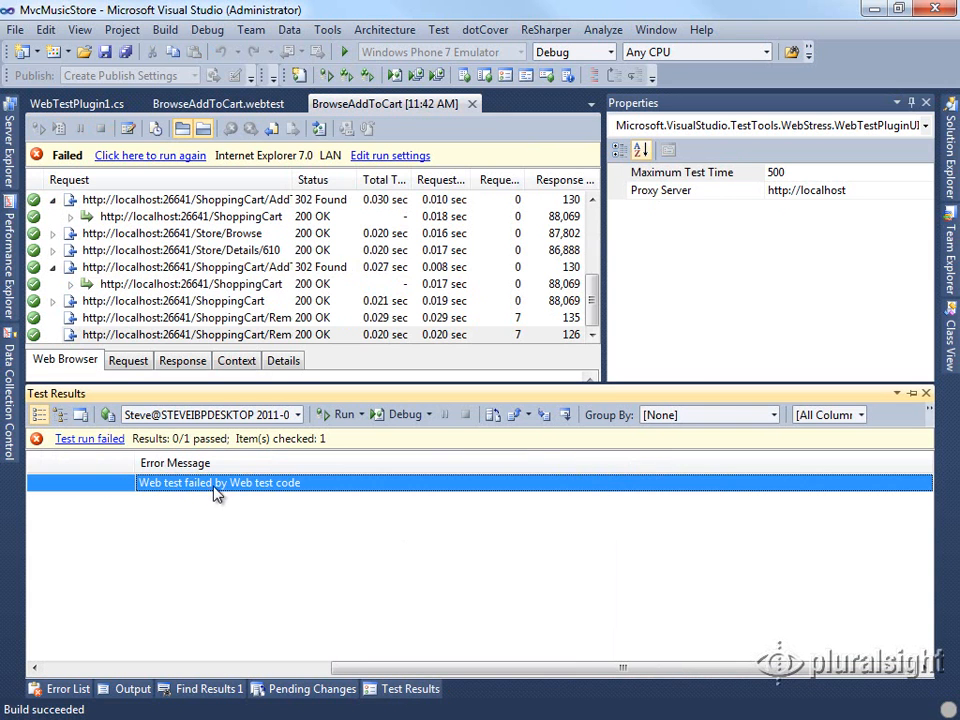
{"action": "mouse_move", "coordinate": [238, 490]}
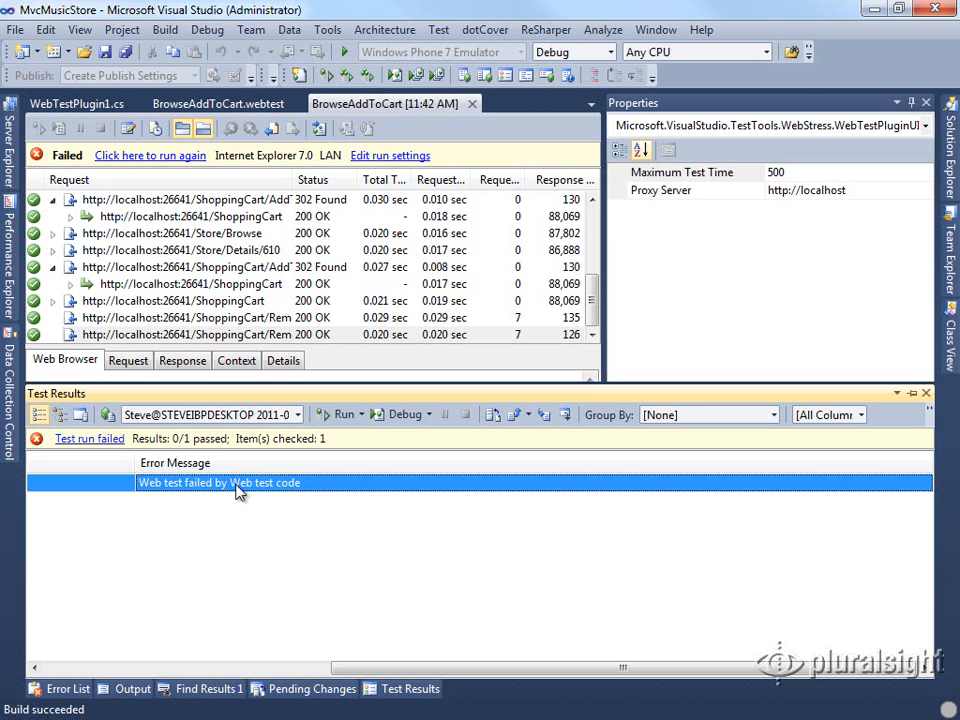
{"action": "mouse_move", "coordinate": [483, 392]}
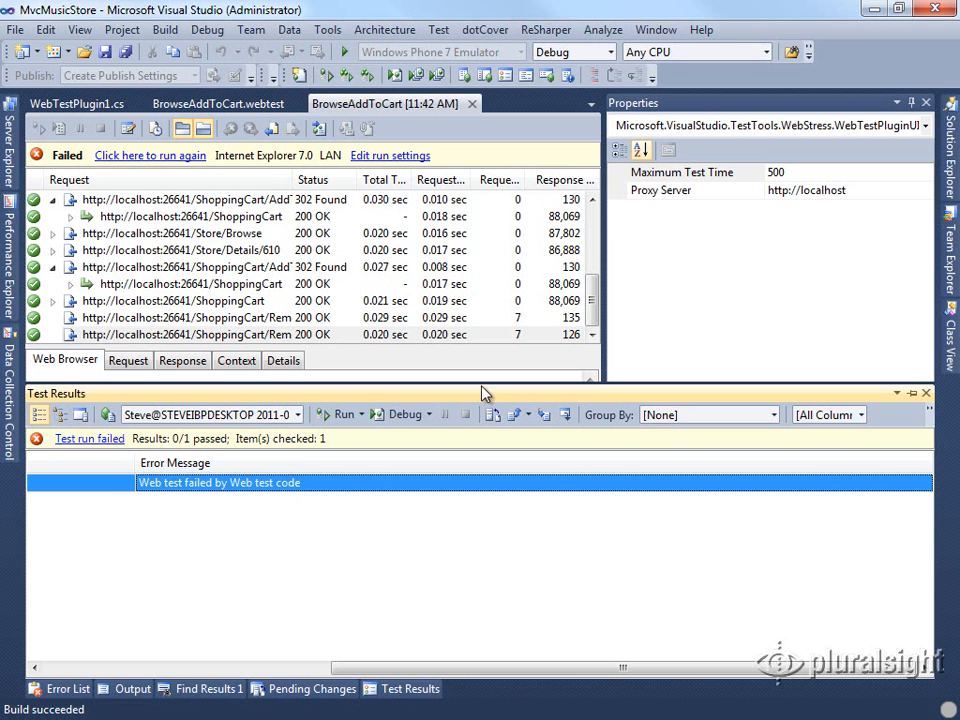
- Reset Maximum Test Time to 0 and view the passing rerun's test results
{"action": "left_click", "coordinate": [683, 172]}
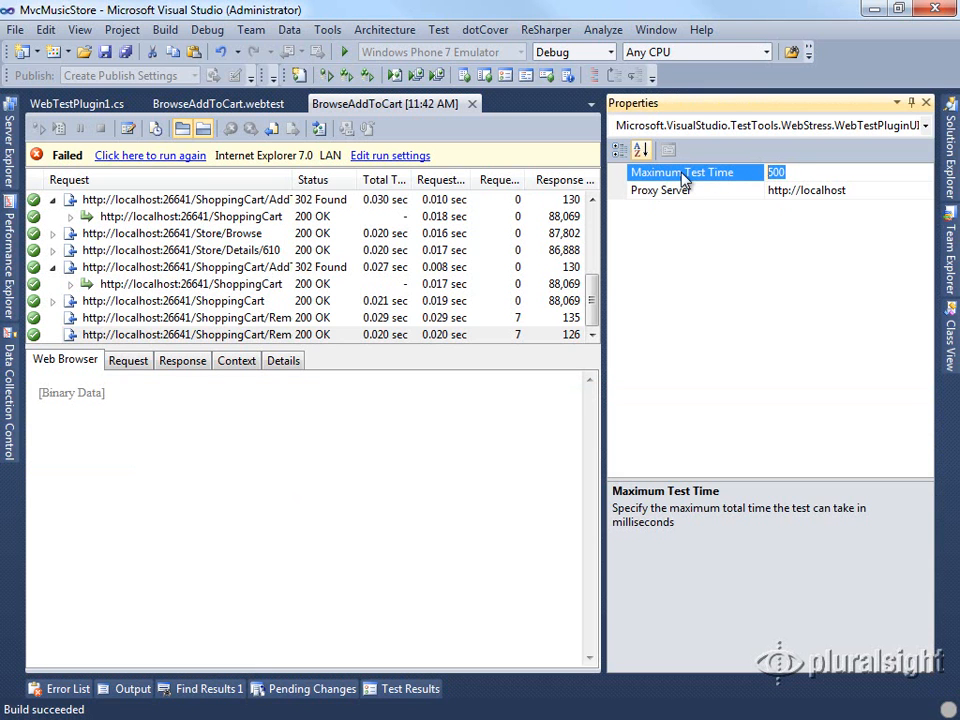
{"action": "type", "text": "0"}
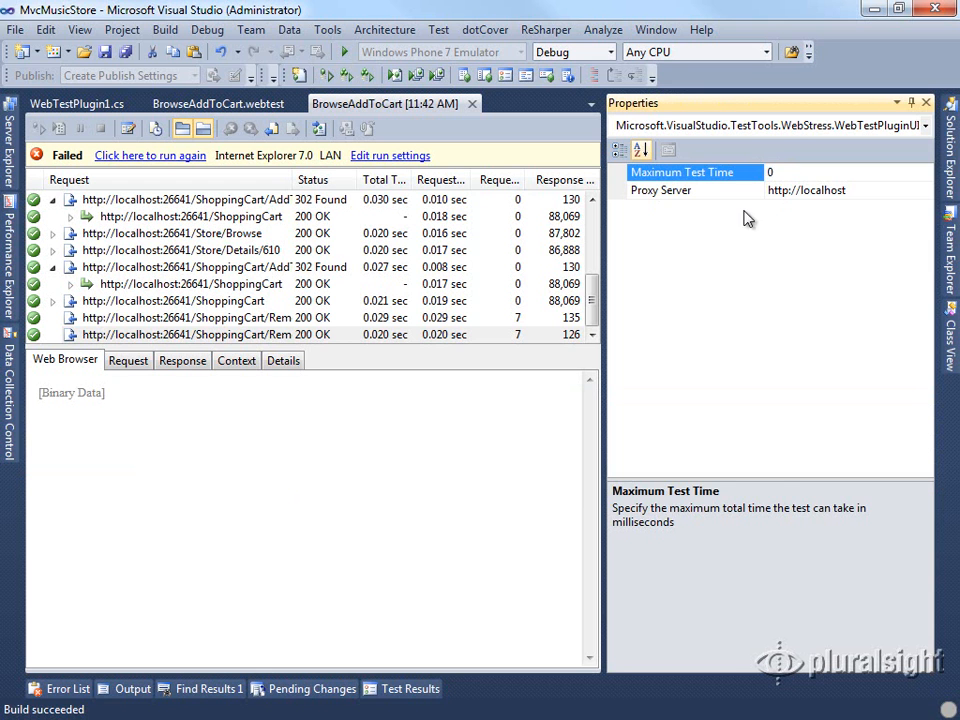
{"action": "left_click", "coordinate": [660, 190]}
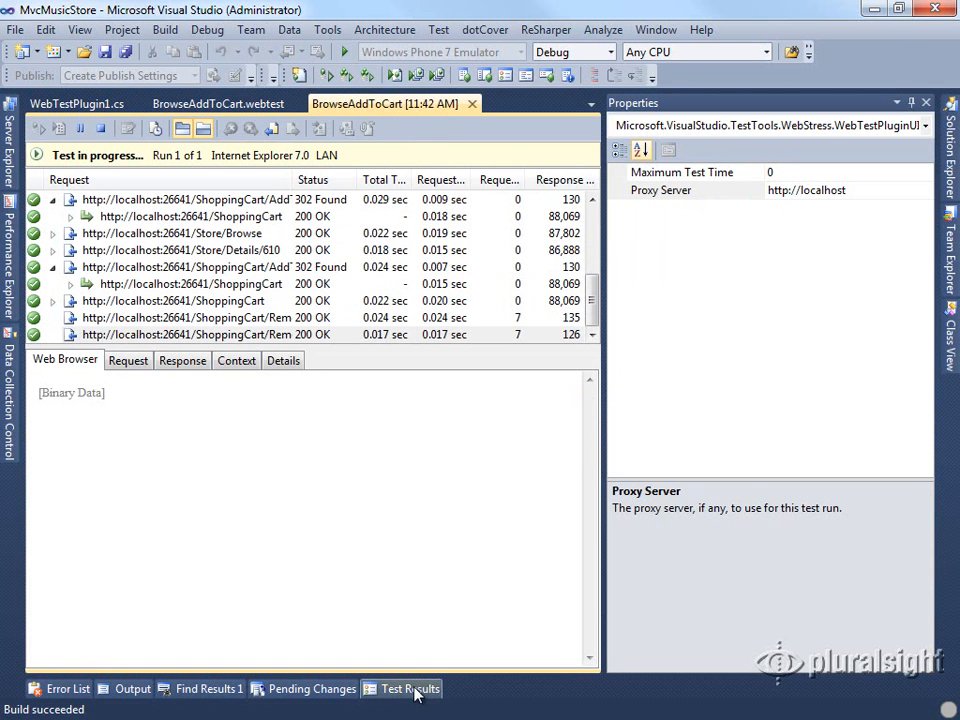
{"action": "left_click", "coordinate": [409, 688]}
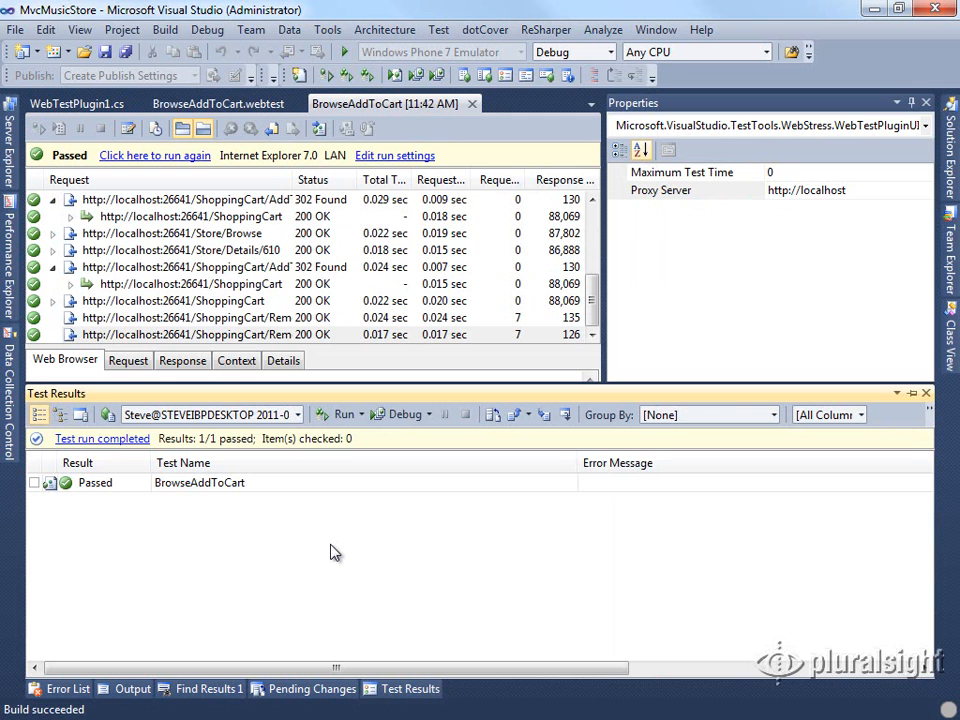
{"action": "mouse_move", "coordinate": [592, 300]}
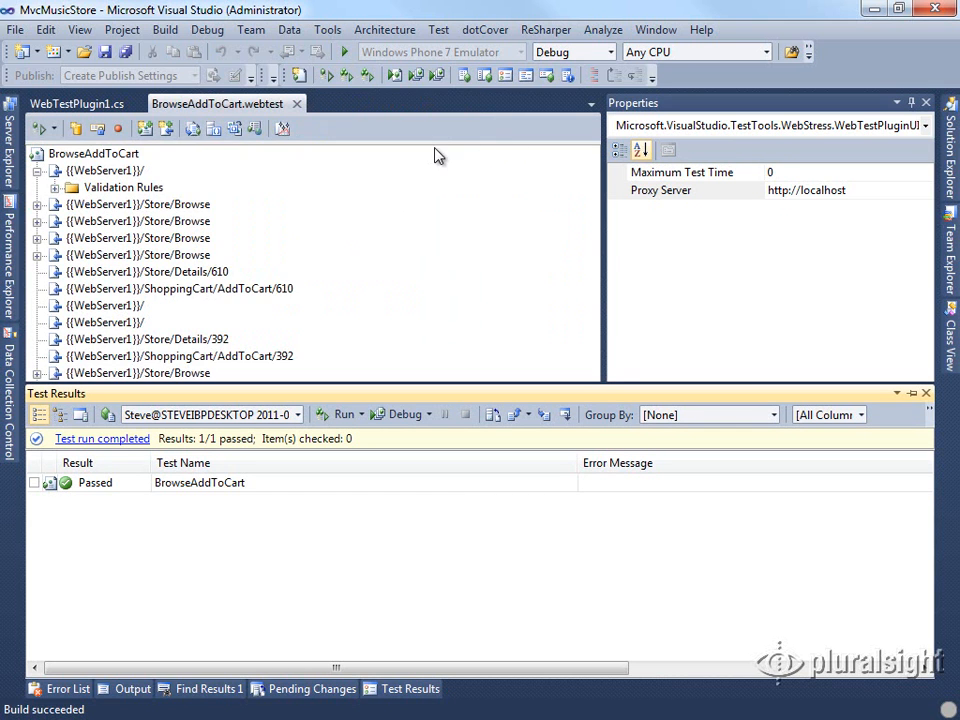
{"action": "mouse_move", "coordinate": [180, 207]}
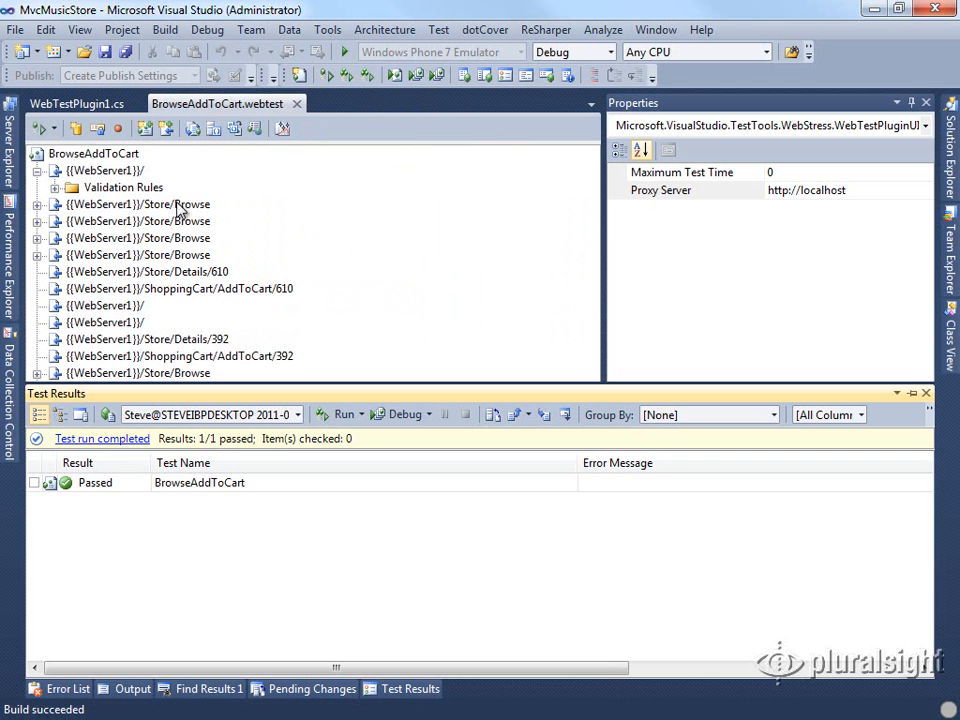
- Expand the first Store/Browse request and inspect its Parse Dependent Requests property
{"action": "left_click", "coordinate": [37, 204]}
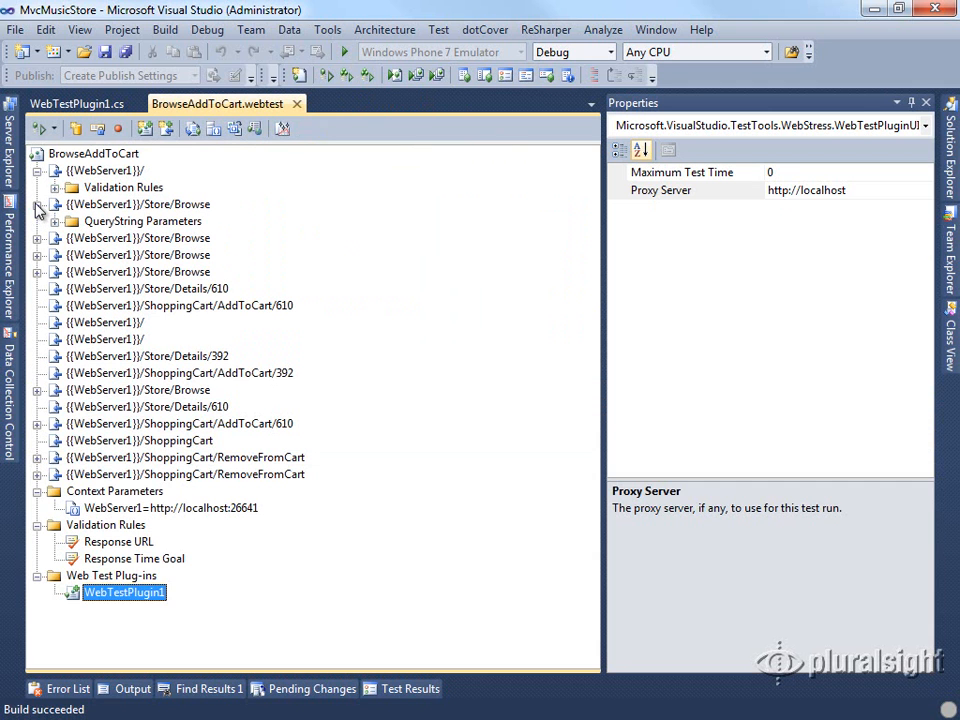
{"action": "left_click", "coordinate": [137, 204]}
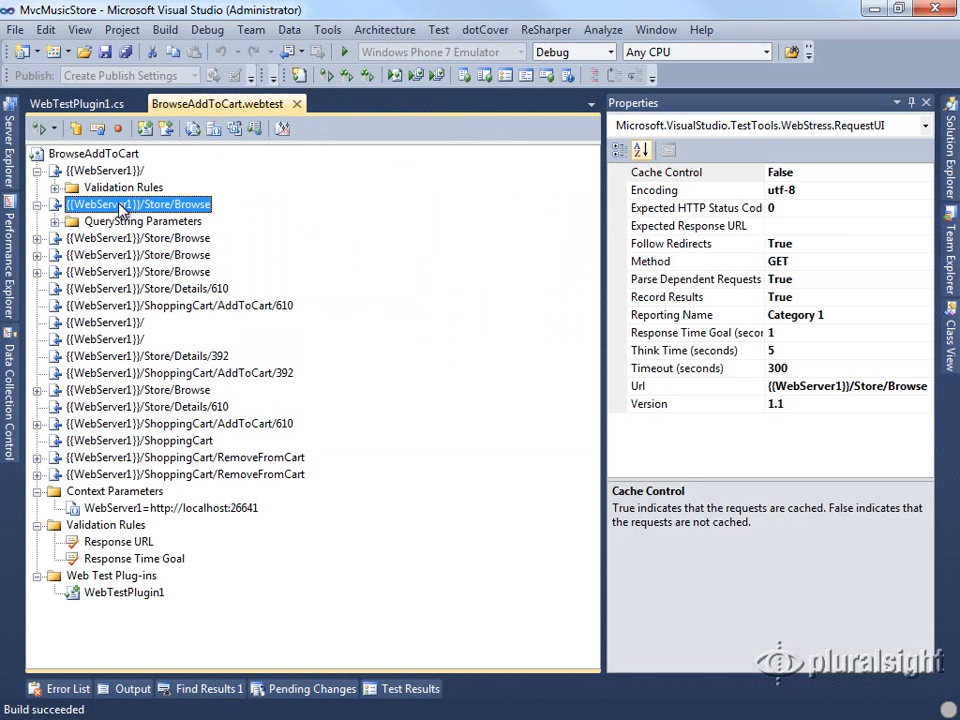
{"action": "left_click", "coordinate": [695, 279]}
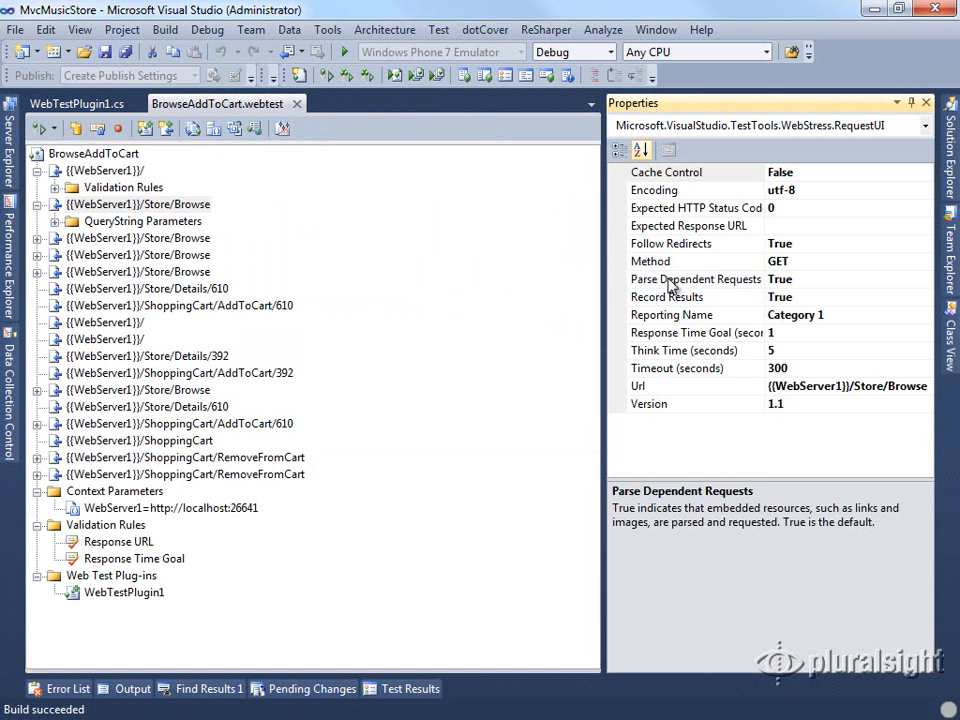
{"action": "left_click", "coordinate": [695, 279]}
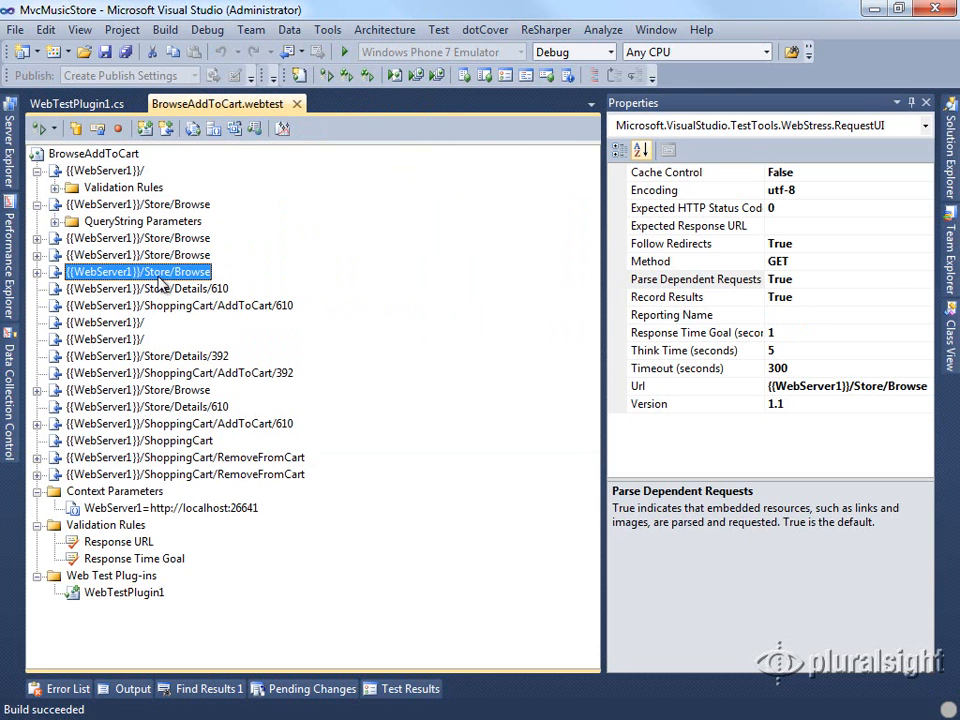
{"action": "mouse_move", "coordinate": [695, 279]}
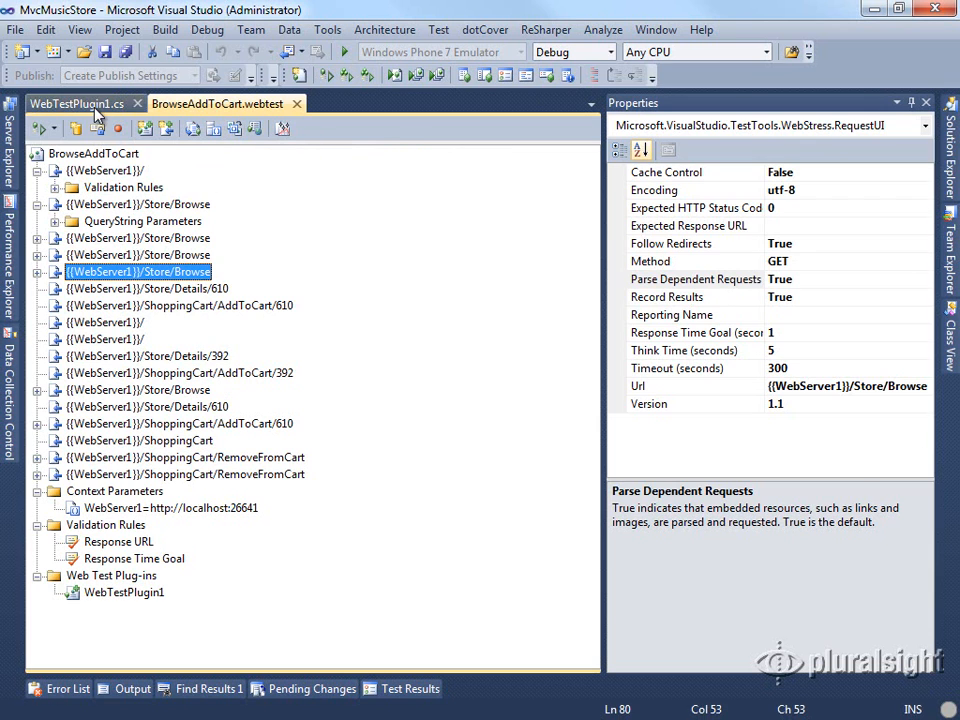
- In WebTestPlugin1.cs, add the new ParseDependentRequests property to the plugin class
{"action": "left_click", "coordinate": [70, 103]}
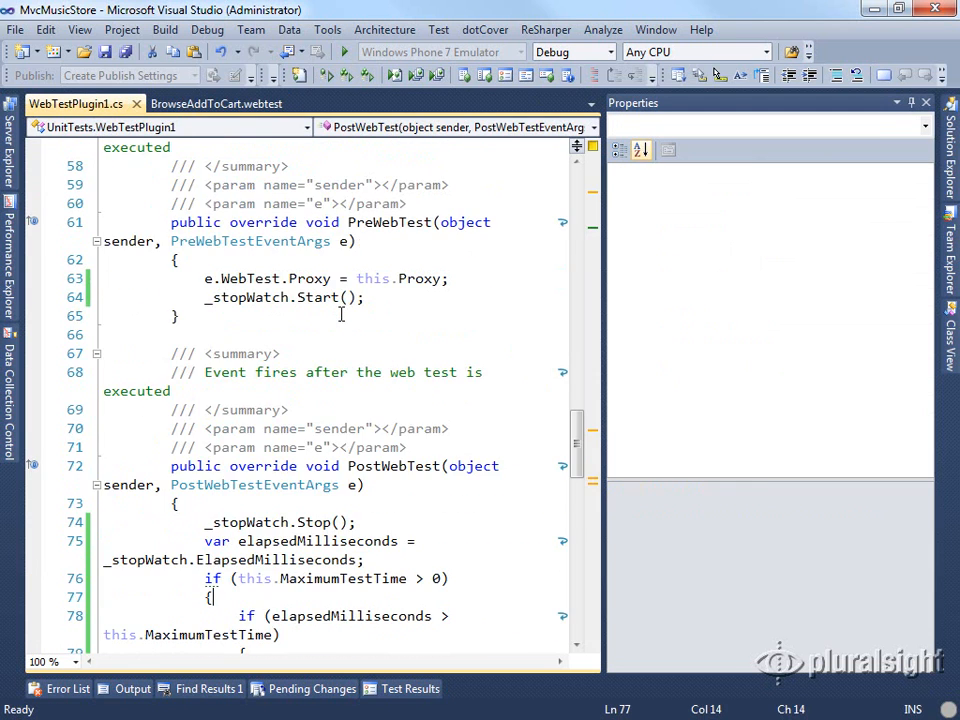
{"action": "scroll", "scroll_direction": "up", "scroll_amount": 3}
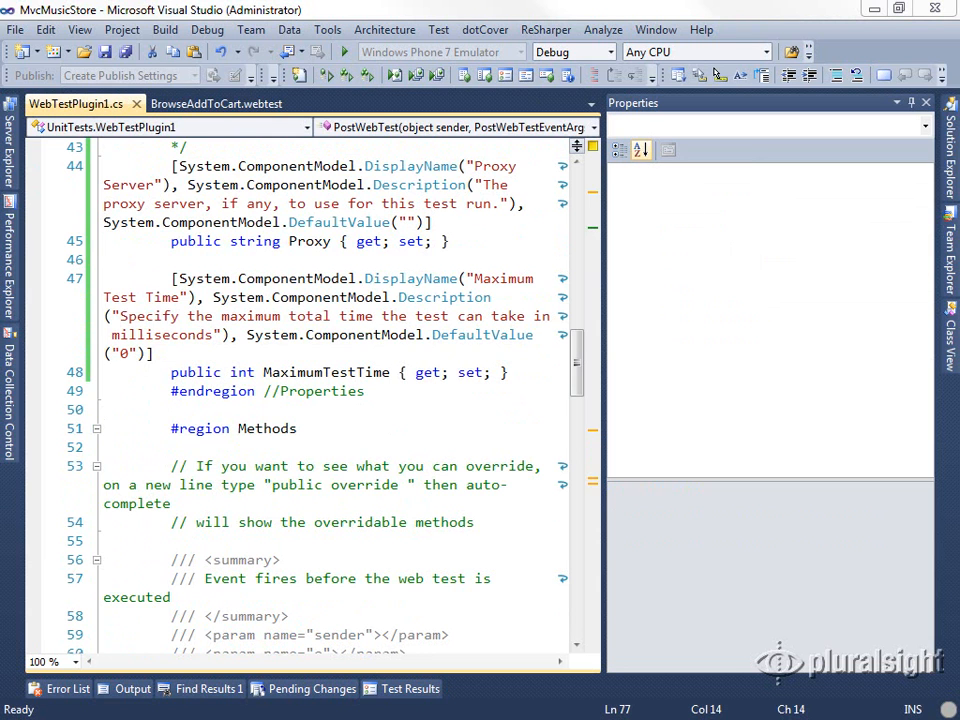
{"action": "left_click", "coordinate": [508, 372]}
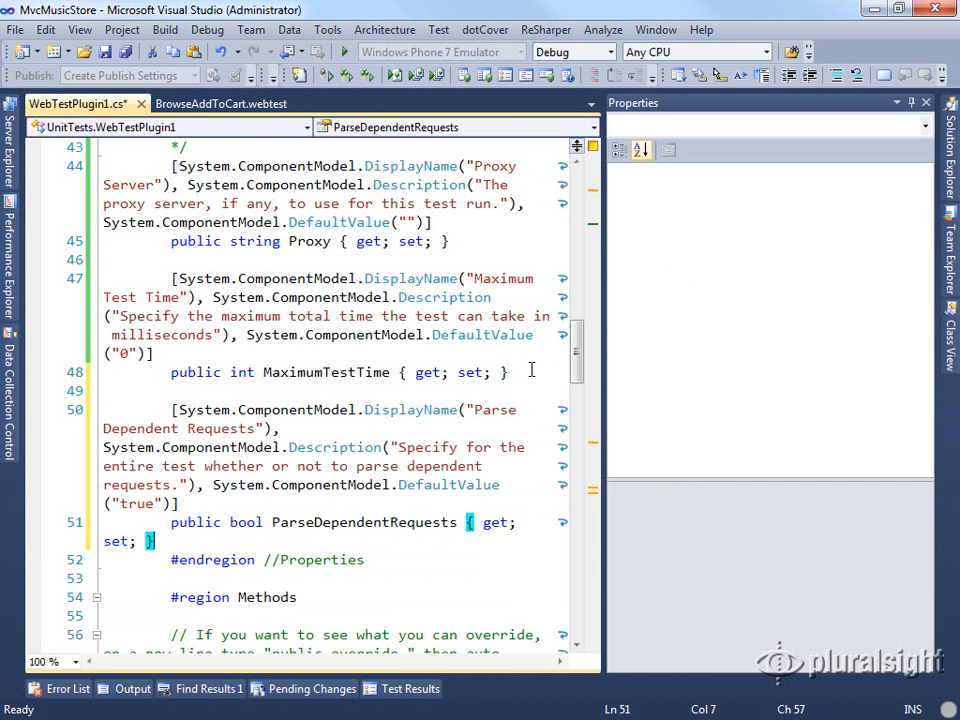
{"action": "mouse_move", "coordinate": [210, 442]}
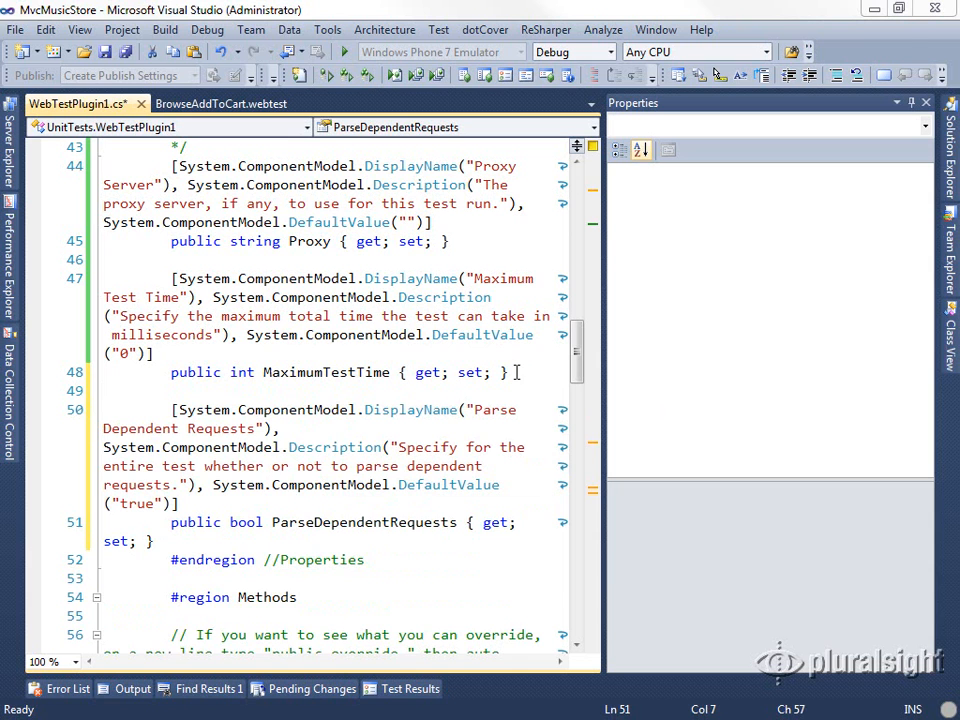
- In PreRequest, assign e.Request.ParseDependentRequests from this.ParseDependentRequests
{"action": "scroll", "scroll_direction": "down", "scroll_amount": 3}
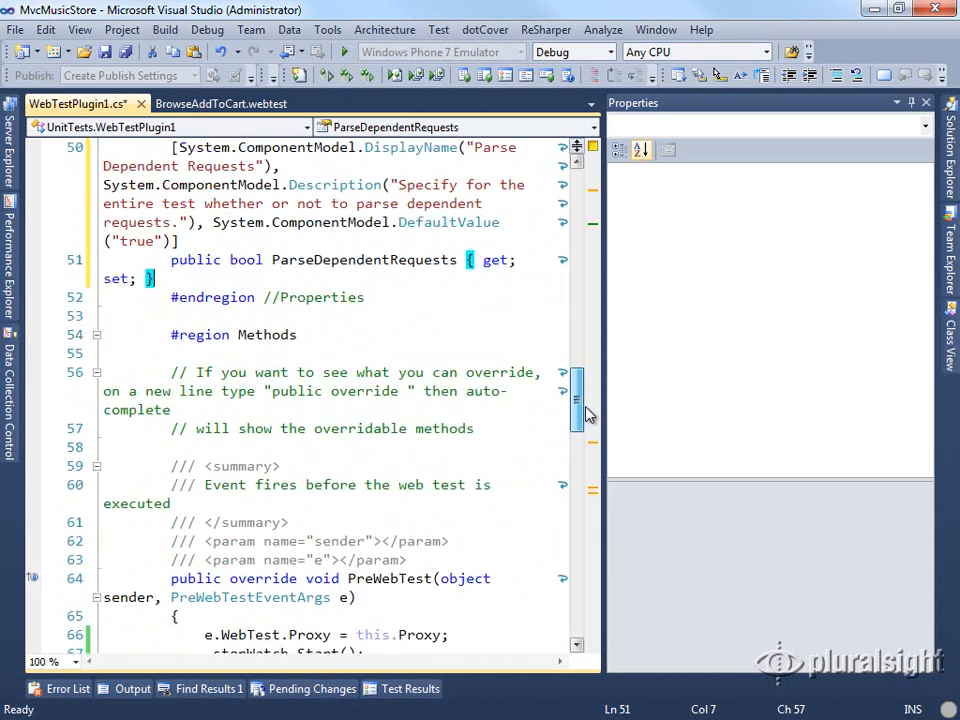
{"action": "scroll", "scroll_direction": "down", "scroll_amount": 3}
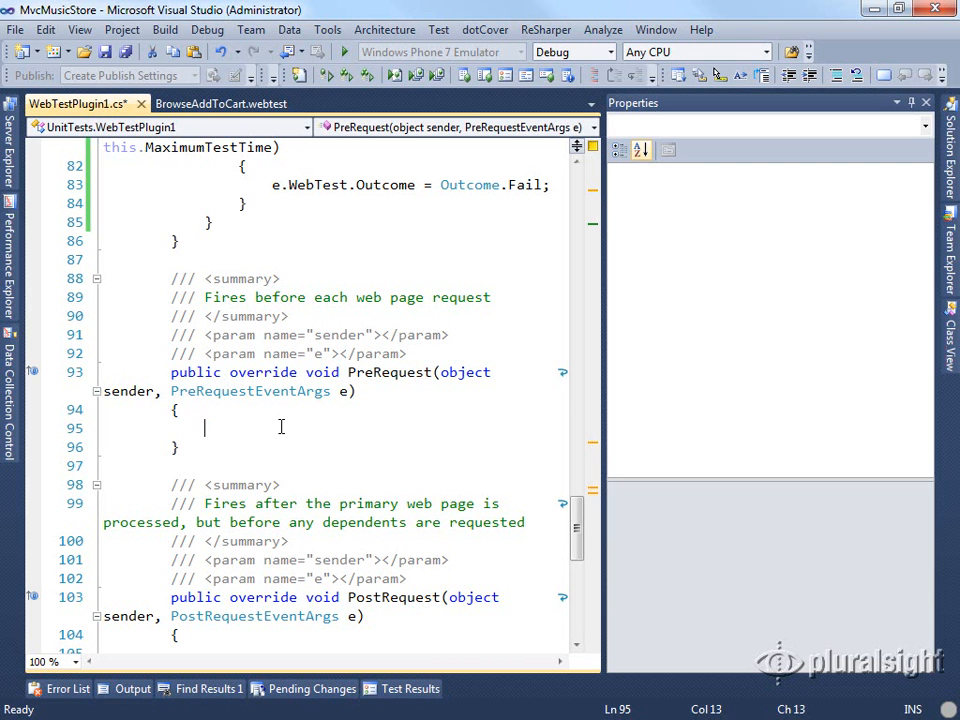
{"action": "type", "text": "e.P"}
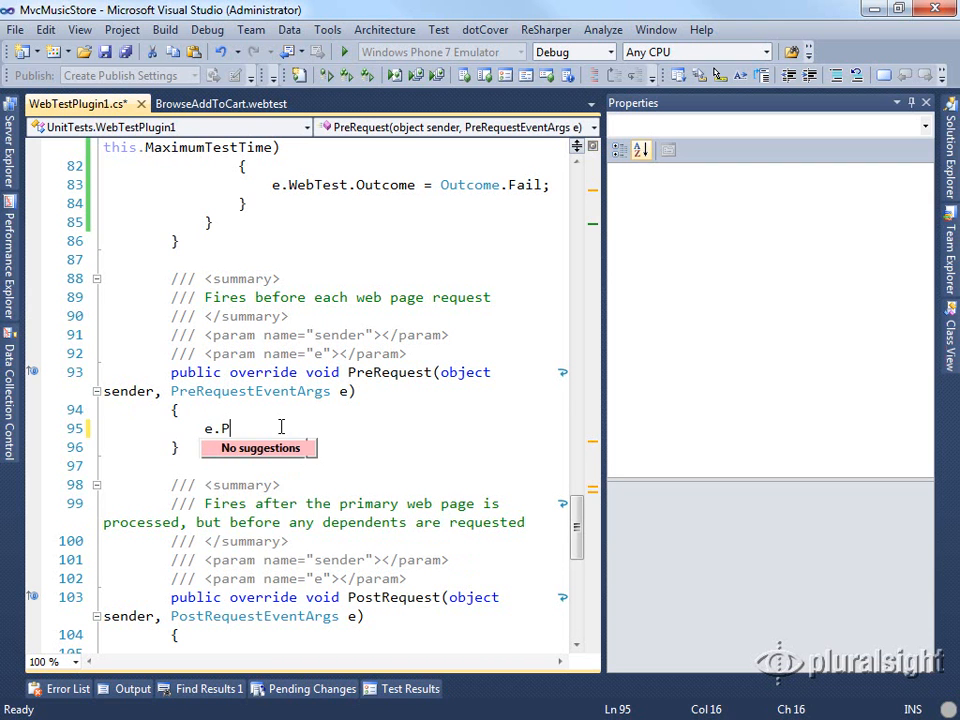
{"action": "type", "text": "Request.ParseDependentRequests"}
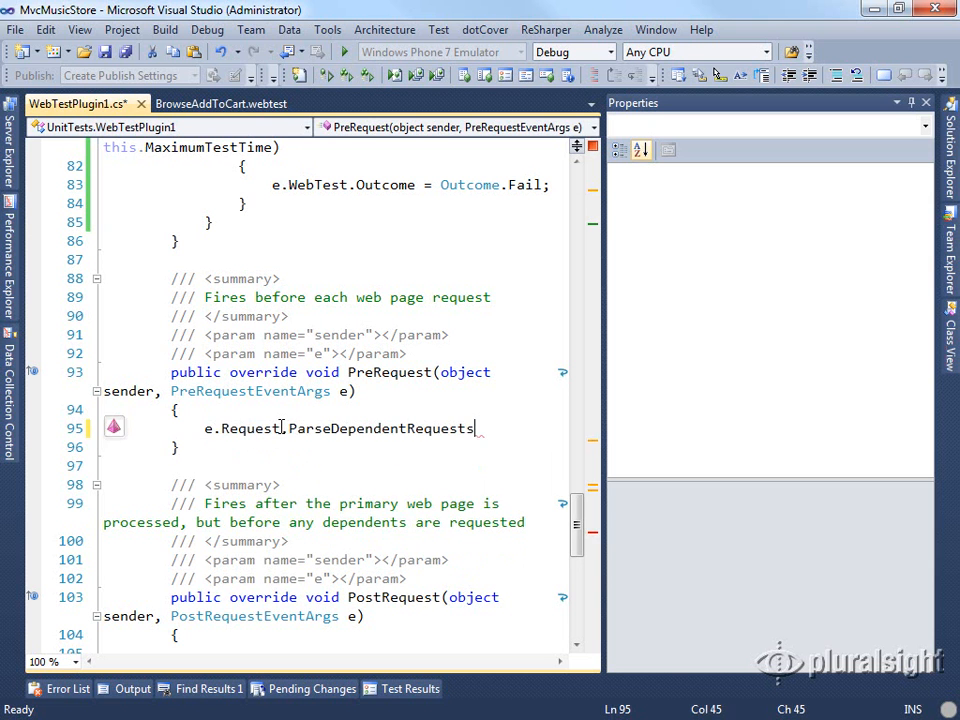
{"action": "type", "text": "= this."}
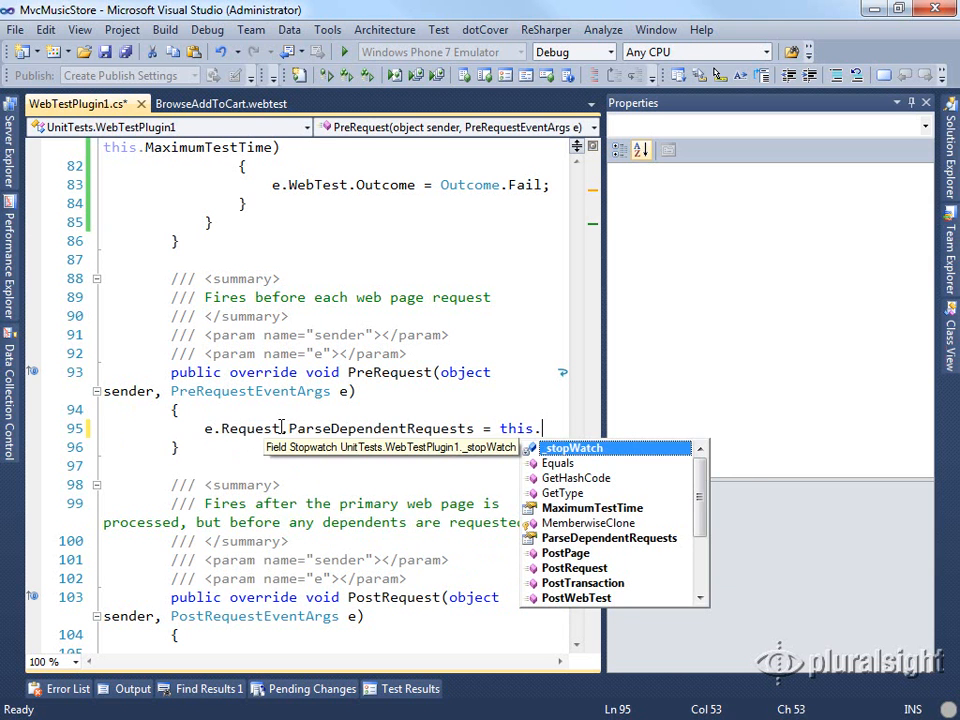
{"action": "type", "text": "ParseDependentRequests;"}
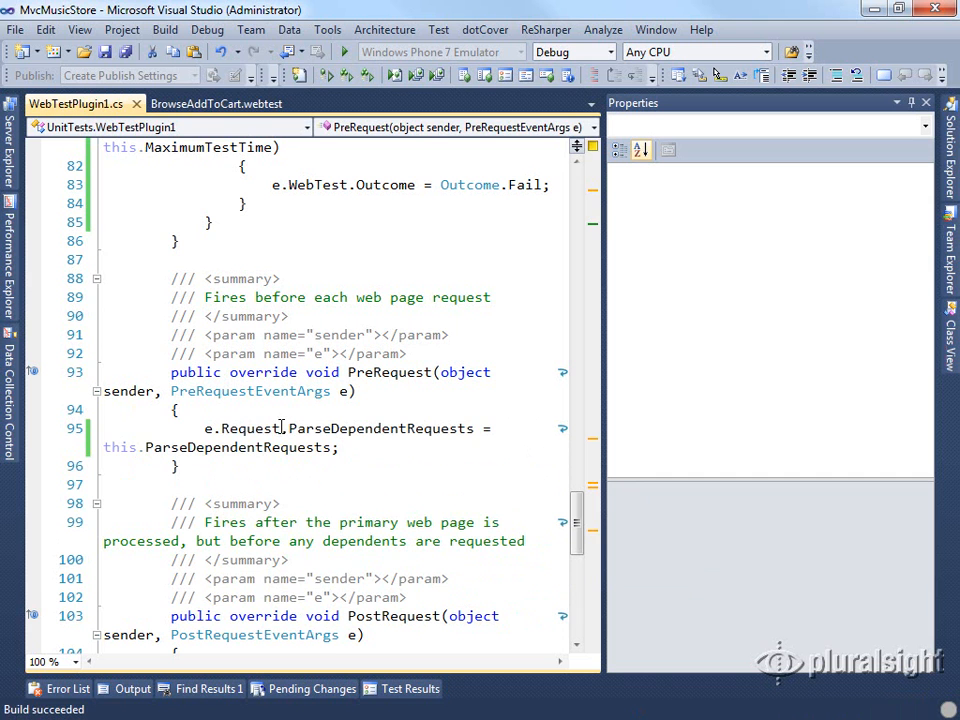
- Set WebTestPlugin1's Parse Dependent Requests to False and start a BrowseAddToCart run
{"action": "left_click", "coordinate": [216, 103]}
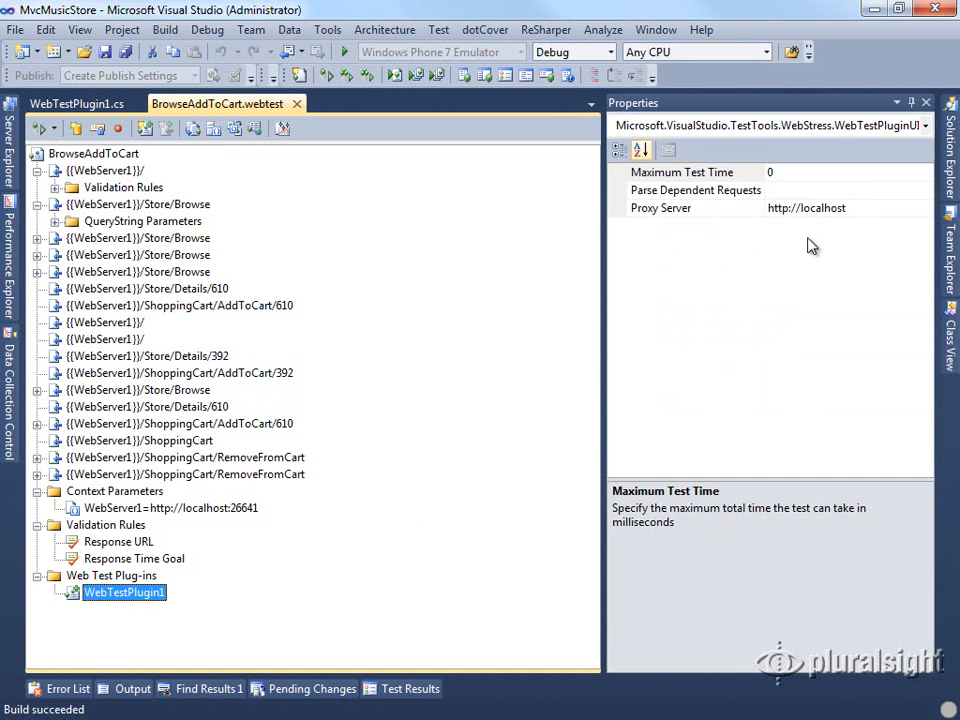
{"action": "left_click", "coordinate": [695, 190]}
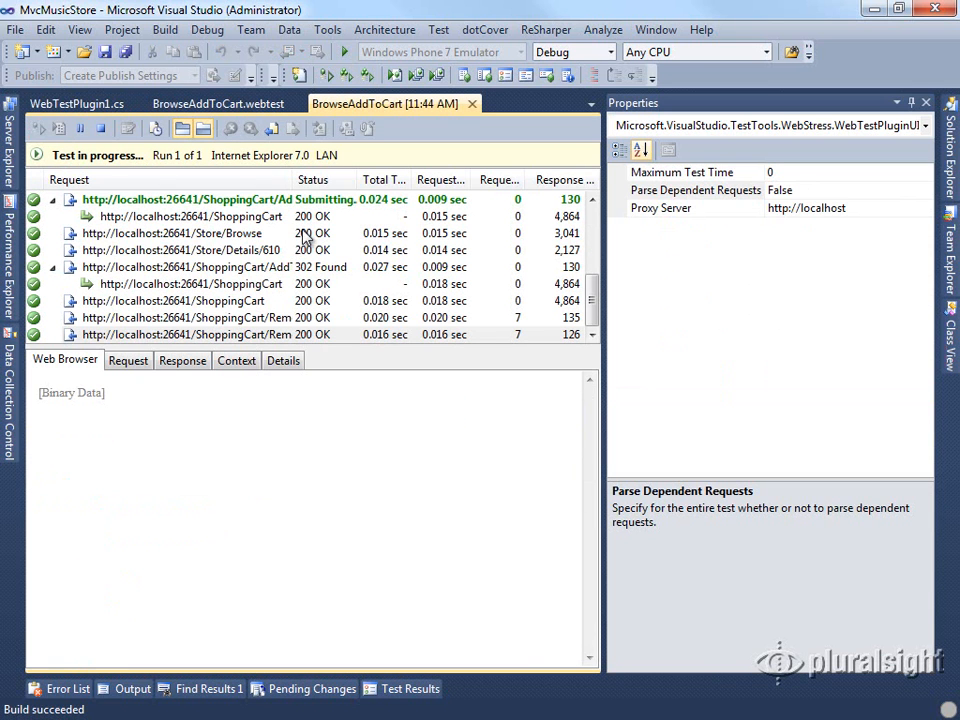
{"action": "left_click", "coordinate": [180, 249]}
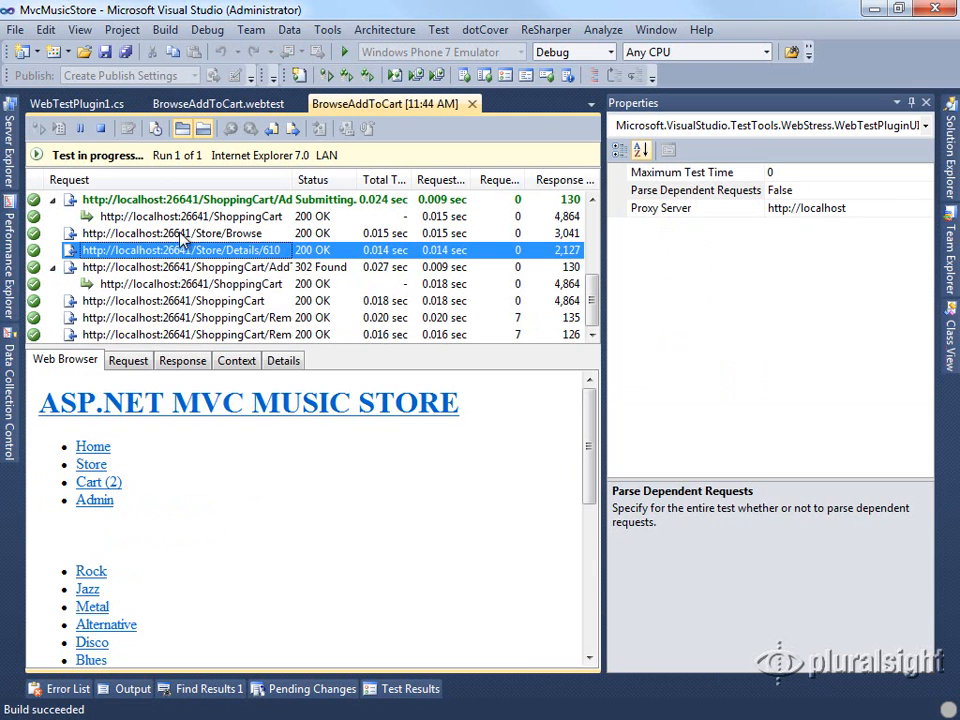
{"action": "mouse_move", "coordinate": [703, 246]}
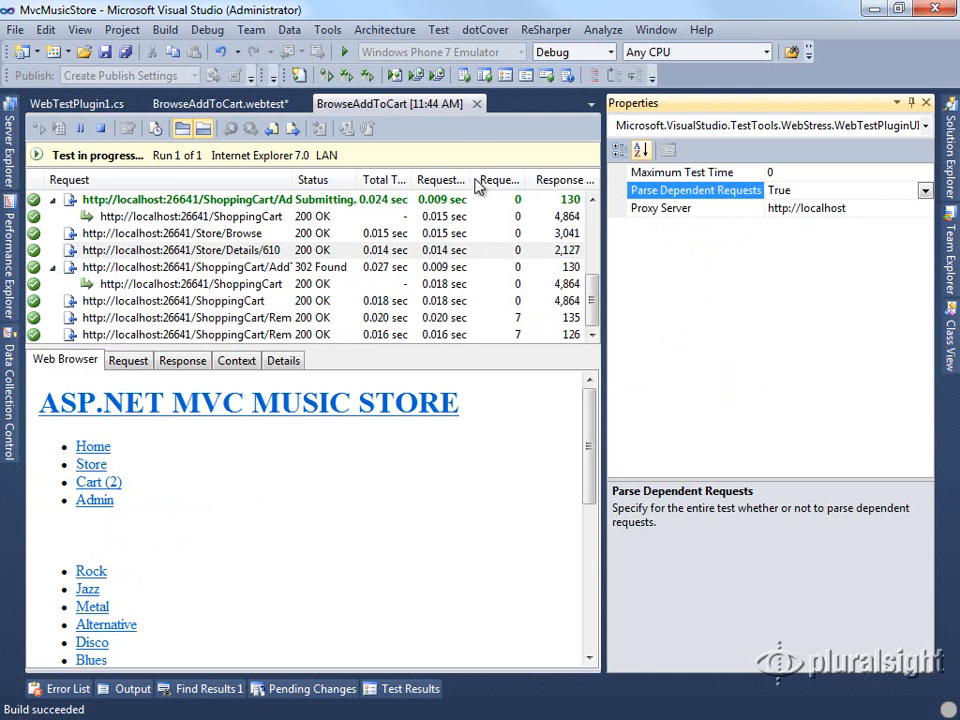
- Rerun the test and view the Store/Browse response with CSS, scripts and images loaded
{"action": "left_click", "coordinate": [218, 103]}
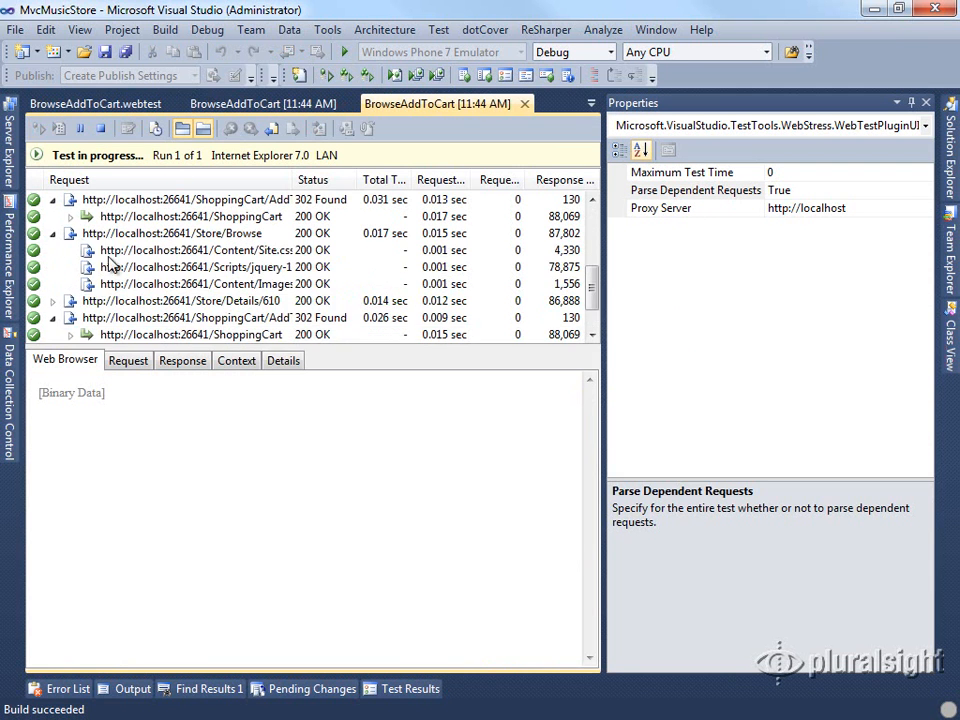
{"action": "left_click", "coordinate": [172, 233]}
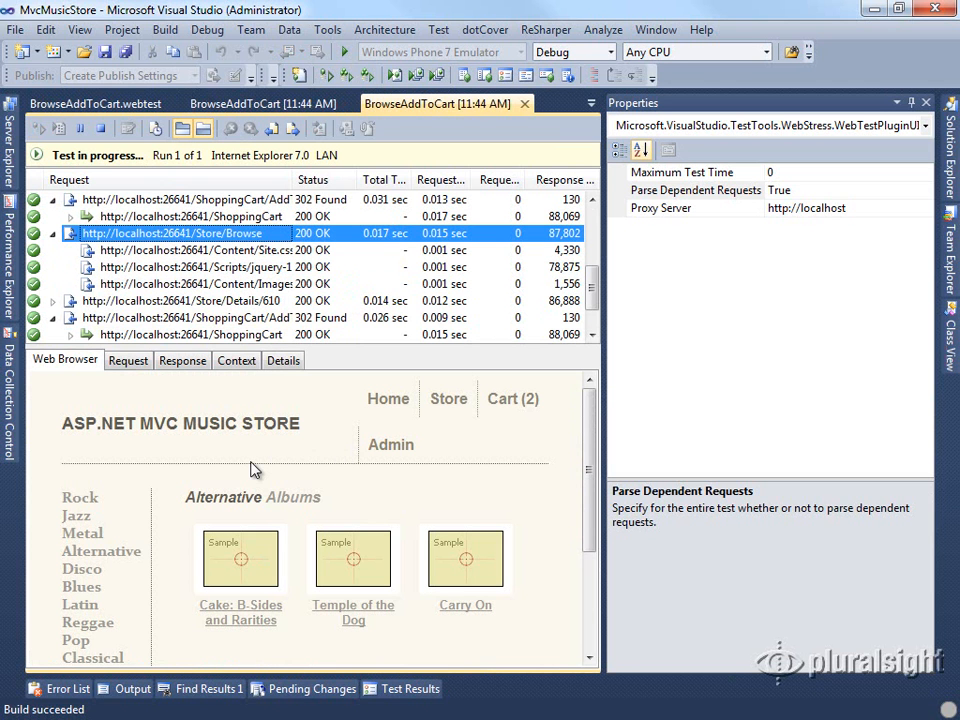
{"action": "mouse_move", "coordinate": [278, 442]}
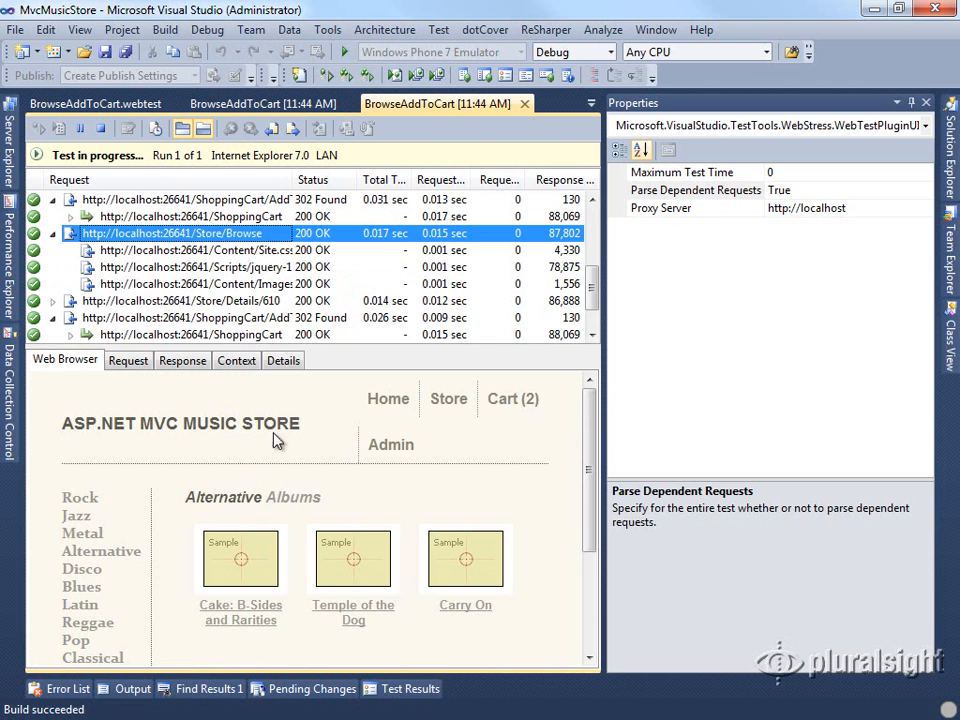
{"action": "left_click", "coordinate": [235, 284]}
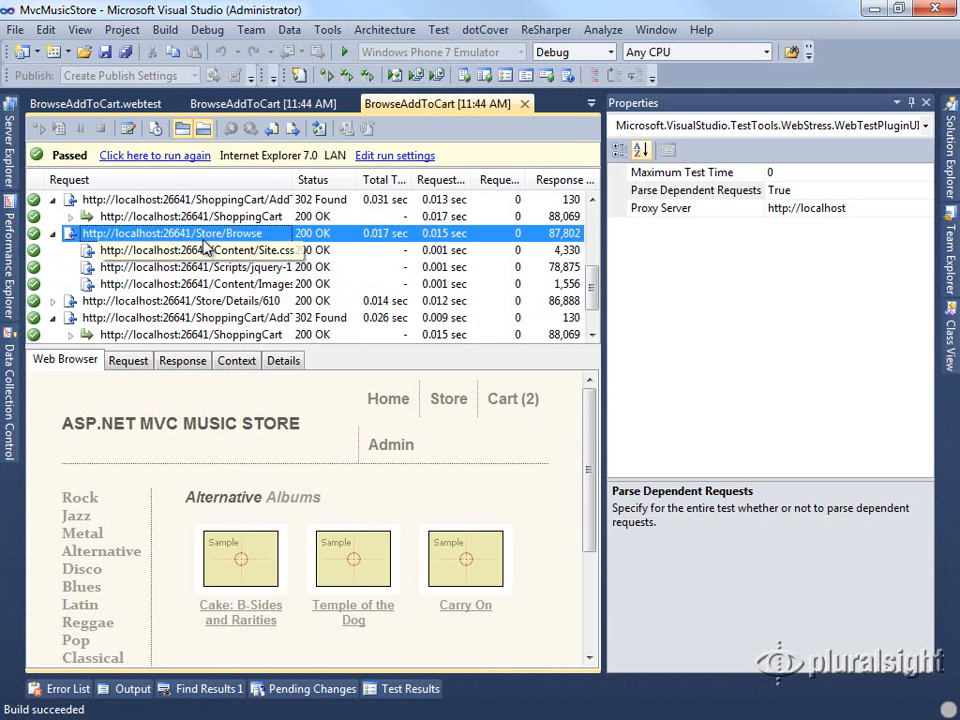
{"action": "mouse_move", "coordinate": [210, 258]}
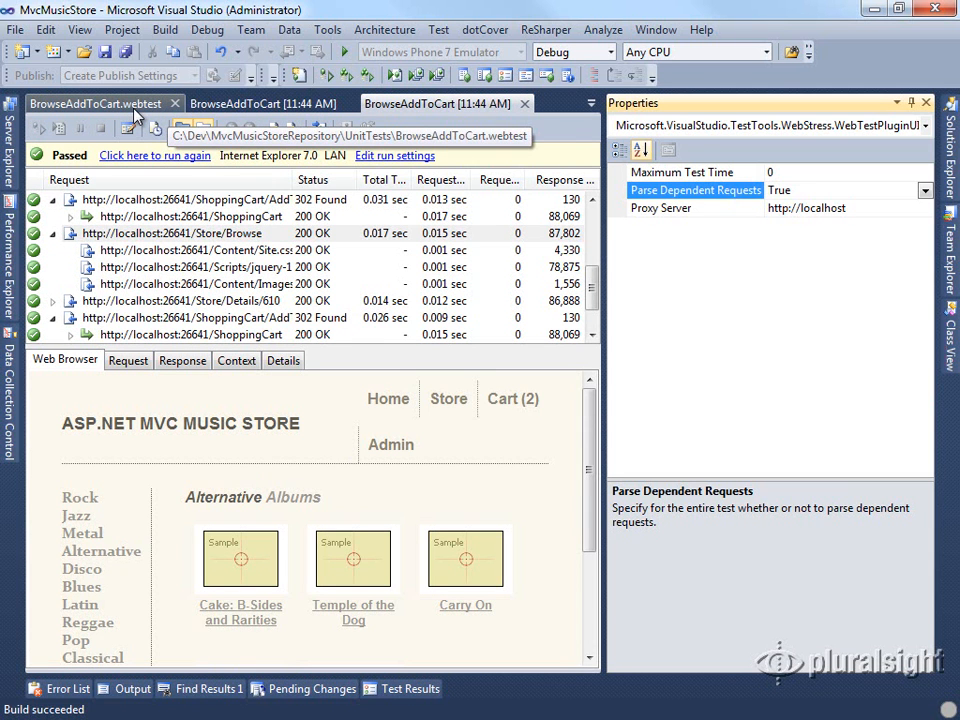
{"action": "left_click", "coordinate": [217, 103]}
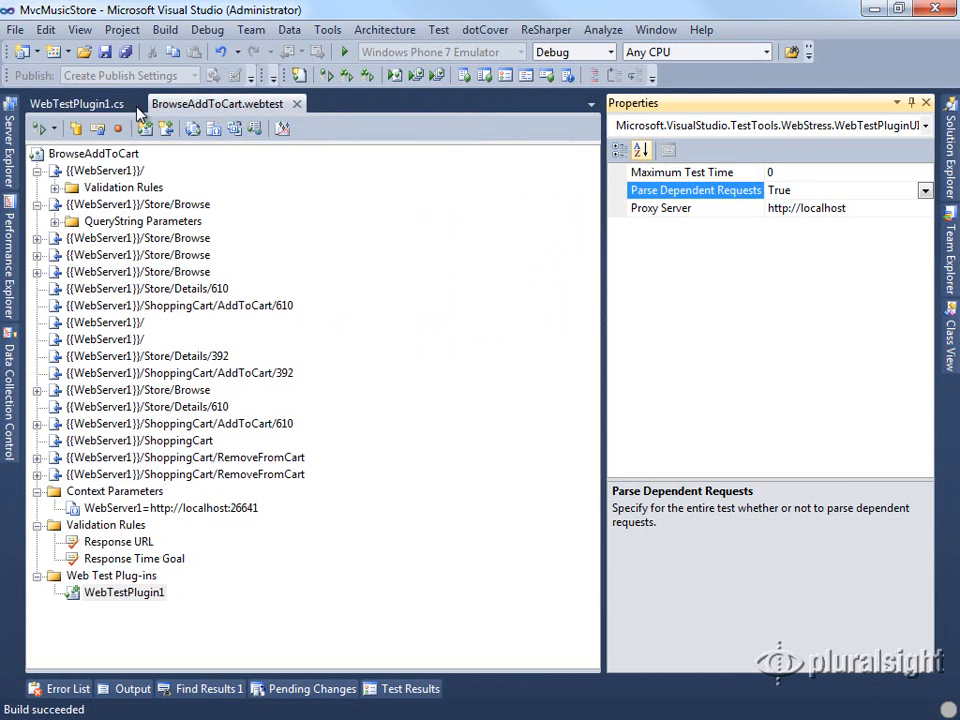
- Add WebTestRequestPlugin1.cs to UnitTests using the WebTestRequestPlugin template
{"action": "left_click", "coordinate": [77, 103]}
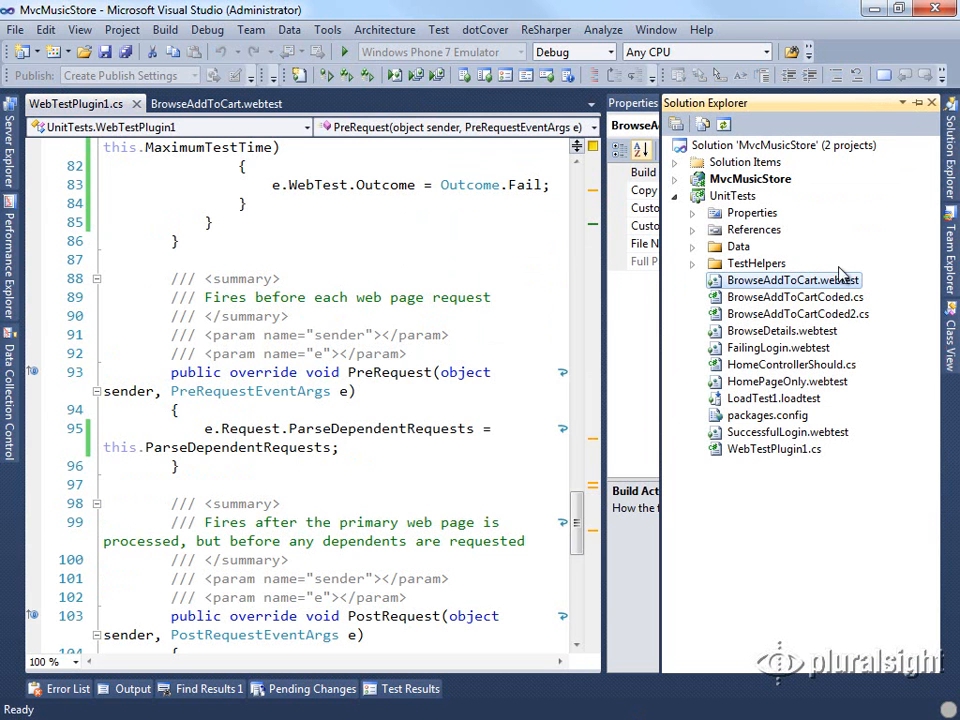
{"action": "left_click", "coordinate": [734, 195]}
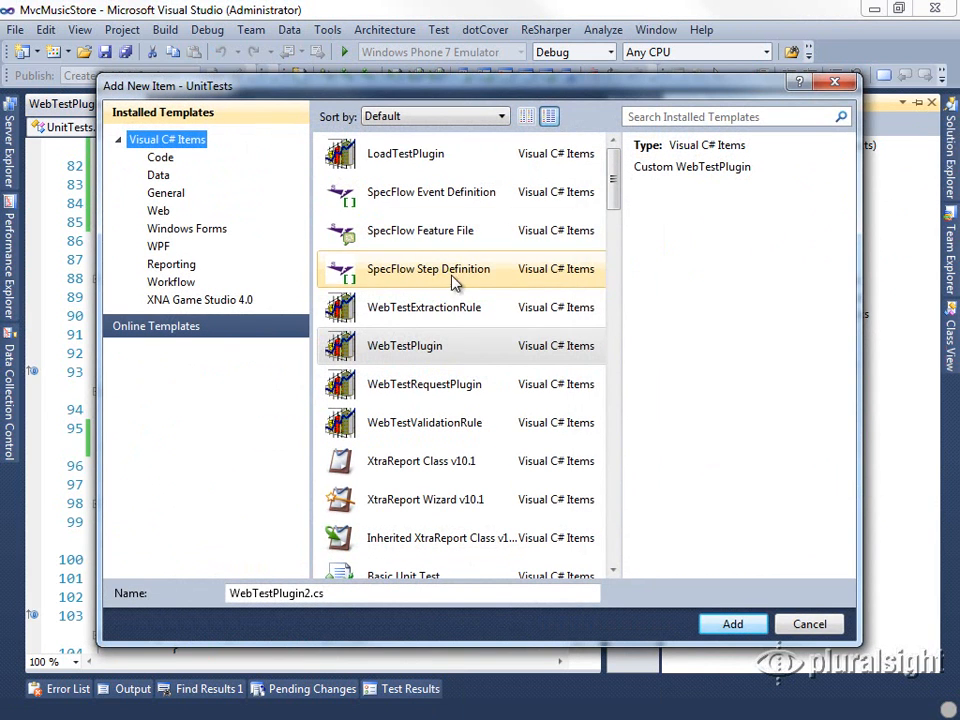
{"action": "left_click", "coordinate": [424, 384]}
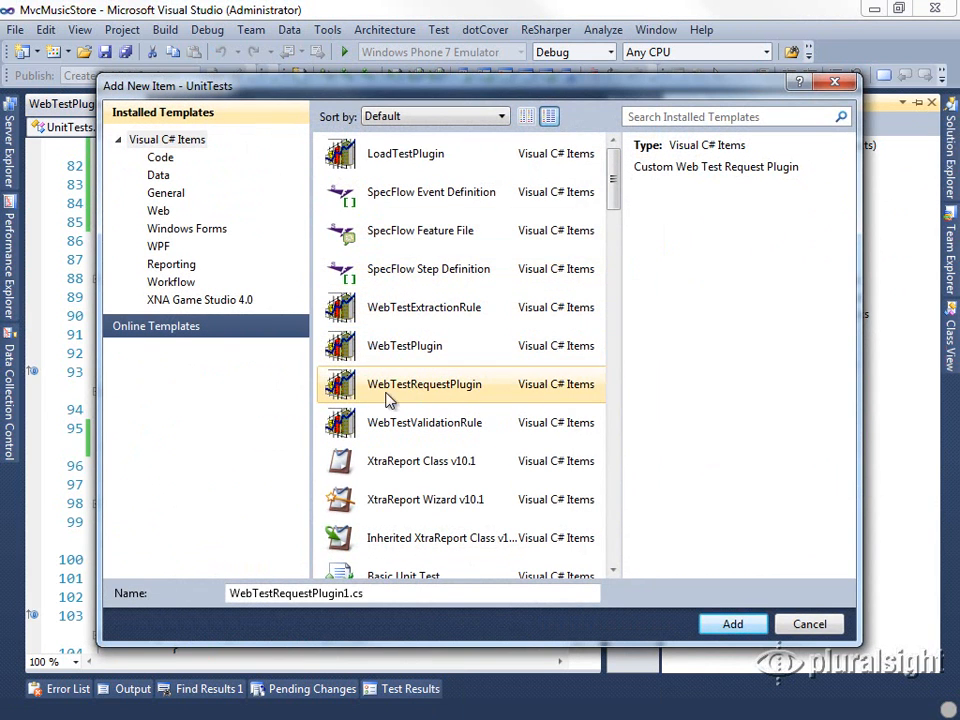
{"action": "mouse_move", "coordinate": [430, 402]}
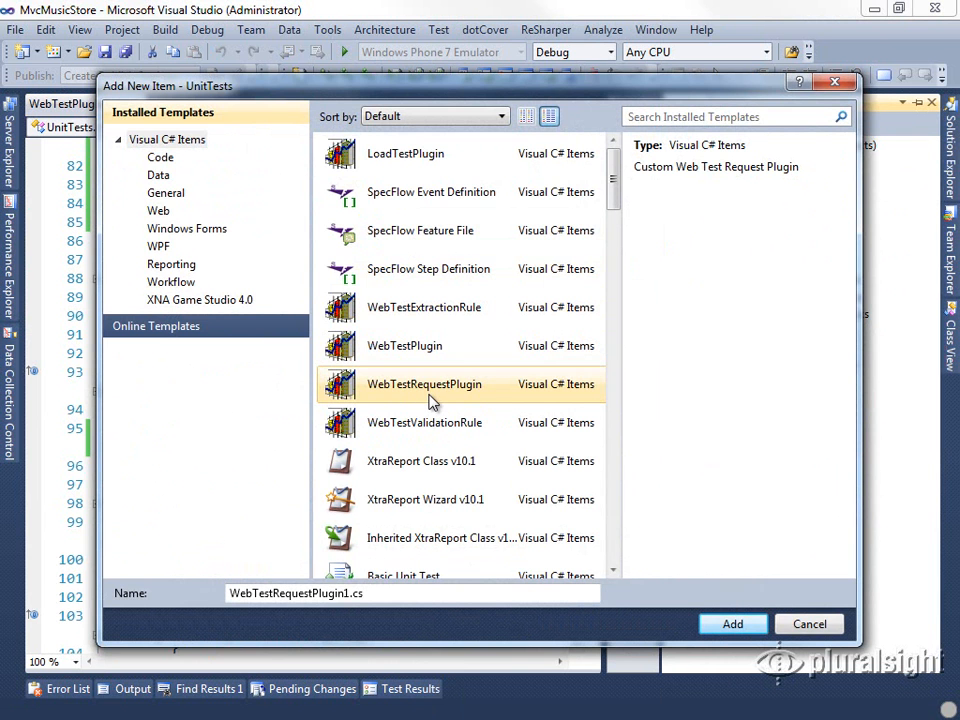
{"action": "left_click", "coordinate": [732, 623]}
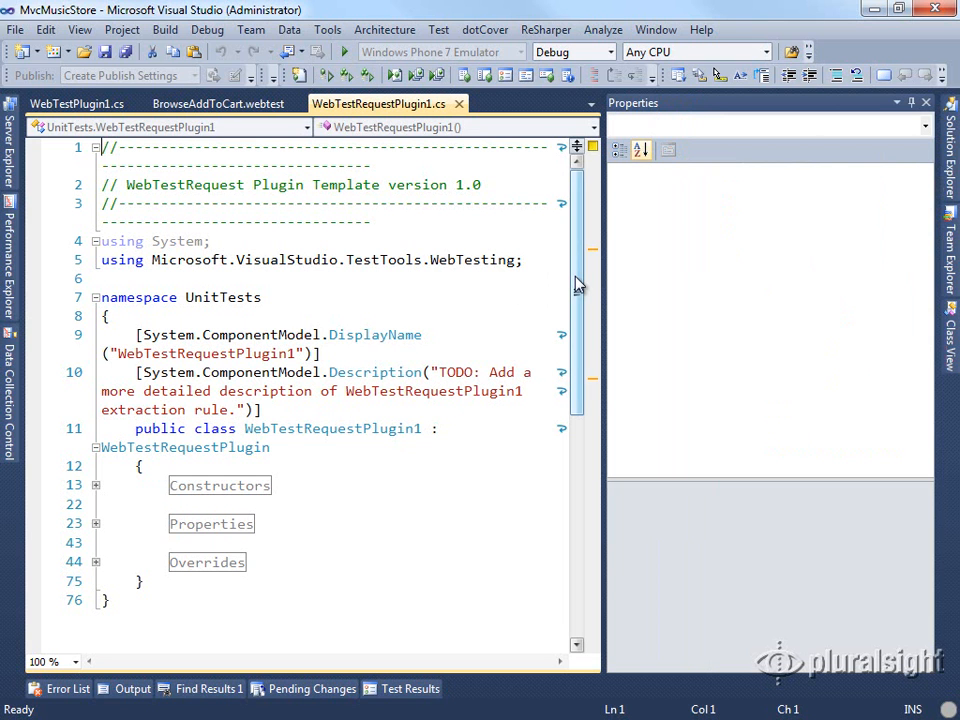
- Expand the #region blocks in WebTestRequestPlugin1.cs to show the PreRequest and PostRequest stubs
{"action": "scroll", "scroll_direction": "down", "scroll_amount": 3}
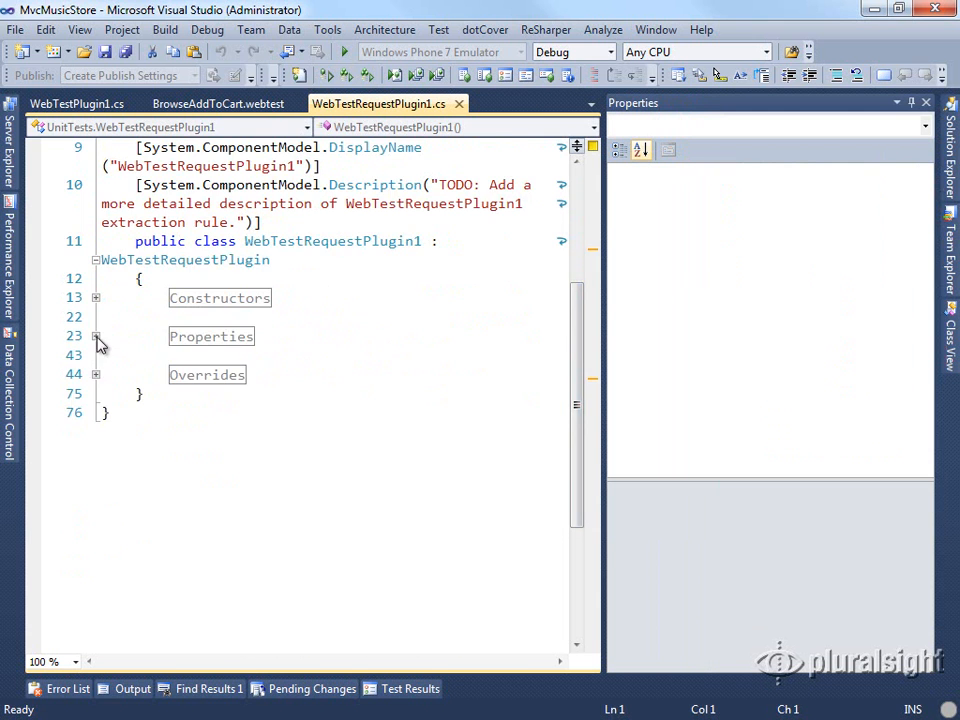
{"action": "left_click", "coordinate": [96, 337]}
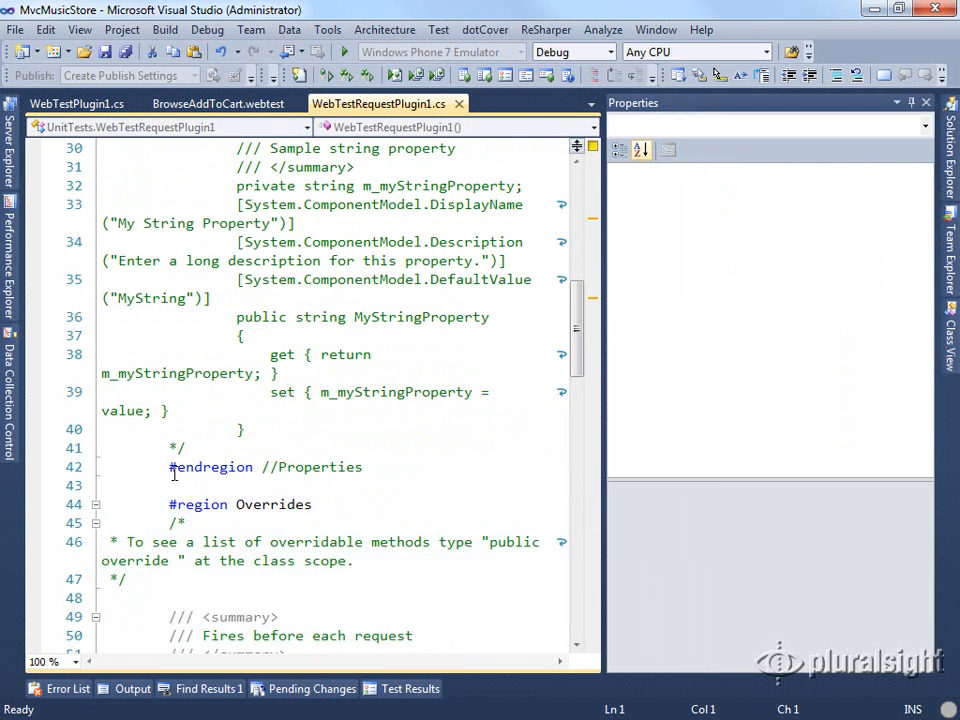
{"action": "scroll", "scroll_direction": "down", "scroll_amount": 3}
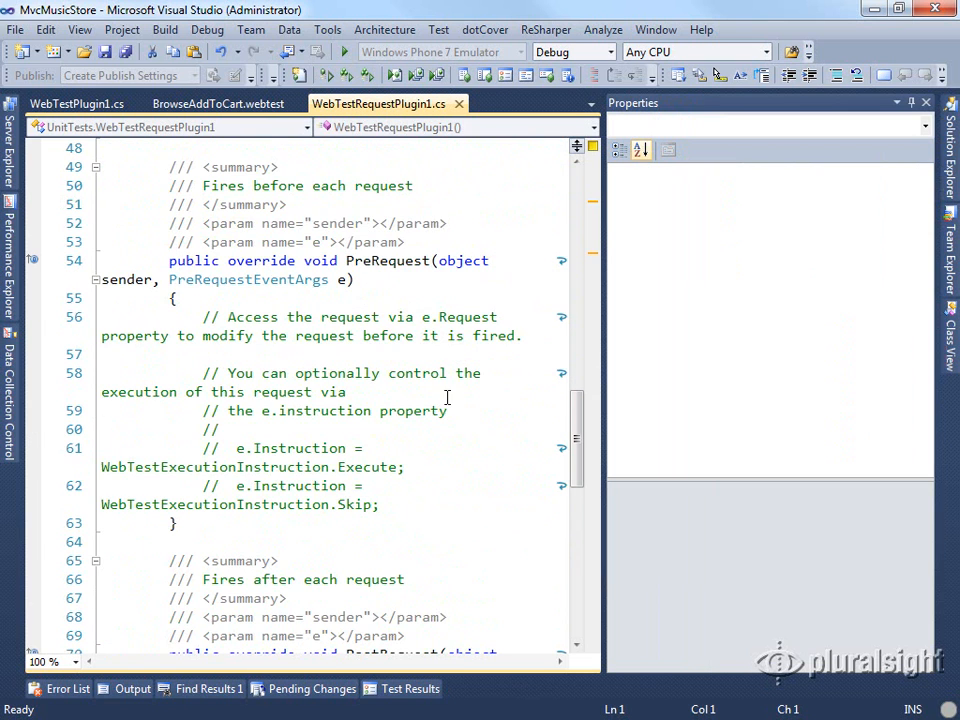
{"action": "scroll", "scroll_direction": "down", "scroll_amount": 3}
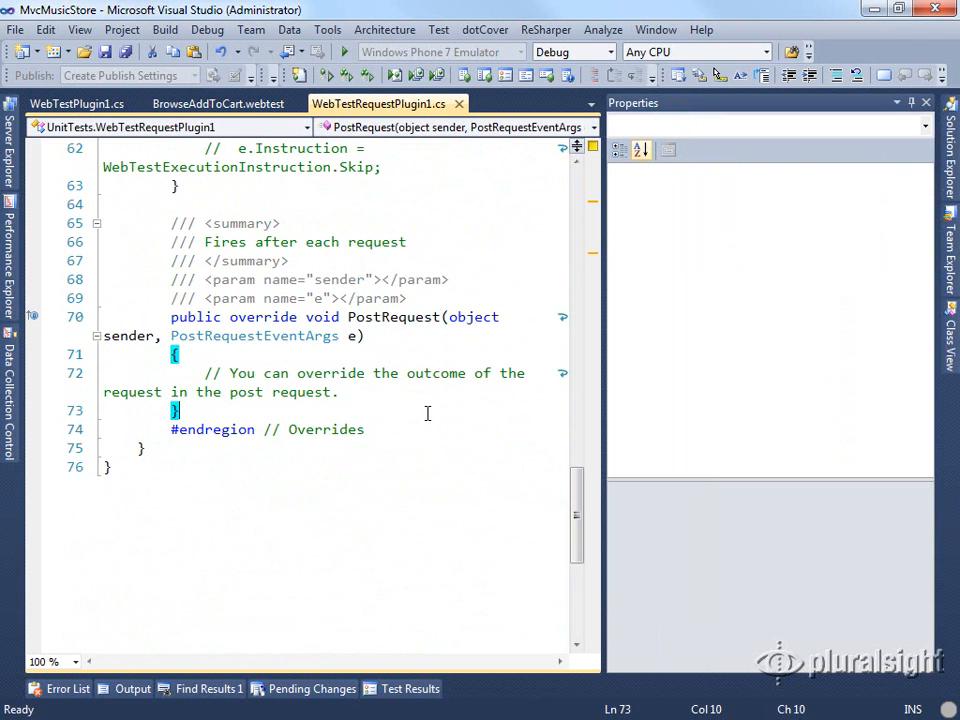
{"action": "mouse_move", "coordinate": [447, 408]}
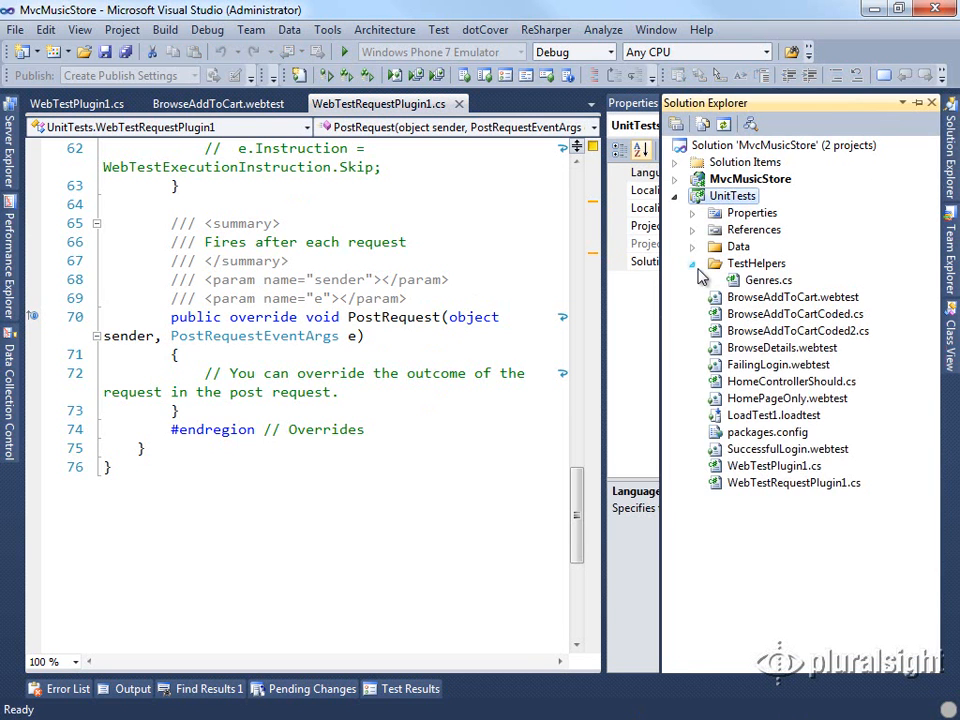
- Add a new class named LogHelper to the UnitTests TestHelpers folder
{"action": "right_click", "coordinate": [757, 263]}
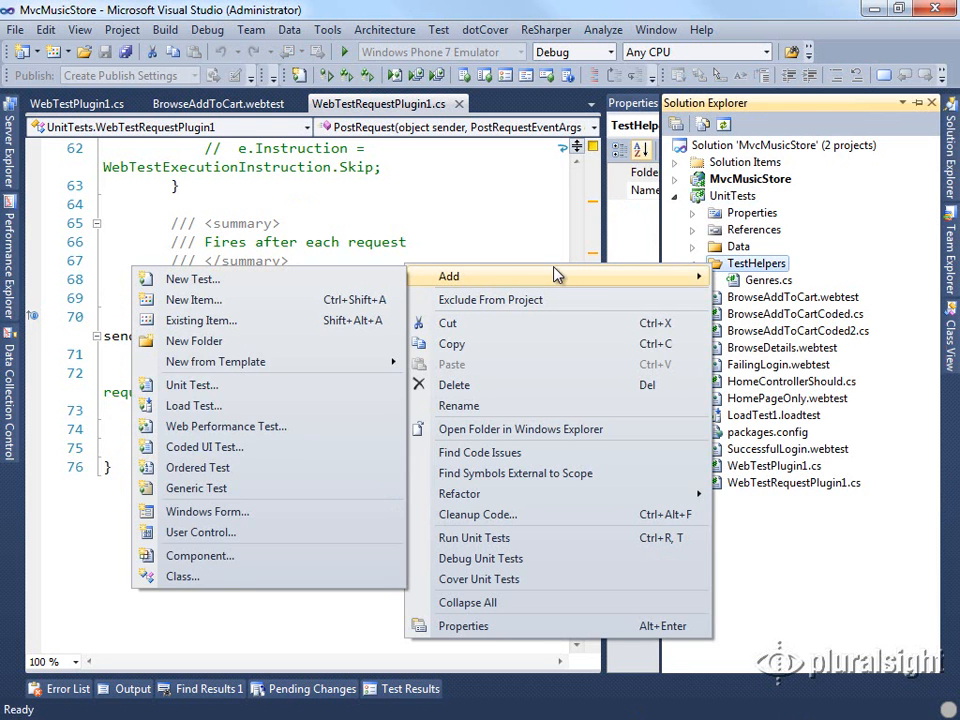
{"action": "left_click", "coordinate": [193, 299]}
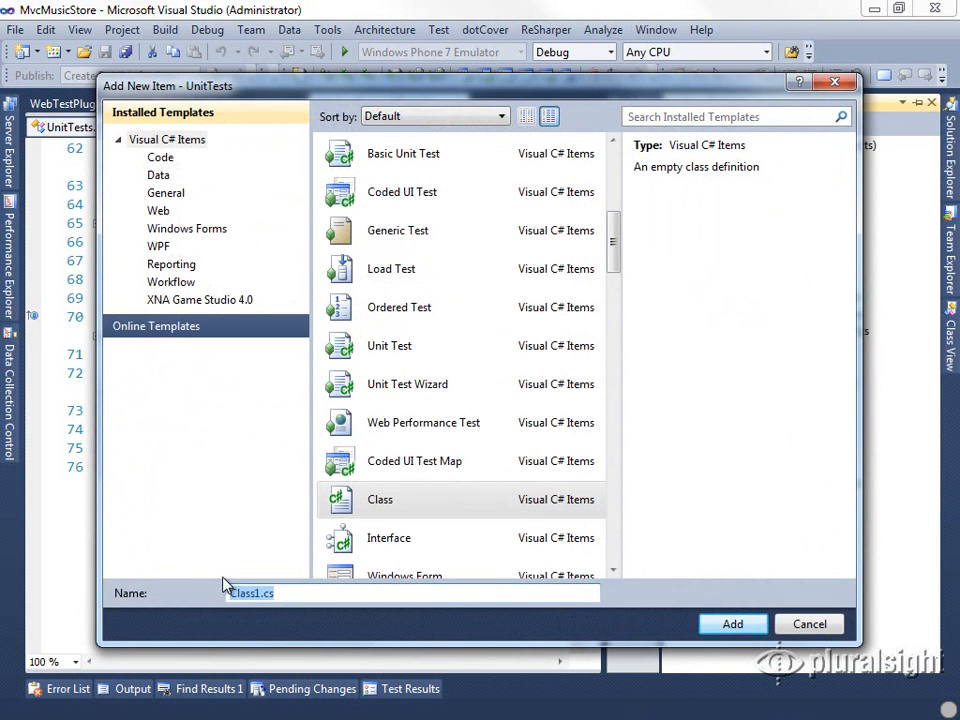
{"action": "type", "text": "Logg"}
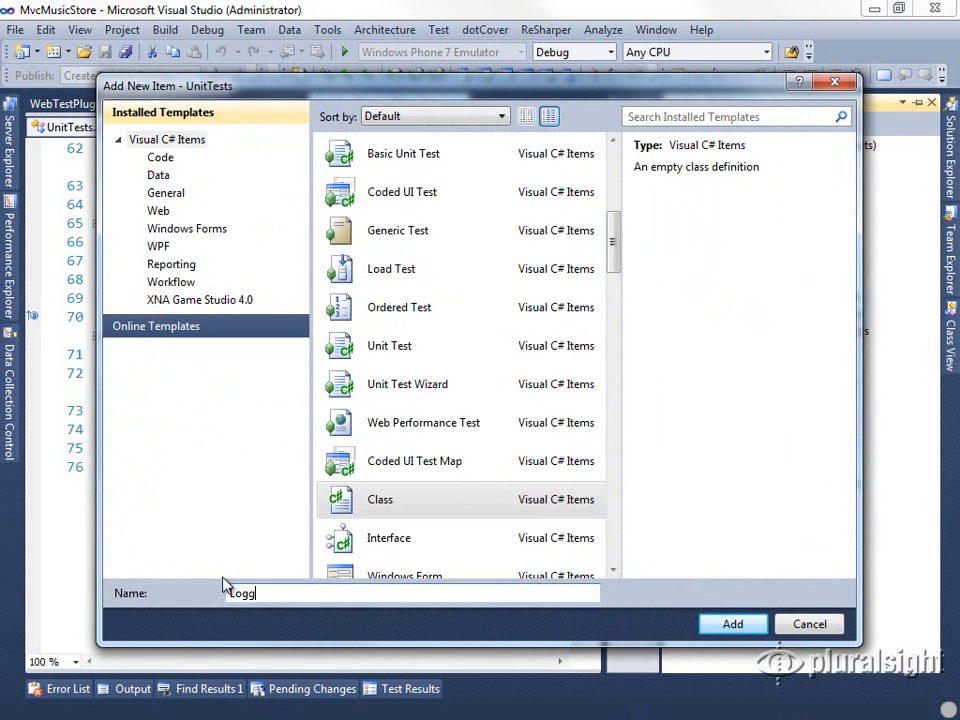
{"action": "left_click", "coordinate": [732, 623]}
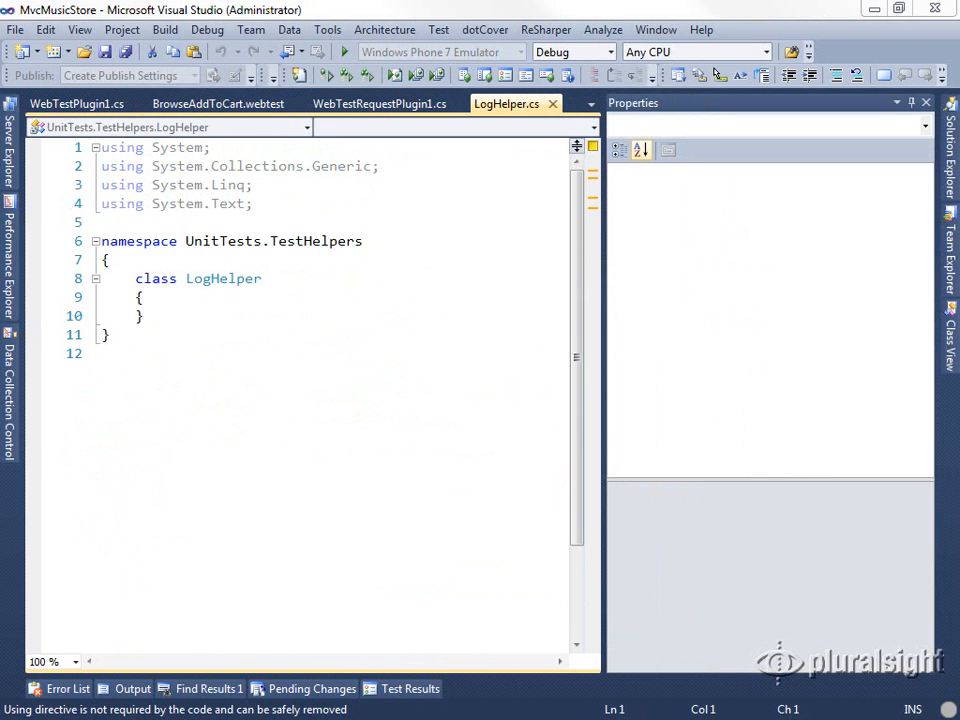
- Insert the static LogMethod implementation into the public LogHelper class
{"action": "key", "text": "enter"}
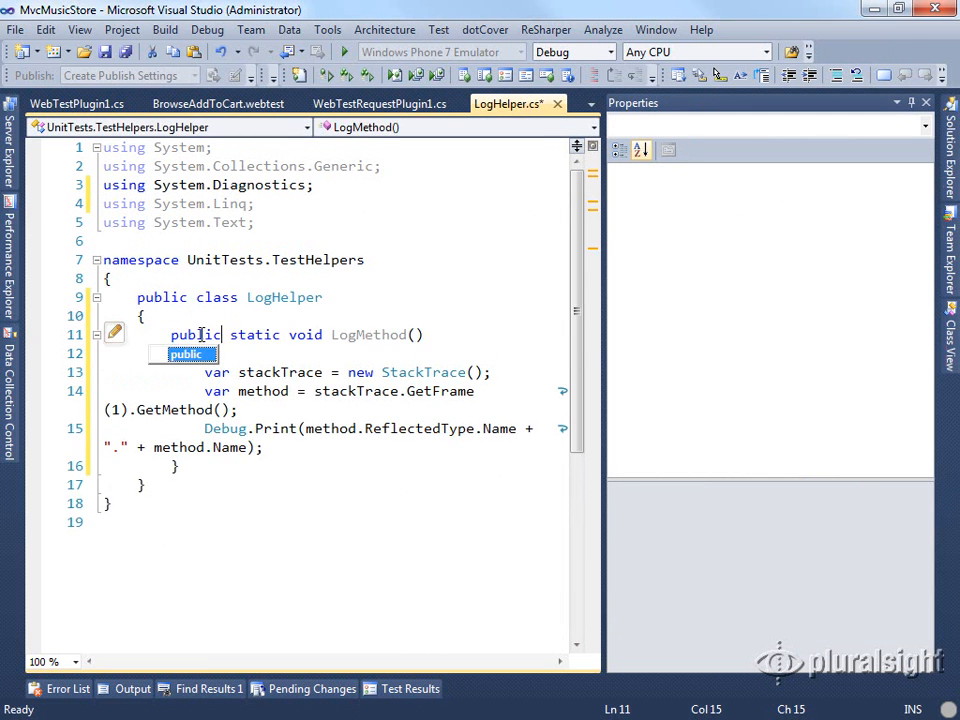
{"action": "mouse_move", "coordinate": [383, 334]}
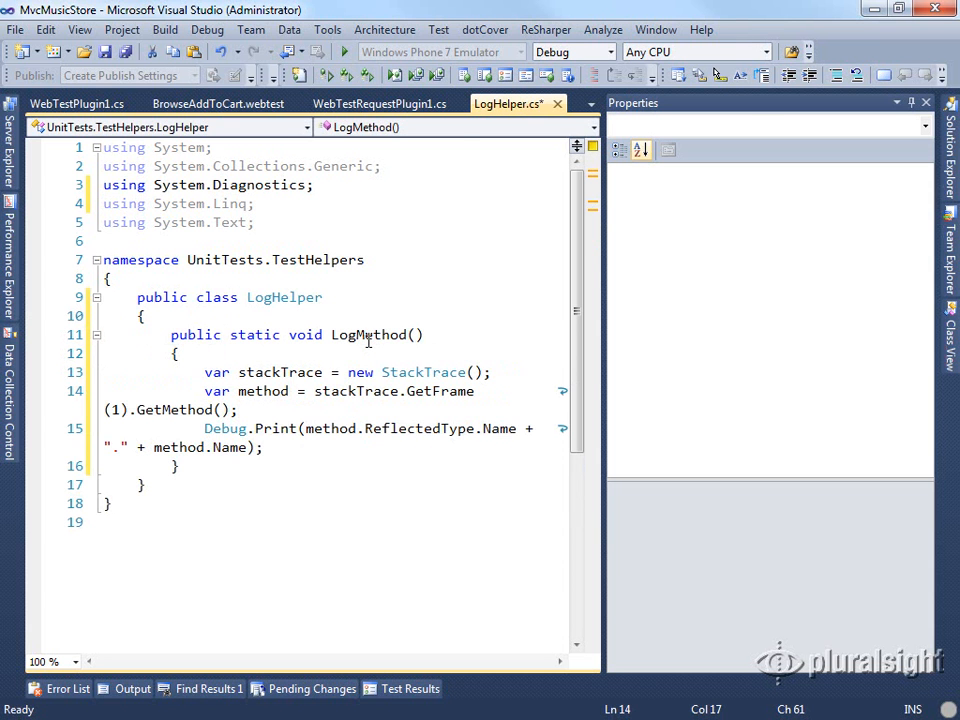
{"action": "left_click", "coordinate": [378, 103]}
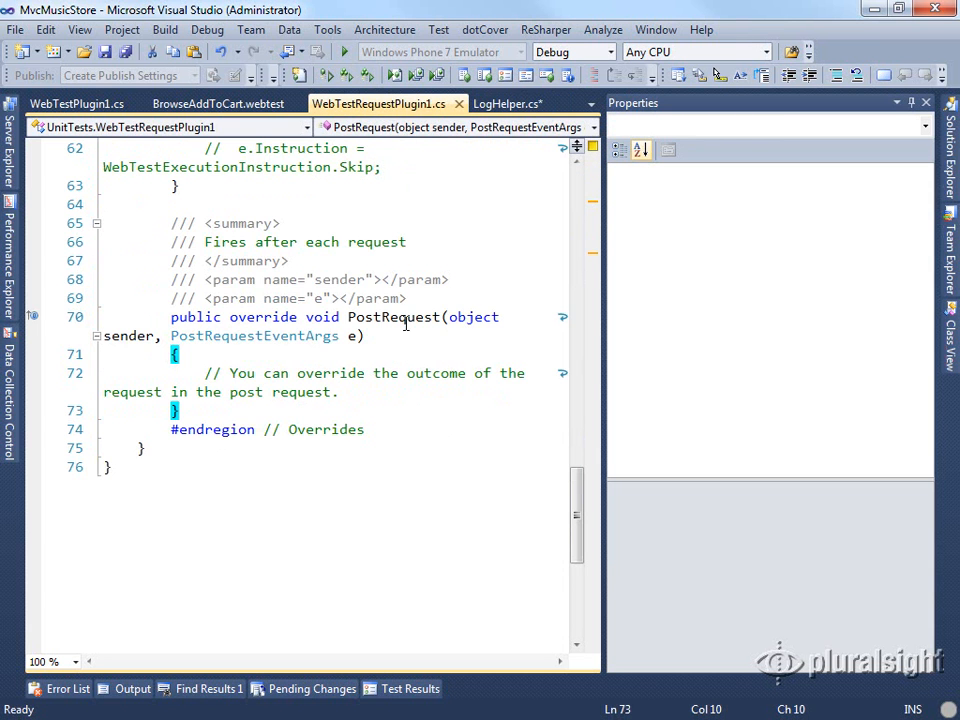
- Add a LogHelper.LogMethod(); call to both PreRequest and PostRequest in WebTestRequestPlugin1
{"action": "scroll", "scroll_direction": "up", "scroll_amount": 3}
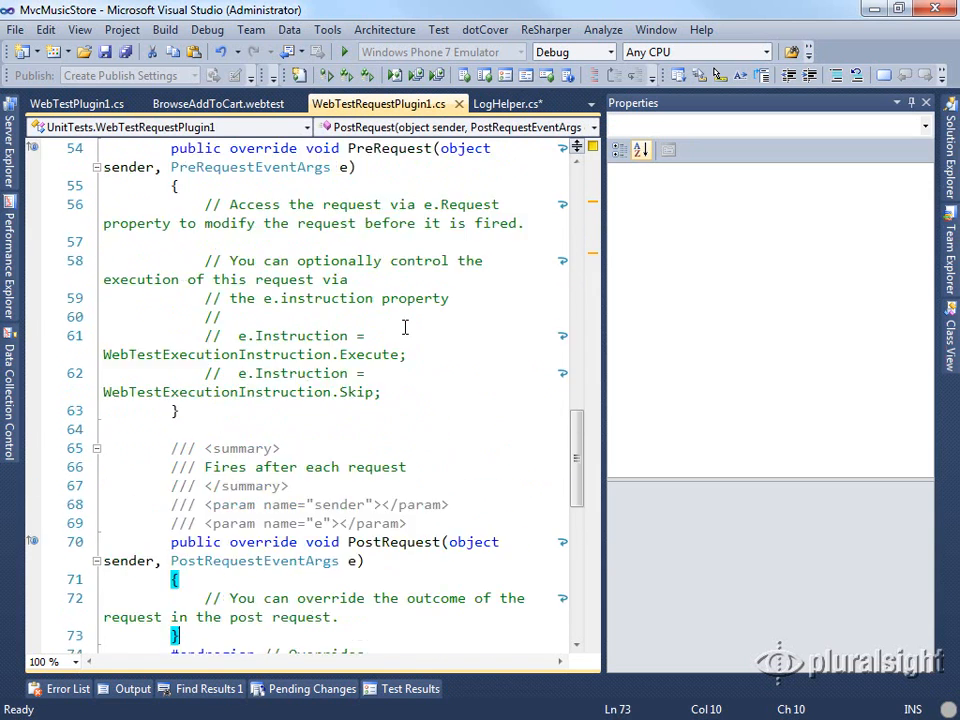
{"action": "scroll", "scroll_direction": "up", "scroll_amount": 3}
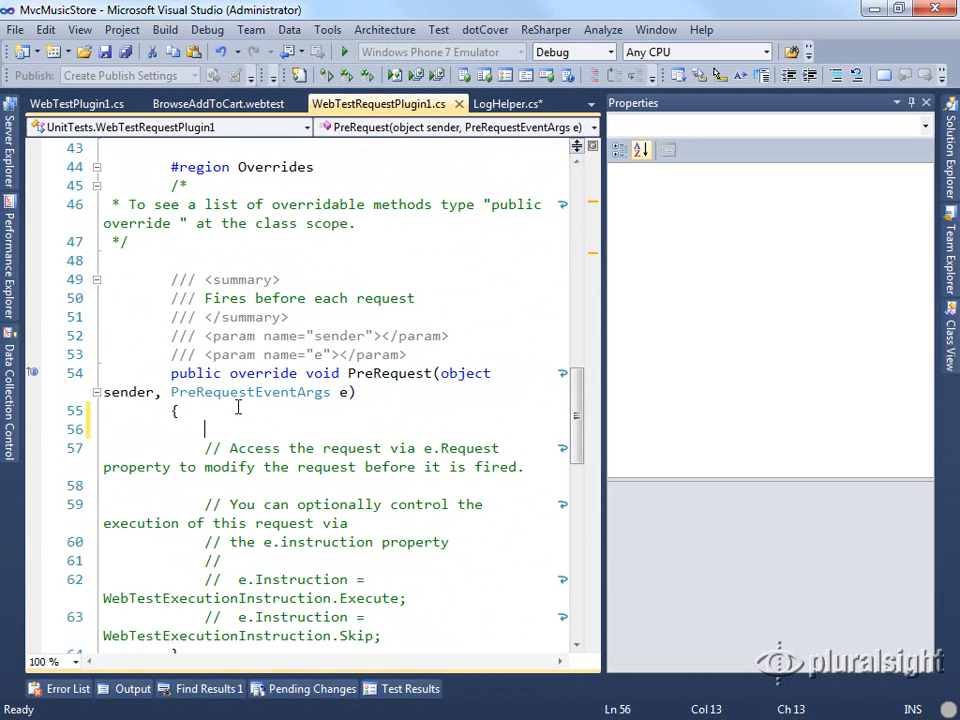
{"action": "type", "text": "LogHelper.LogMethod();"}
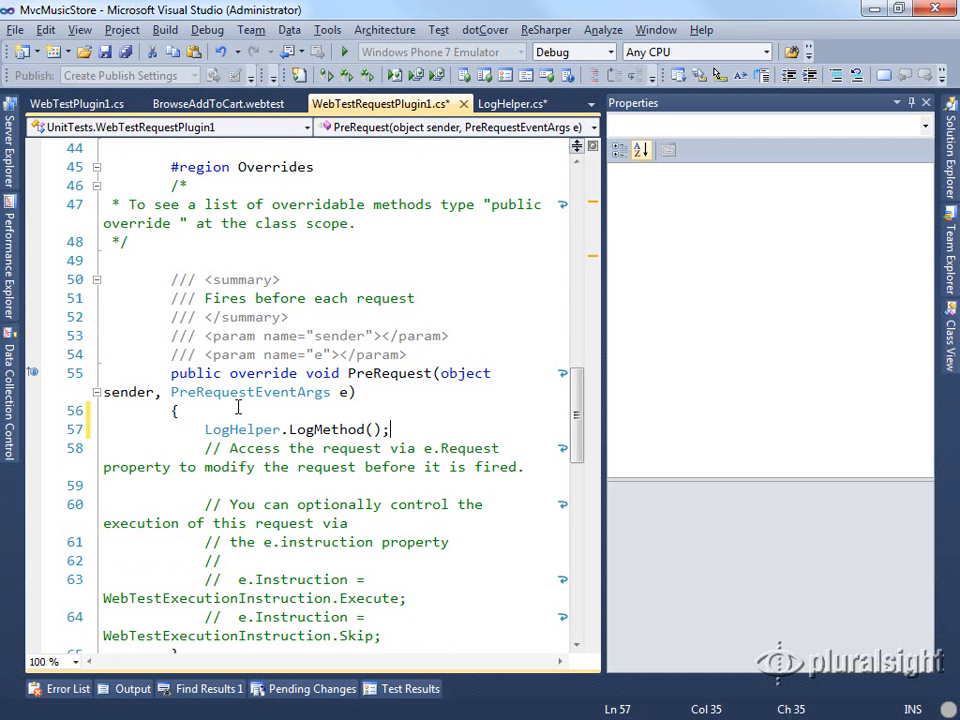
{"action": "scroll", "scroll_direction": "down", "scroll_amount": 3}
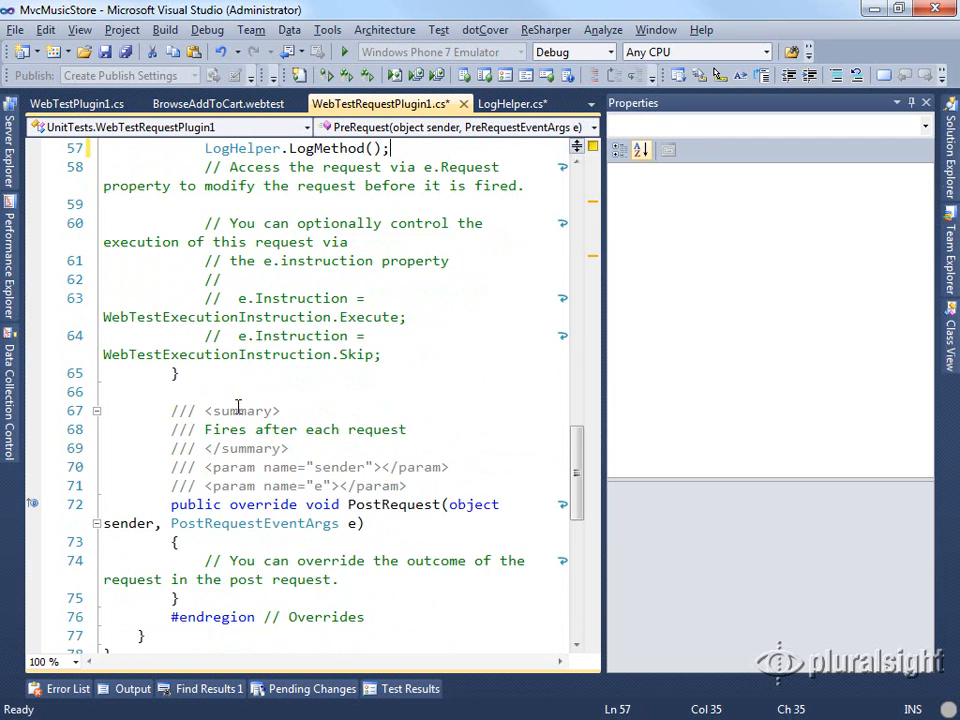
{"action": "scroll", "scroll_direction": "down", "scroll_amount": 3}
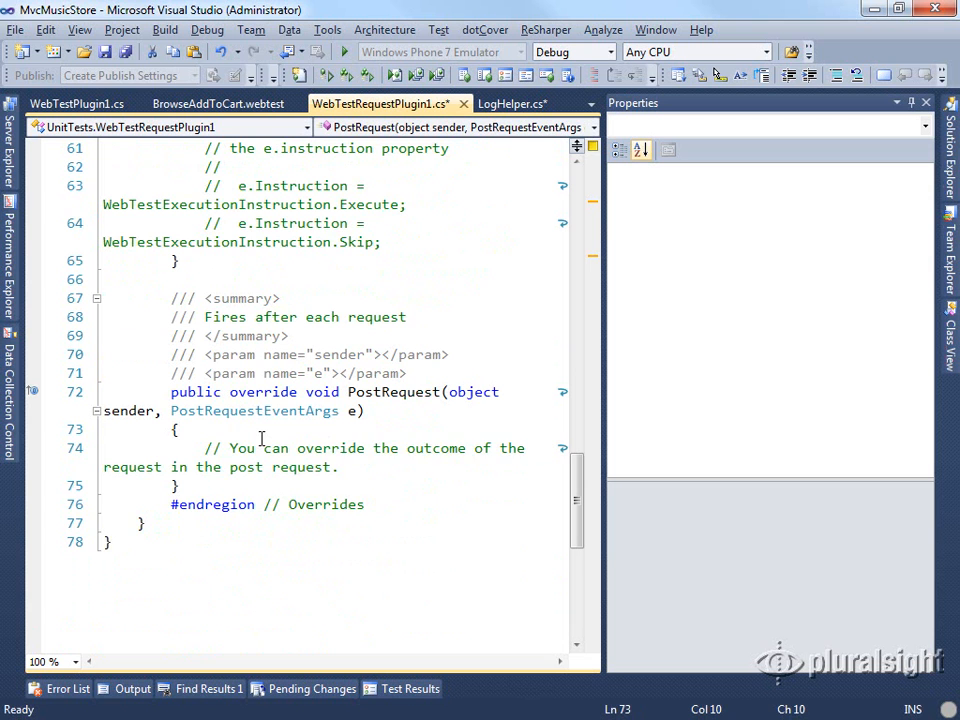
{"action": "type", "text": "LogHelper.LogMethod();"}
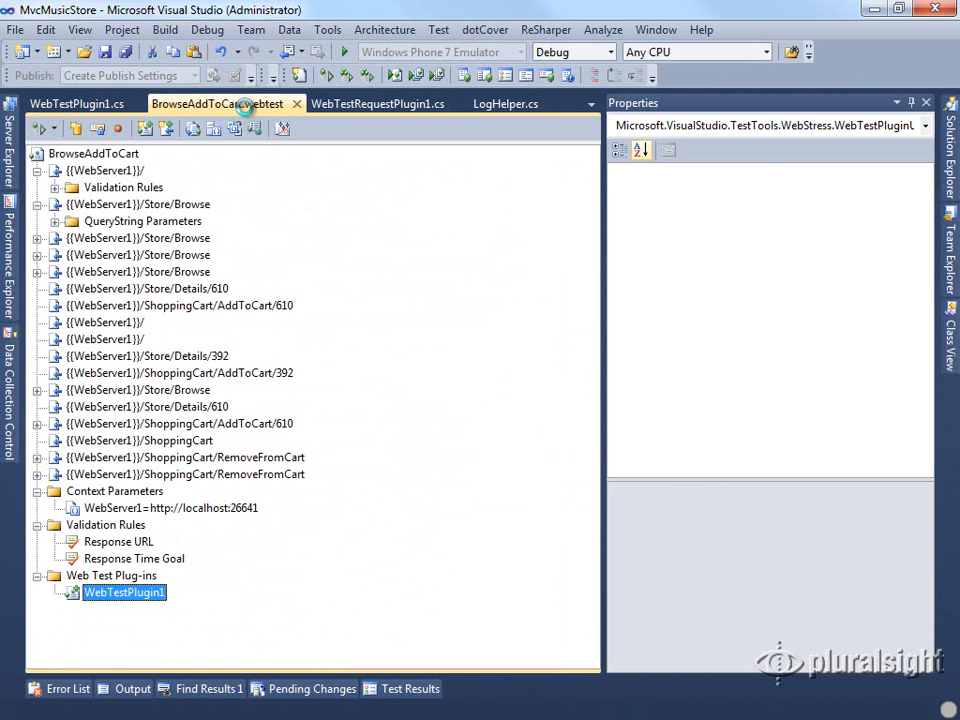
- Attach WebTestRequestPlugin1 as a request plug-in on the second Store/Browse request
{"action": "left_click", "coordinate": [94, 153]}
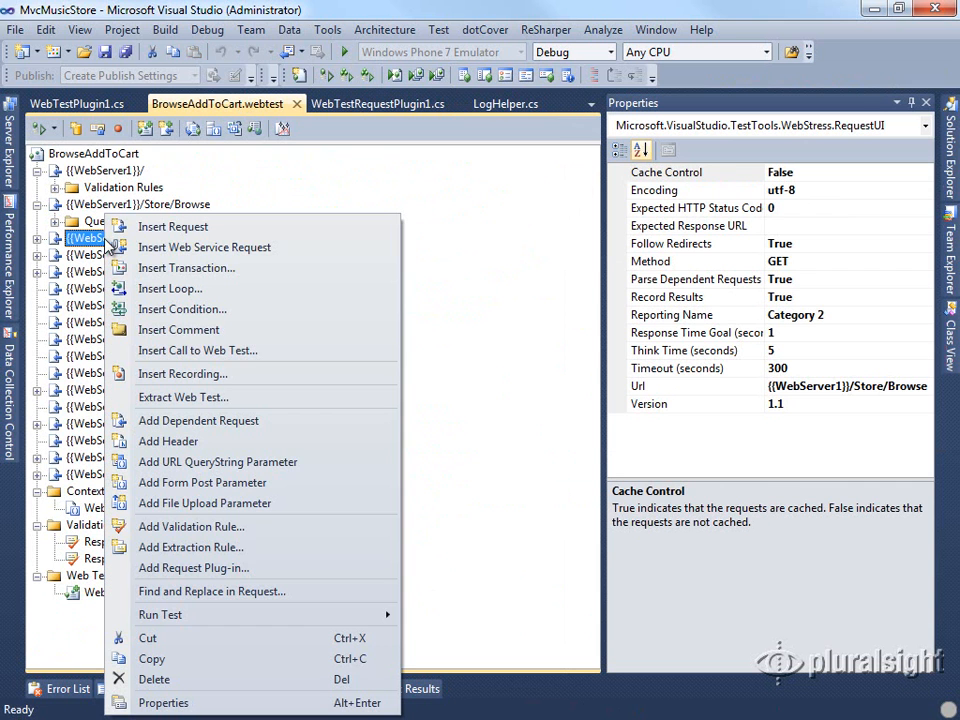
{"action": "mouse_move", "coordinate": [182, 373]}
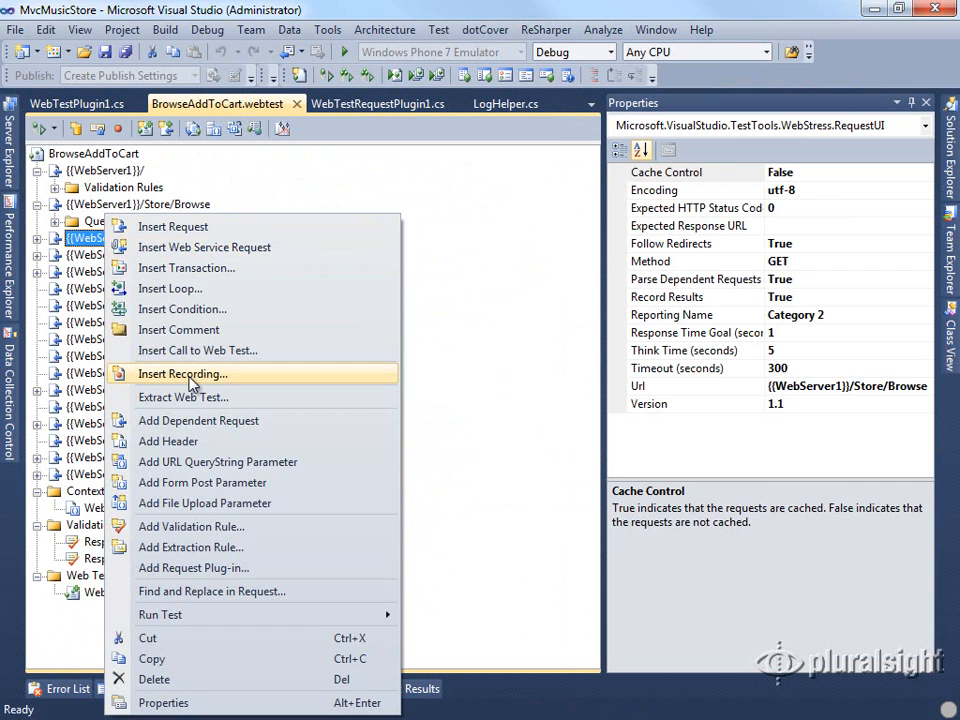
{"action": "mouse_move", "coordinate": [190, 547]}
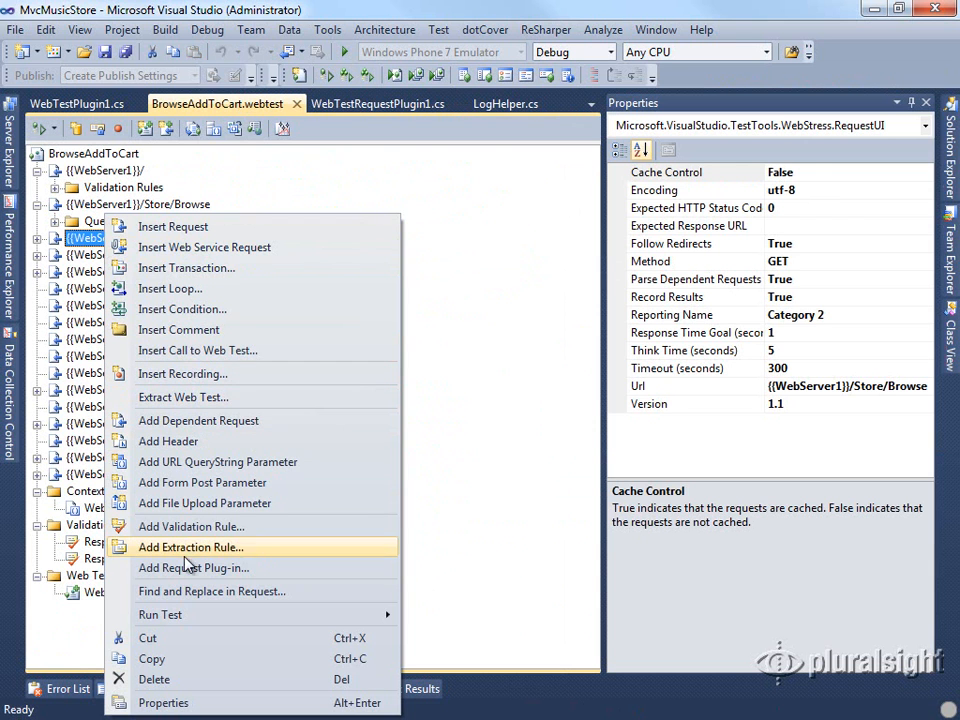
{"action": "left_click", "coordinate": [194, 567]}
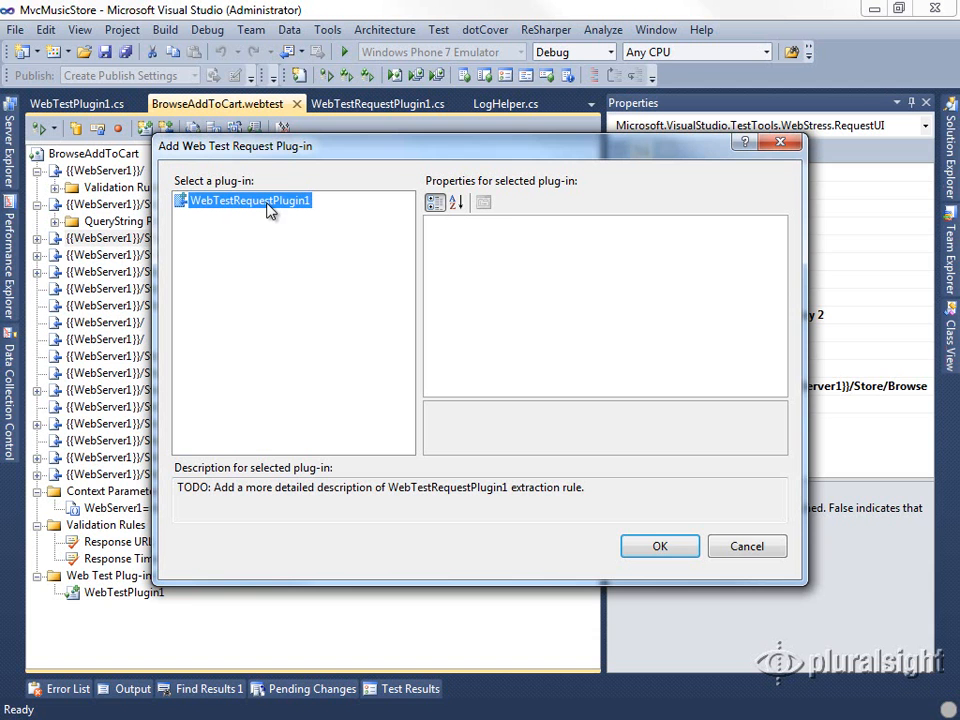
{"action": "left_click", "coordinate": [658, 545]}
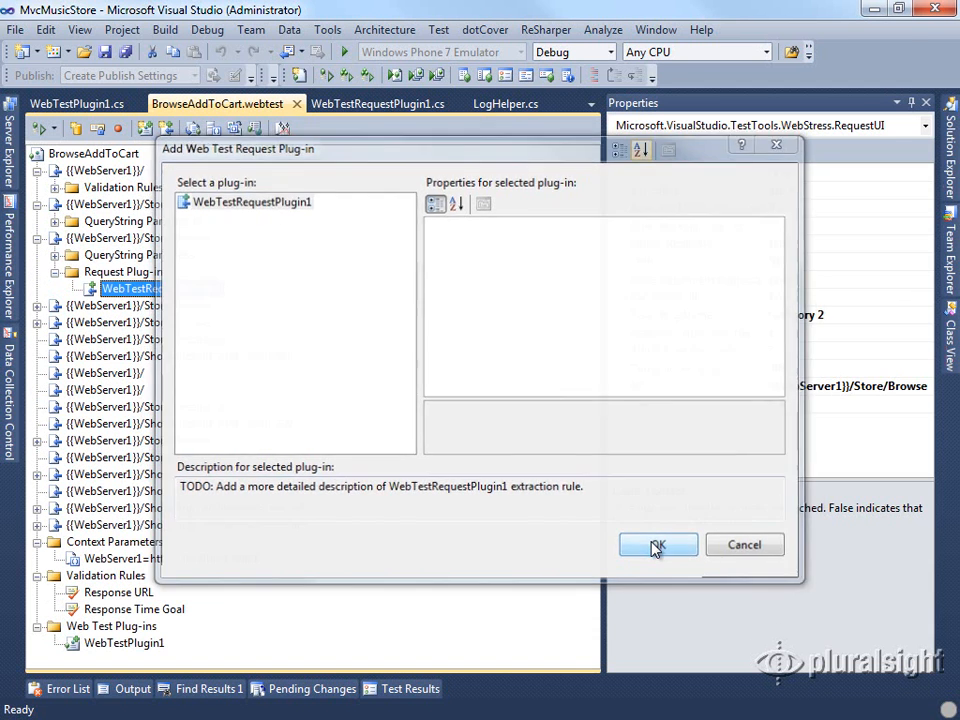
{"action": "left_click", "coordinate": [657, 544]}
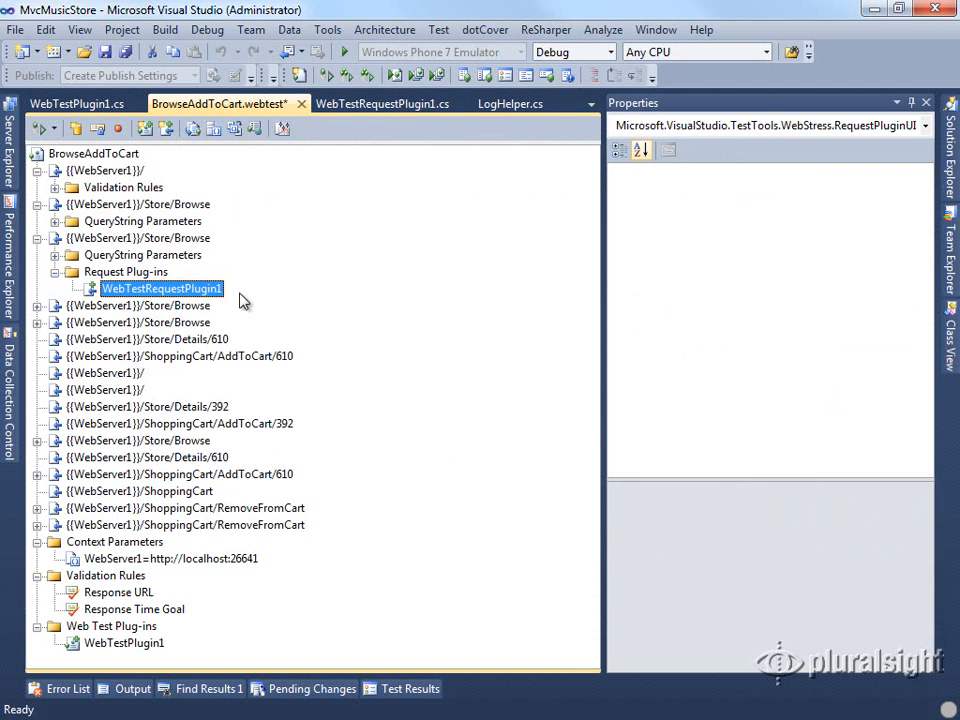
{"action": "mouse_move", "coordinate": [120, 275]}
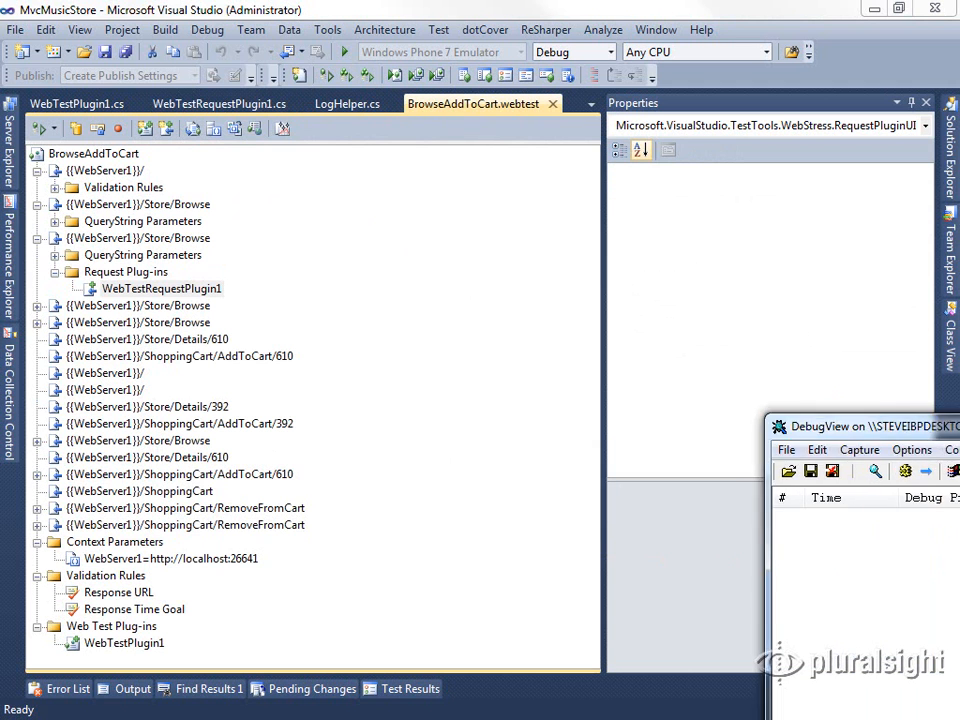
- Bring DebugView into view and point out the CachedAlbumRepository and PostRequest log entries
{"action": "left_click_drag", "start_coordinate": [865, 426], "coordinate": [575, 168]}
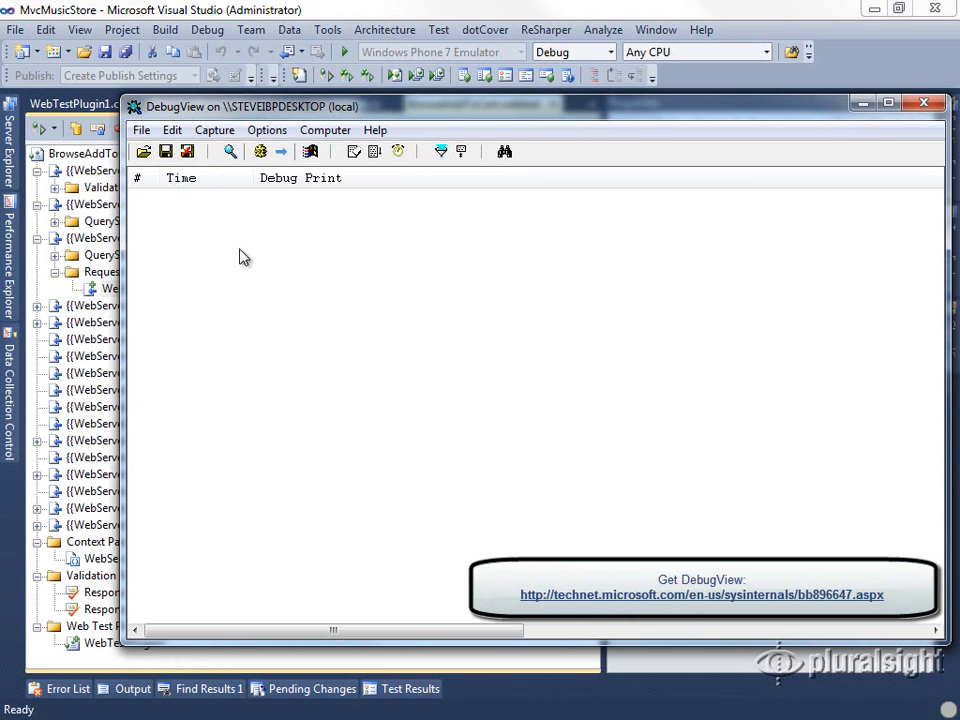
{"action": "mouse_move", "coordinate": [254, 251]}
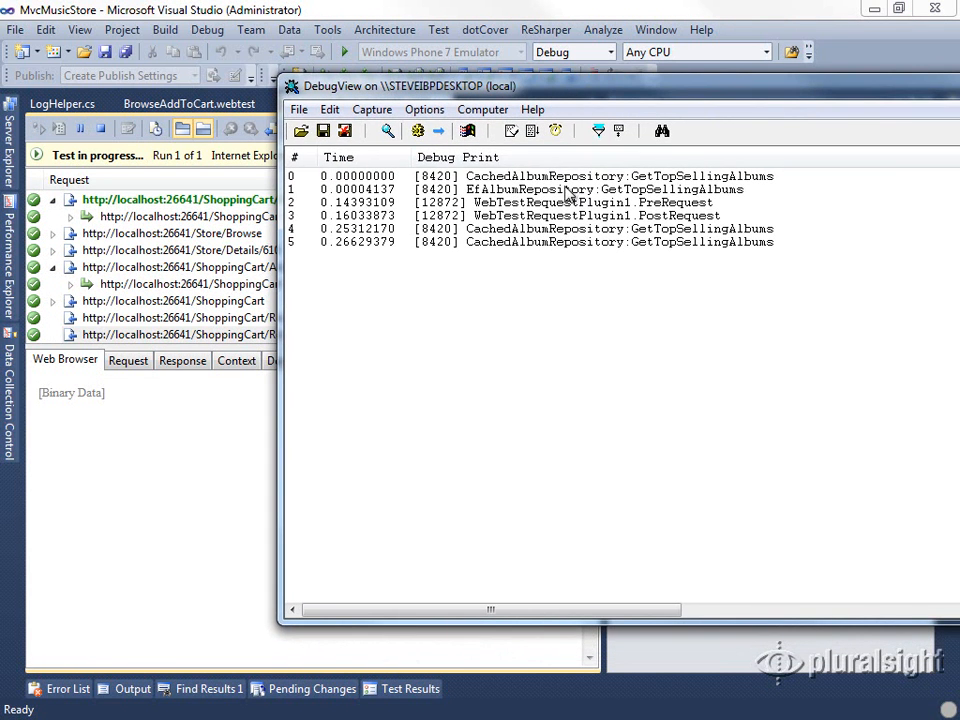
{"action": "left_click", "coordinate": [550, 175]}
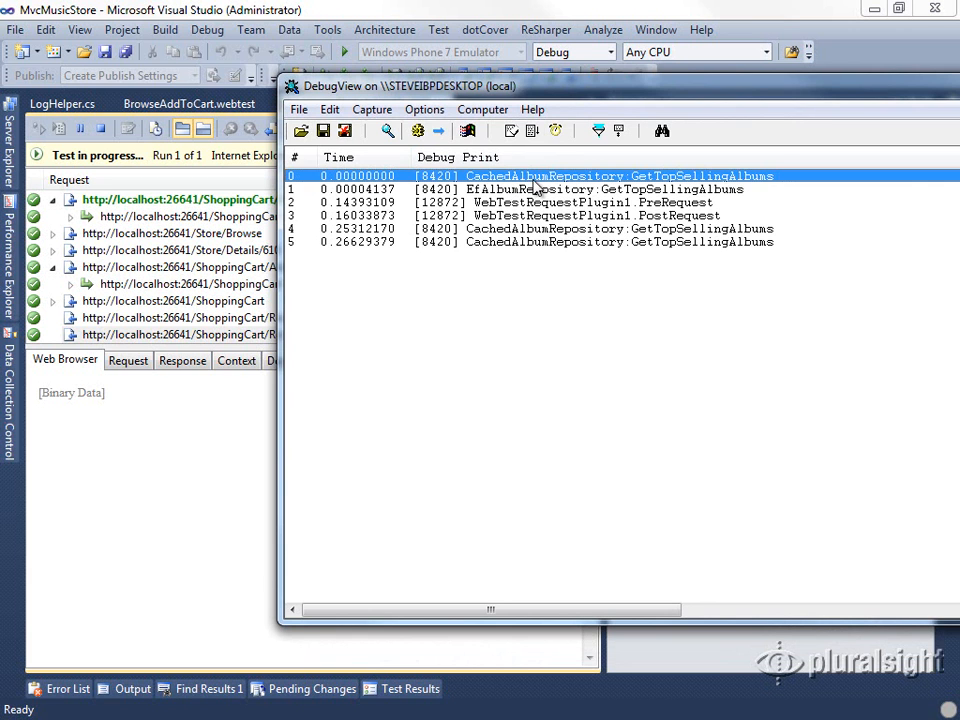
{"action": "left_click", "coordinate": [520, 189]}
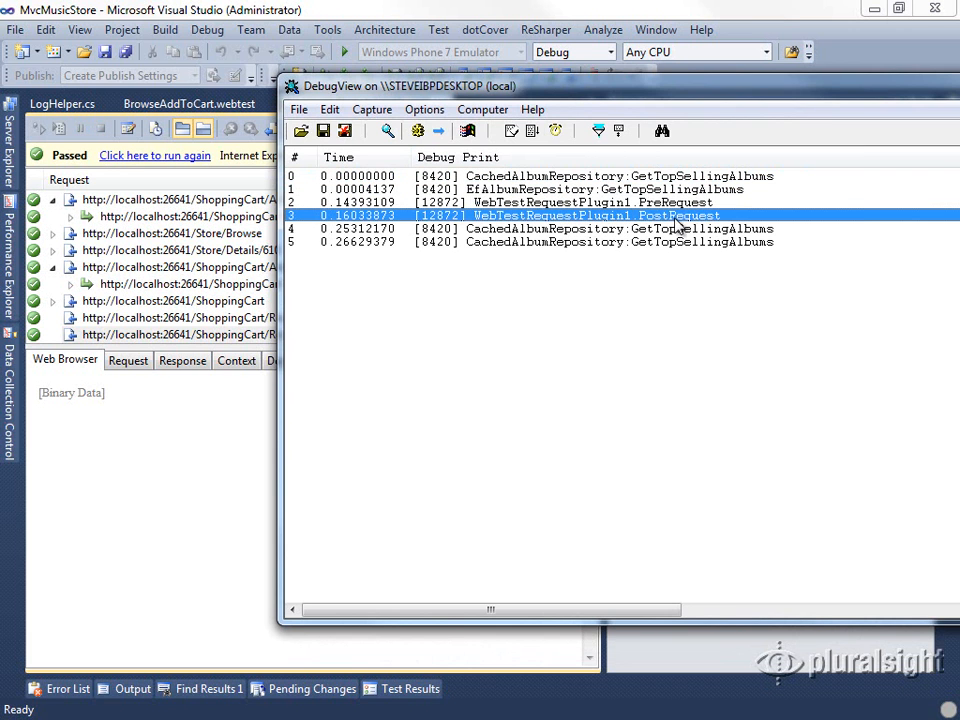
{"action": "mouse_move", "coordinate": [548, 218]}
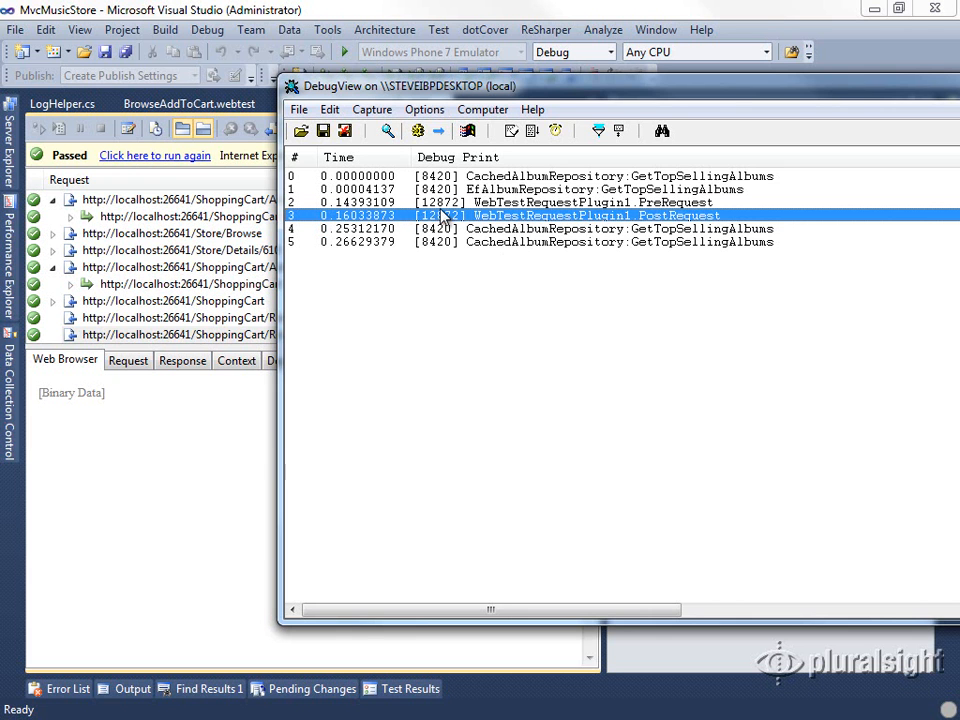
{"action": "mouse_move", "coordinate": [511, 95]}
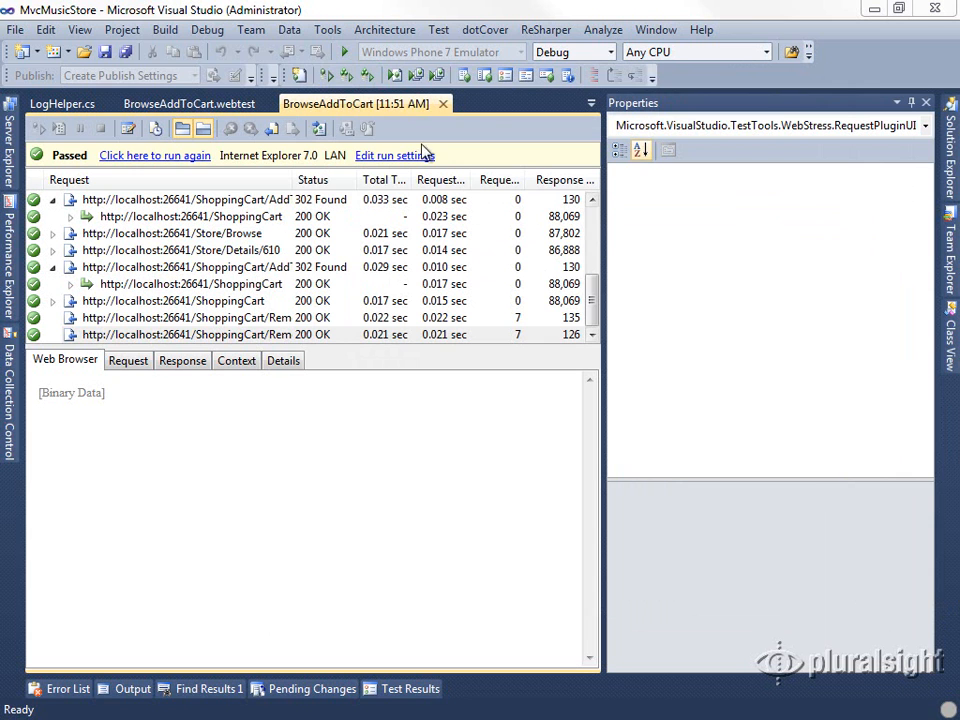
{"action": "mouse_move", "coordinate": [188, 103]}
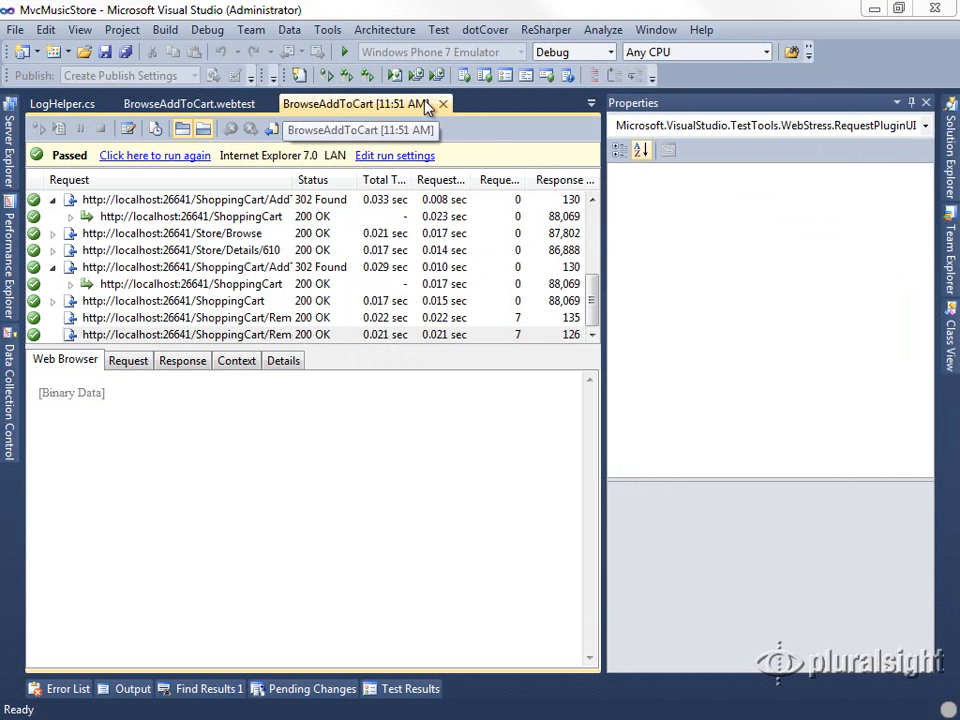
- Add Debug.Print(e.Request.ReportingName); after the LogMethod call in PreRequest
{"action": "left_click", "coordinate": [215, 103]}
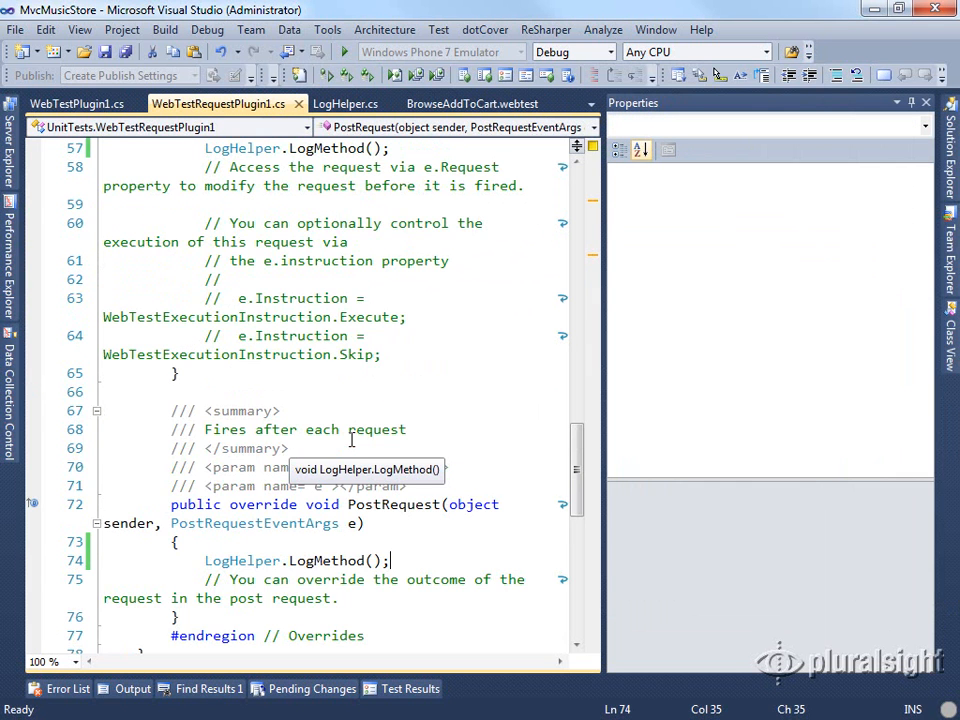
{"action": "scroll", "scroll_direction": "up", "scroll_amount": 3}
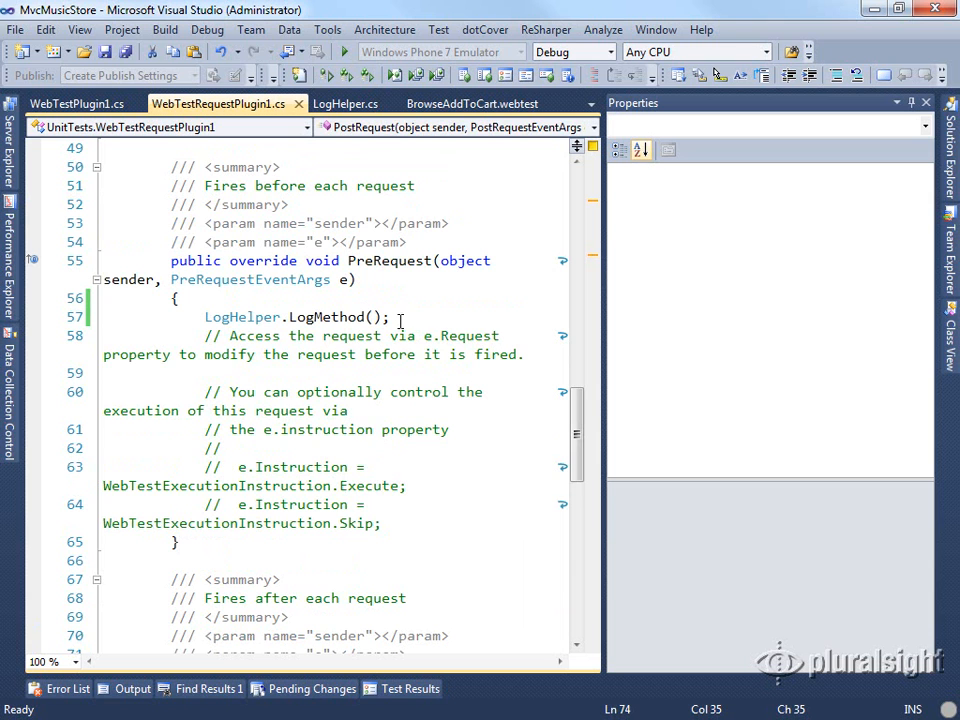
{"action": "left_click", "coordinate": [473, 321]}
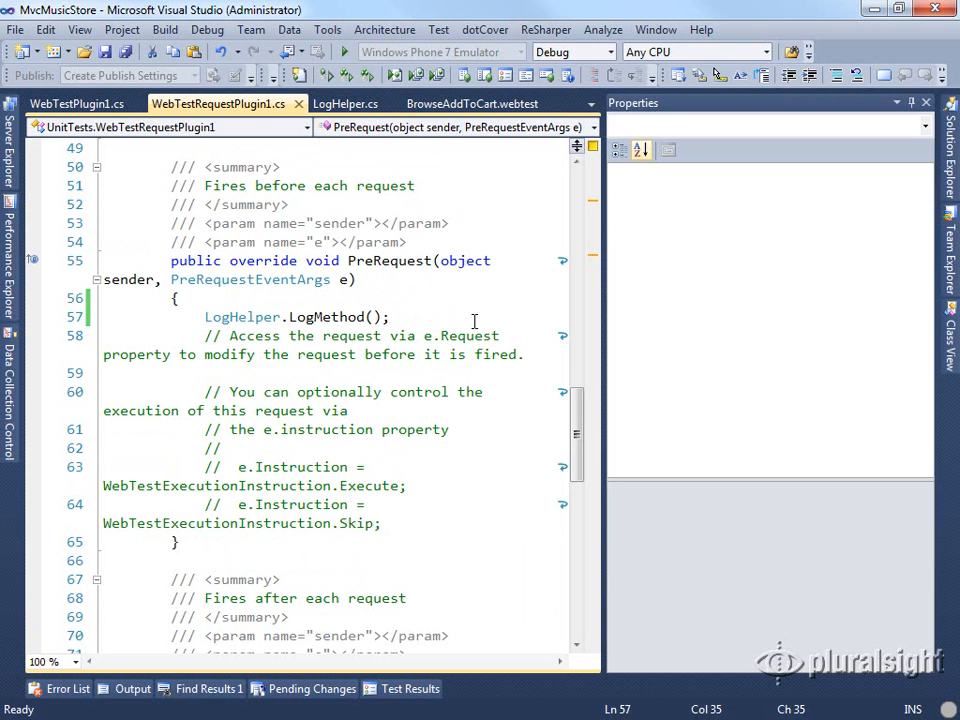
{"action": "key", "text": "enter"}
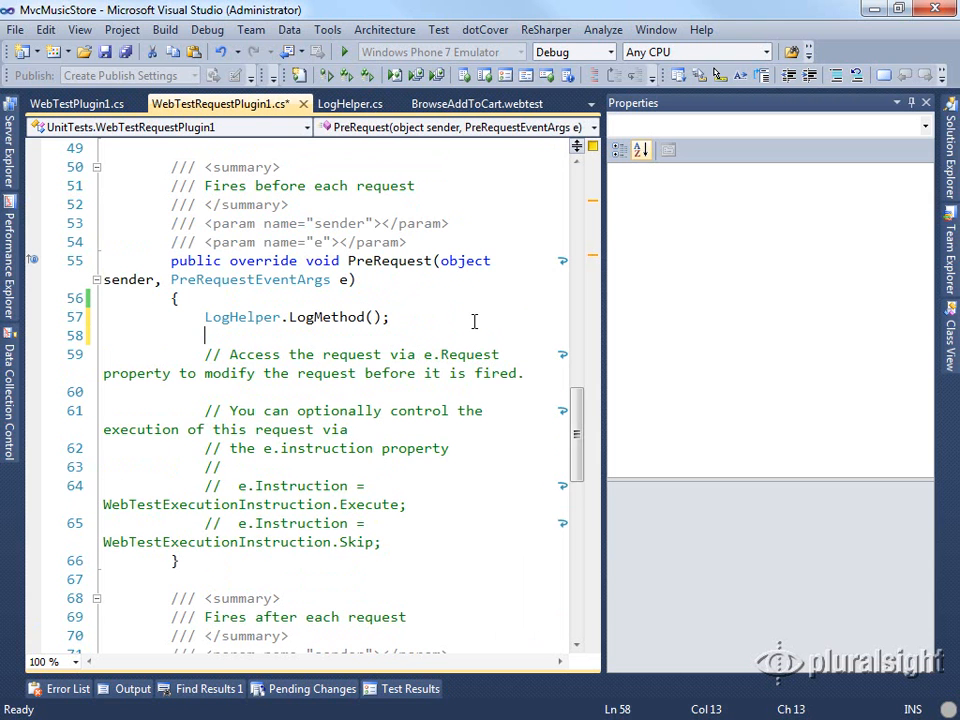
{"action": "type", "text": "e.Request."}
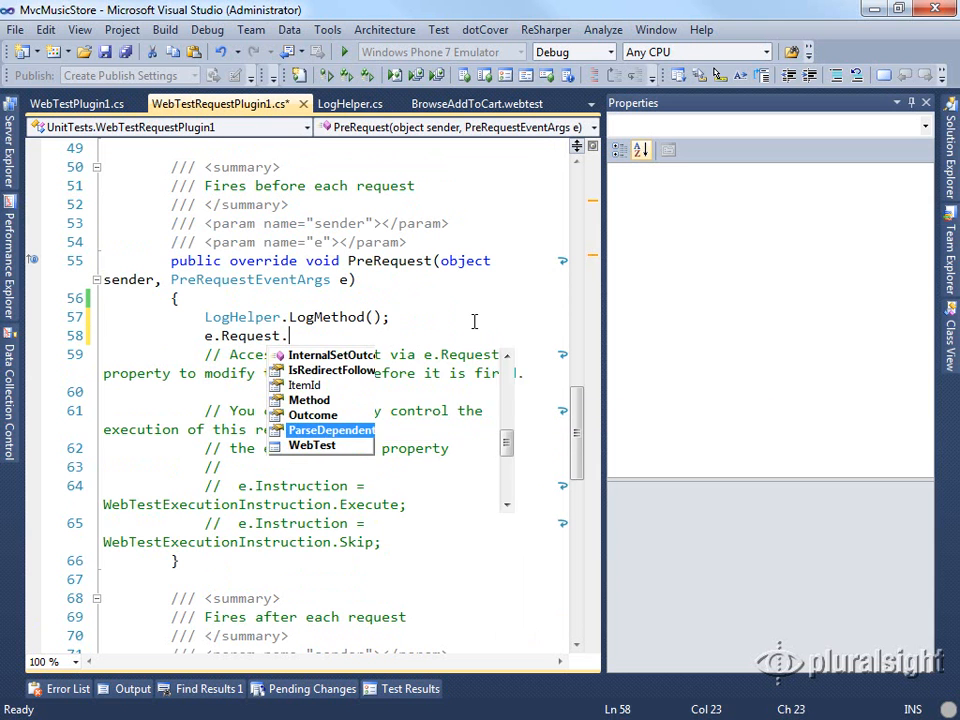
{"action": "type", "text": "Name"}
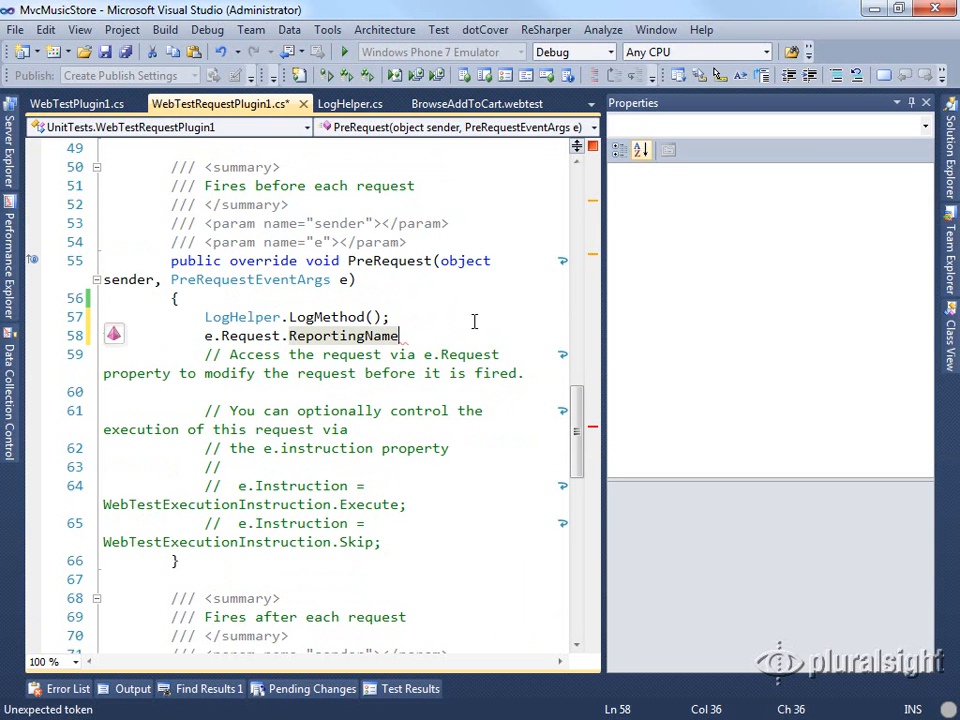
{"action": "type", "text": "Debug.Print("}
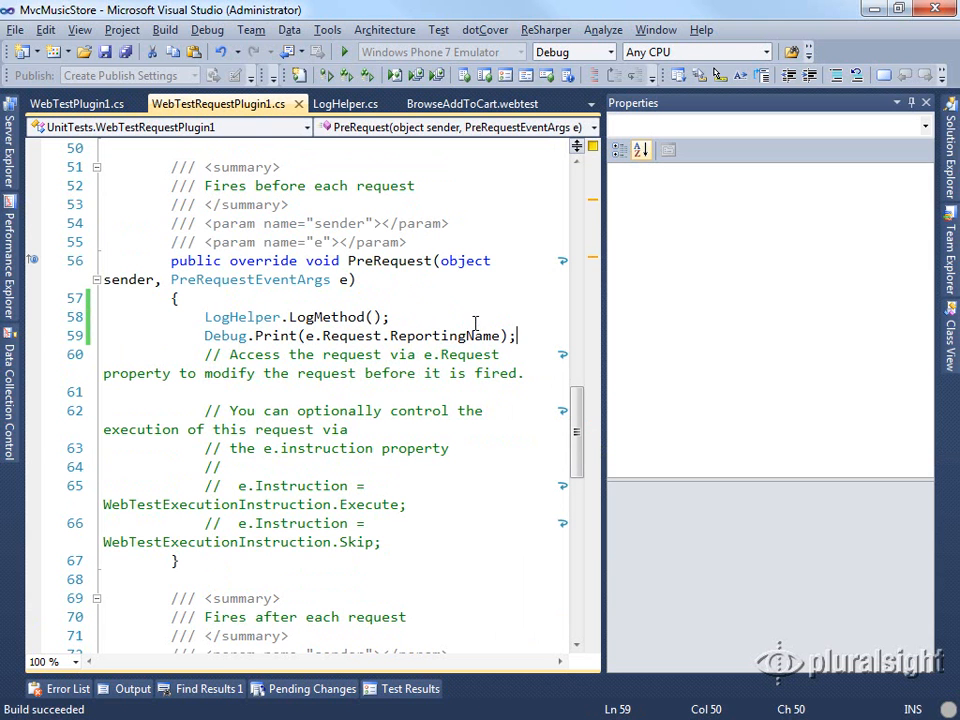
{"action": "left_click", "coordinate": [472, 103]}
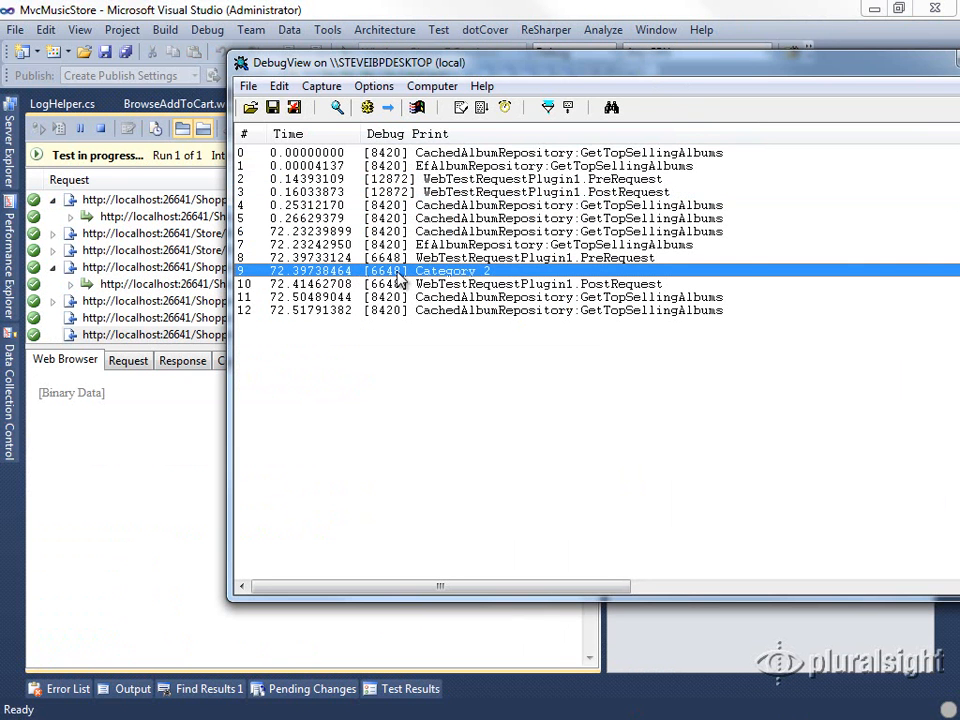
{"action": "mouse_move", "coordinate": [465, 283]}
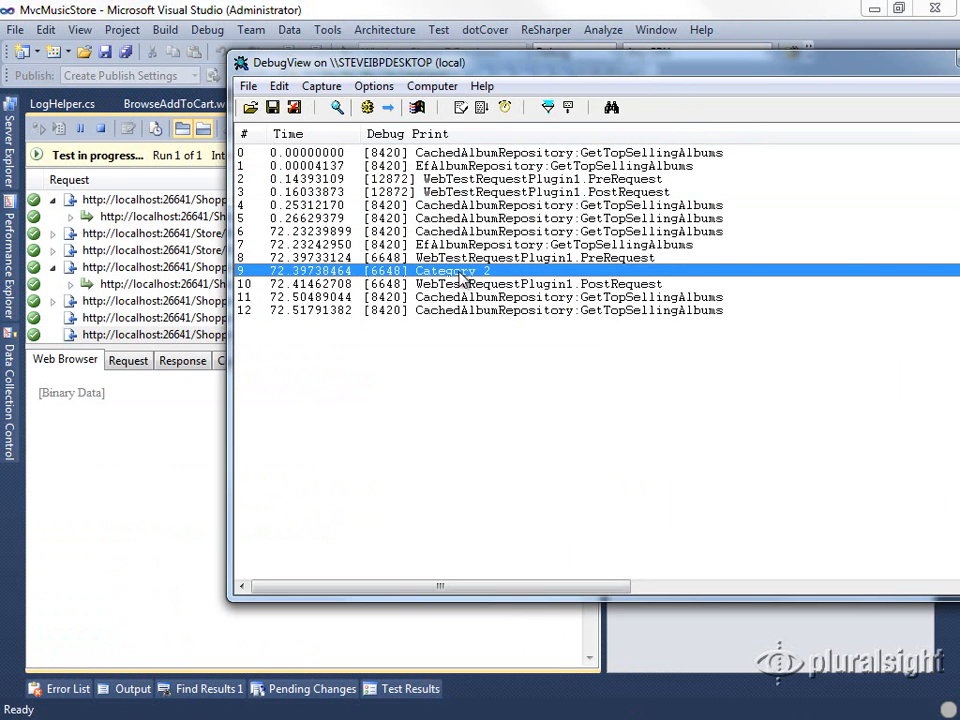
{"action": "mouse_move", "coordinate": [523, 285]}
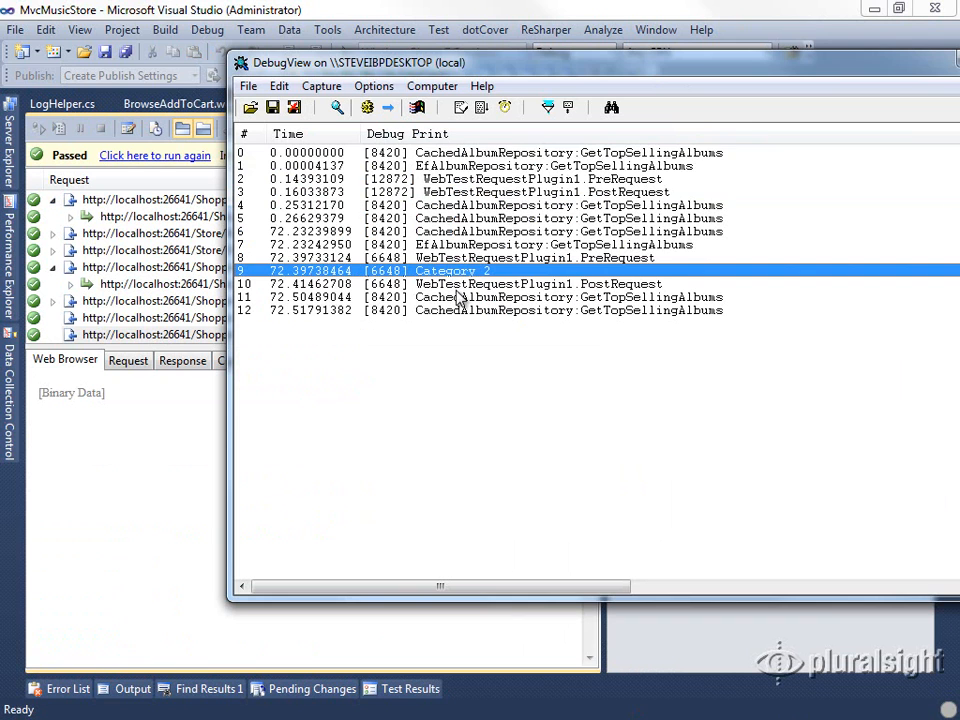
{"action": "mouse_move", "coordinate": [453, 276]}
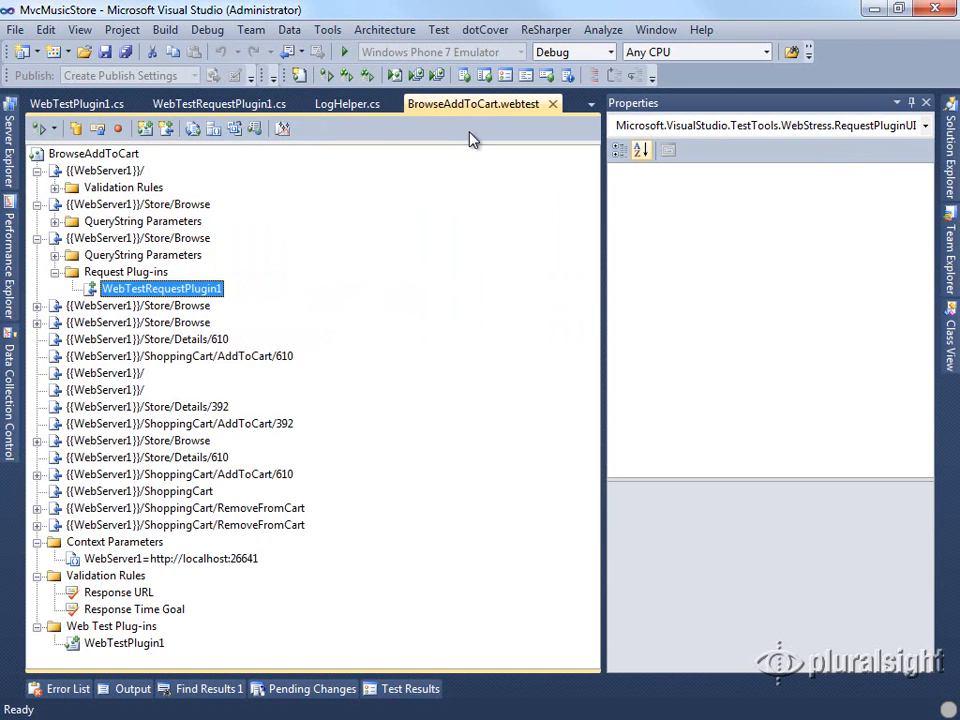
{"action": "mouse_move", "coordinate": [175, 267]}
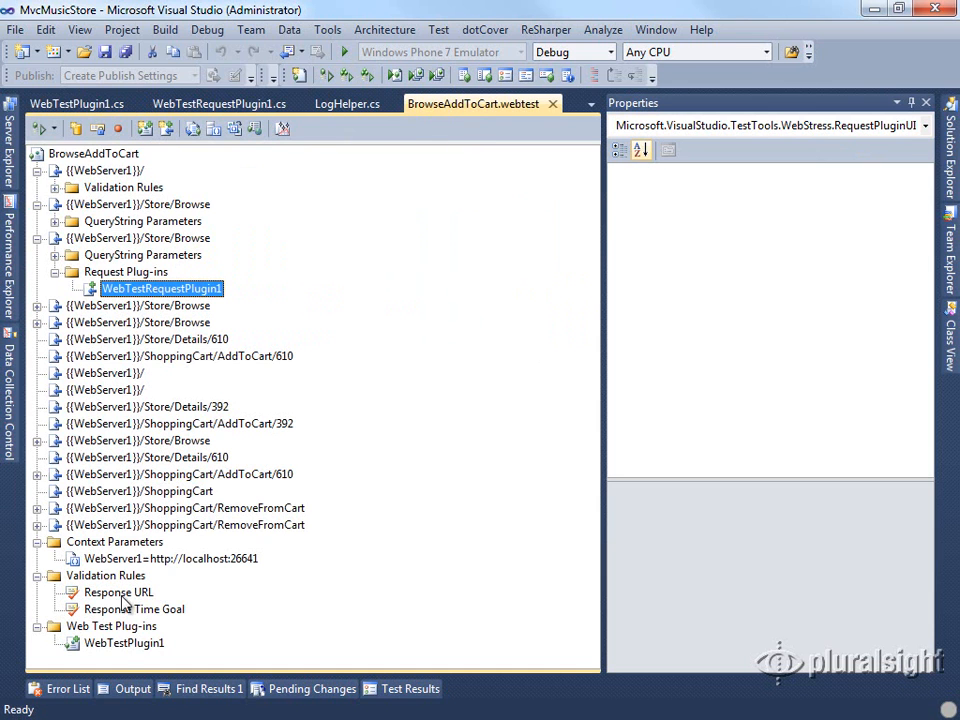
{"action": "left_click", "coordinate": [124, 642]}
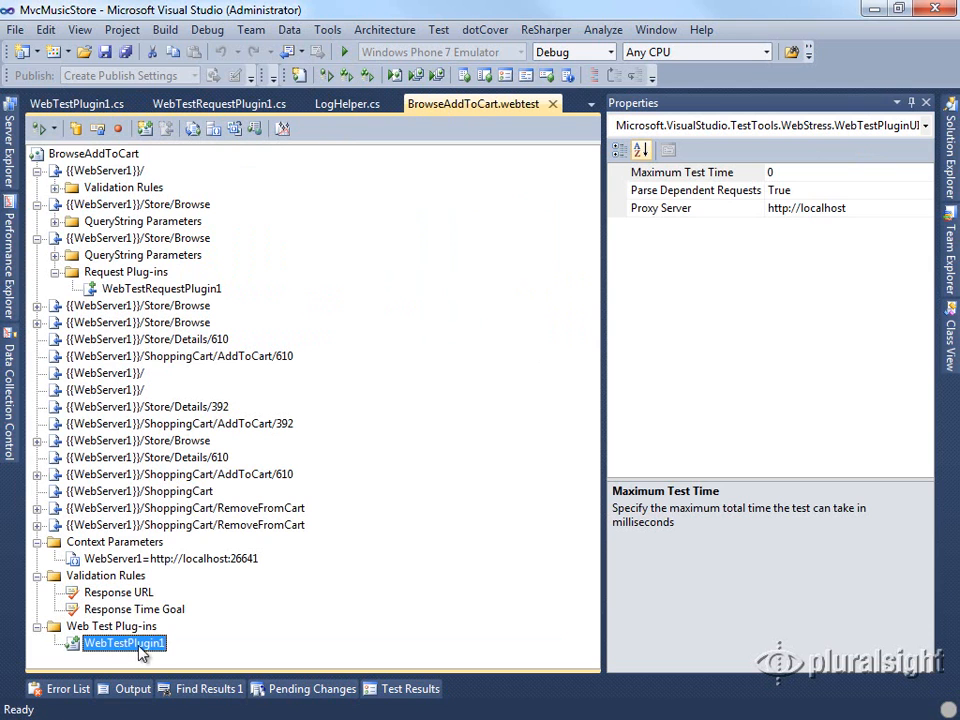
{"action": "mouse_move", "coordinate": [138, 298]}
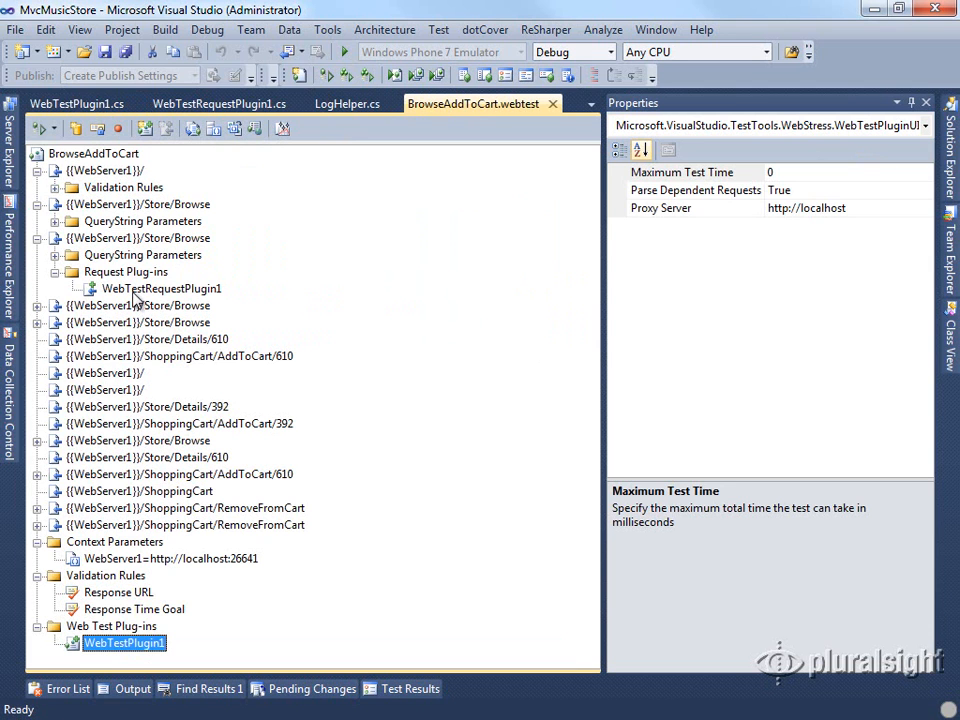
{"action": "left_click", "coordinate": [162, 288]}
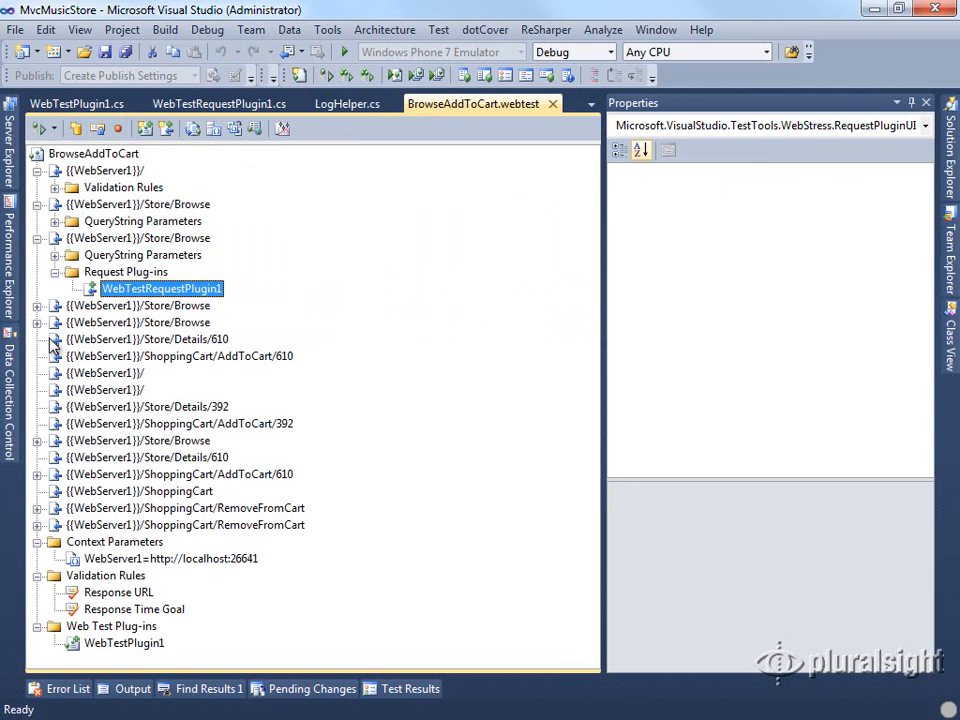
{"action": "left_click", "coordinate": [102, 373]}
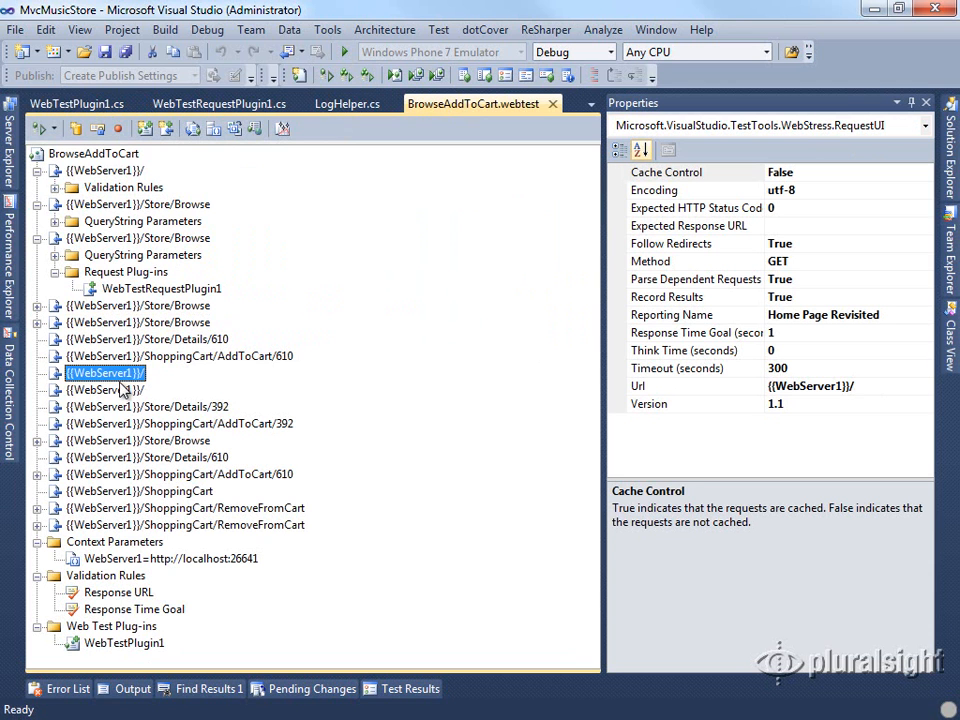
{"action": "mouse_move", "coordinate": [128, 398]}
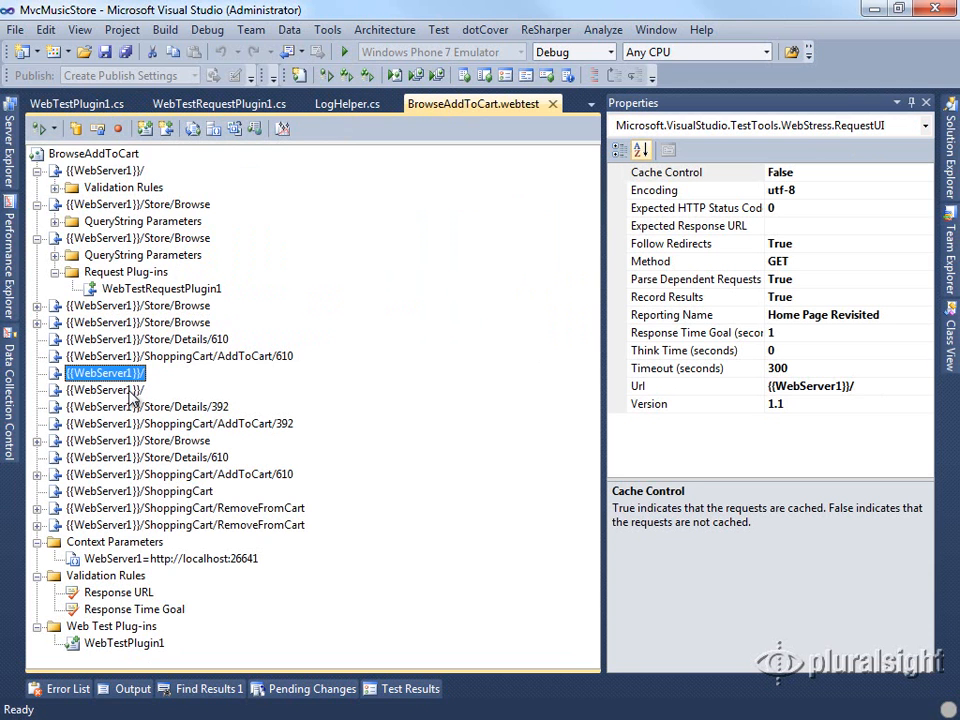